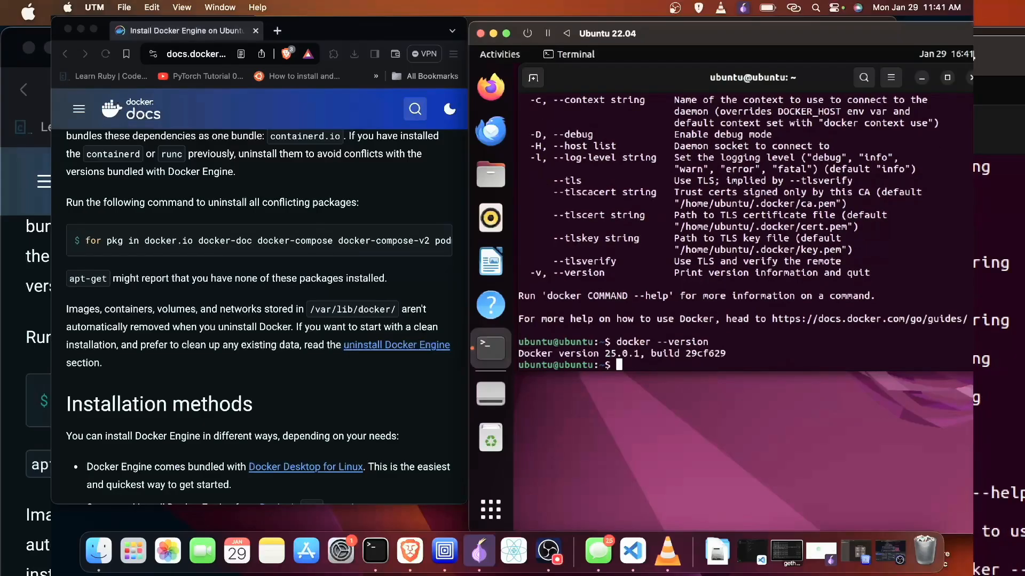
- Confirm Git 2.34.1 with git --version and clone the hyperledger fabric-samples repository
double_click(577, 353)
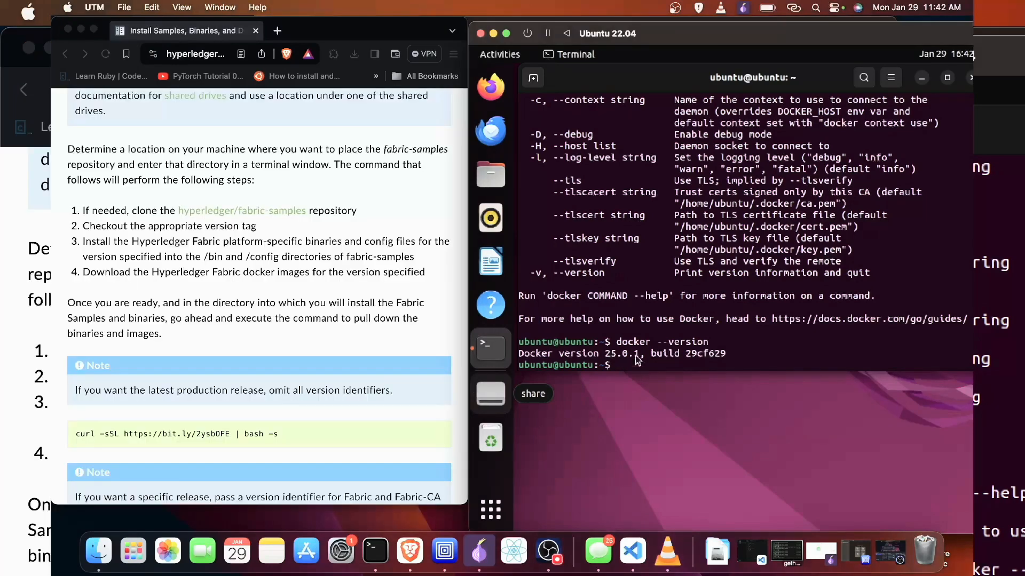
type("git --version")
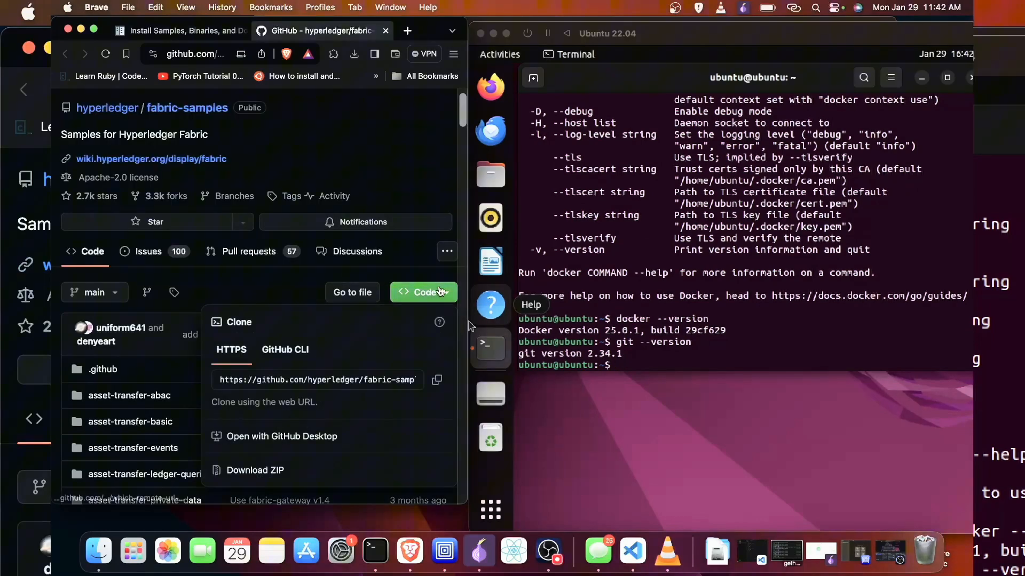
type("git clone https://github.com/hyperledger/fabric-samples.git")
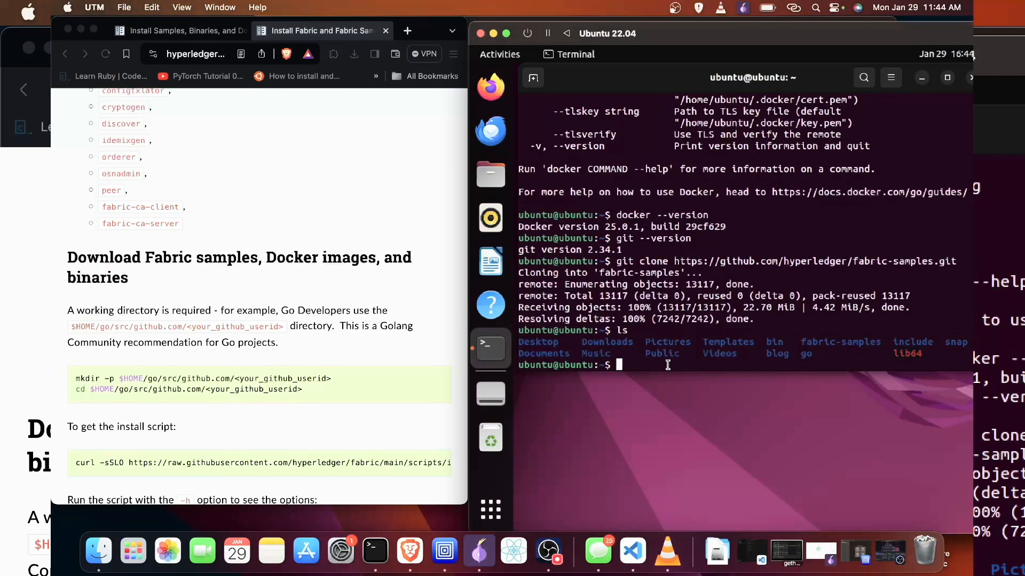
- Start Docker with systemctl, enable it at startup, and cd into fabric-samples/test-network
type("sudo")
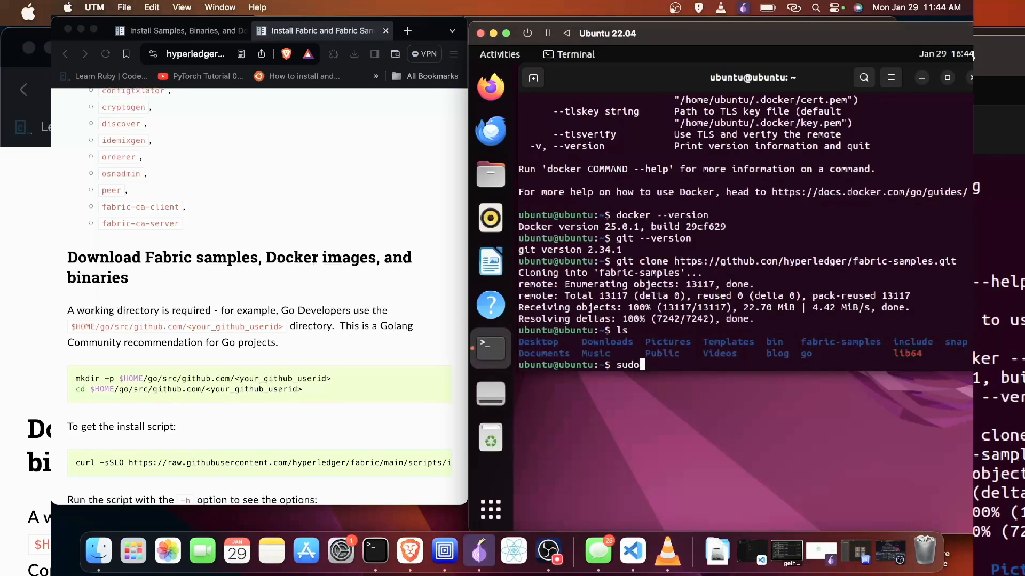
type("systemctl")
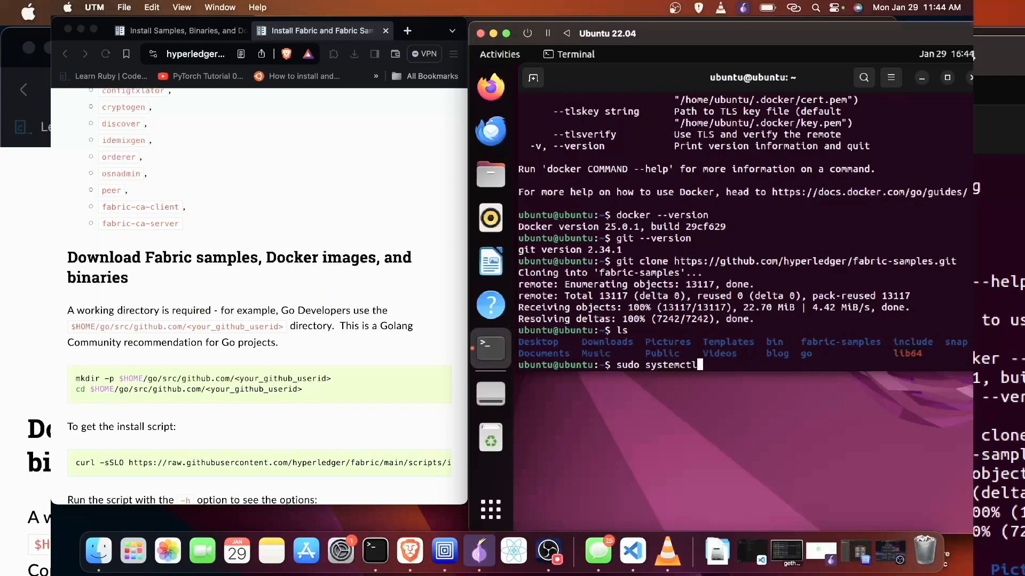
type("start docker")
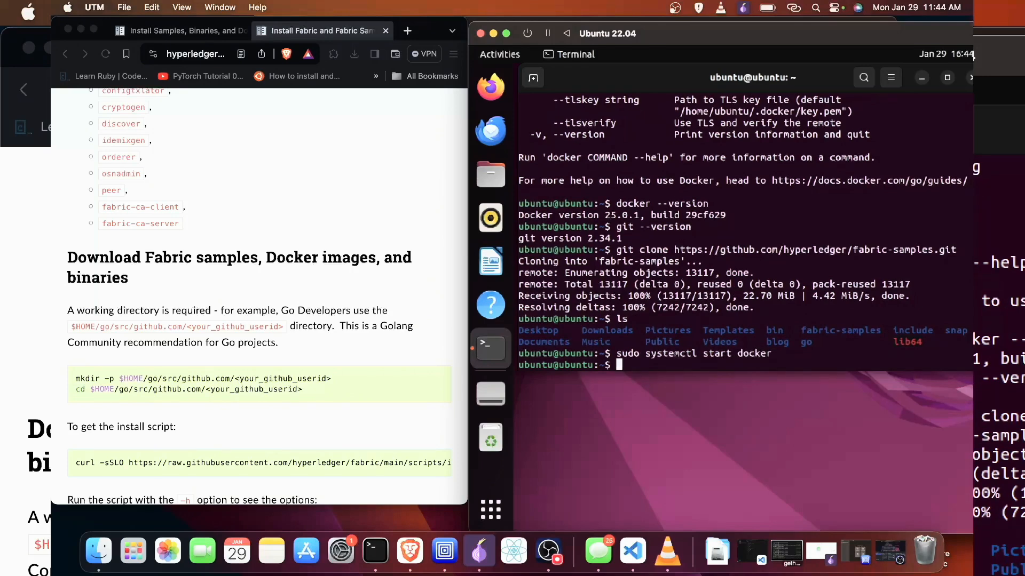
type("sudo systemctl start docker")
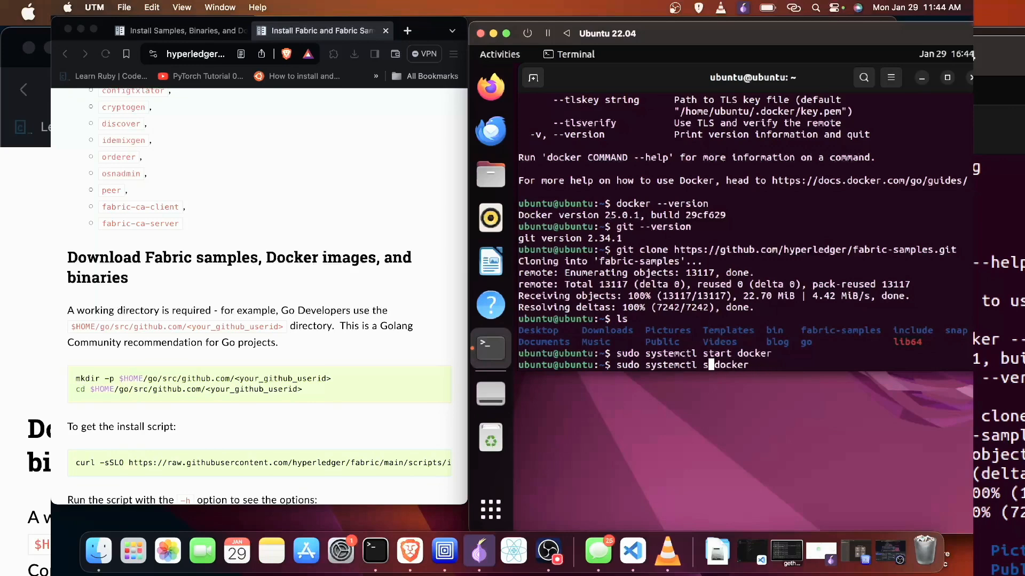
key("Return")
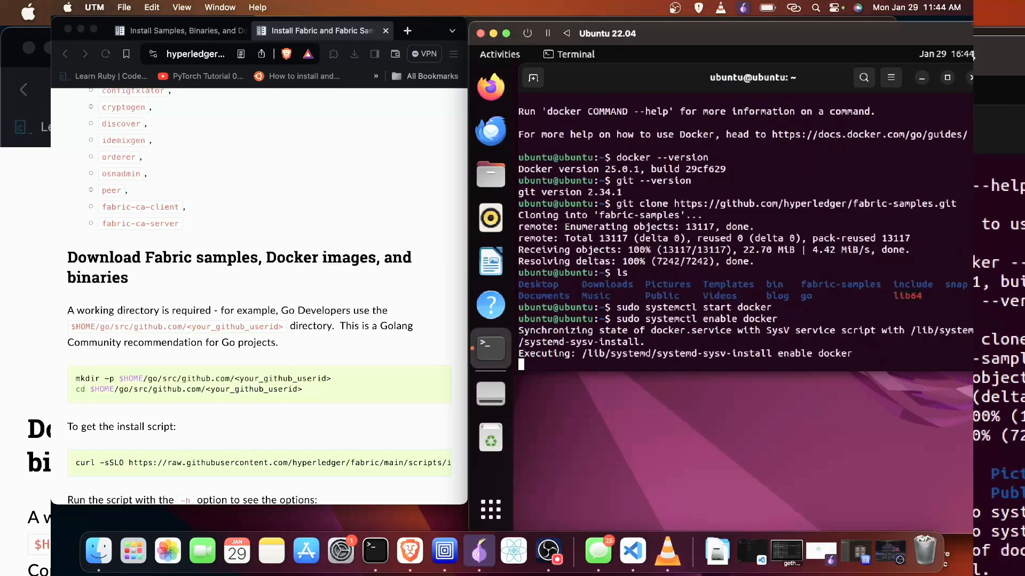
type("cd fabr")
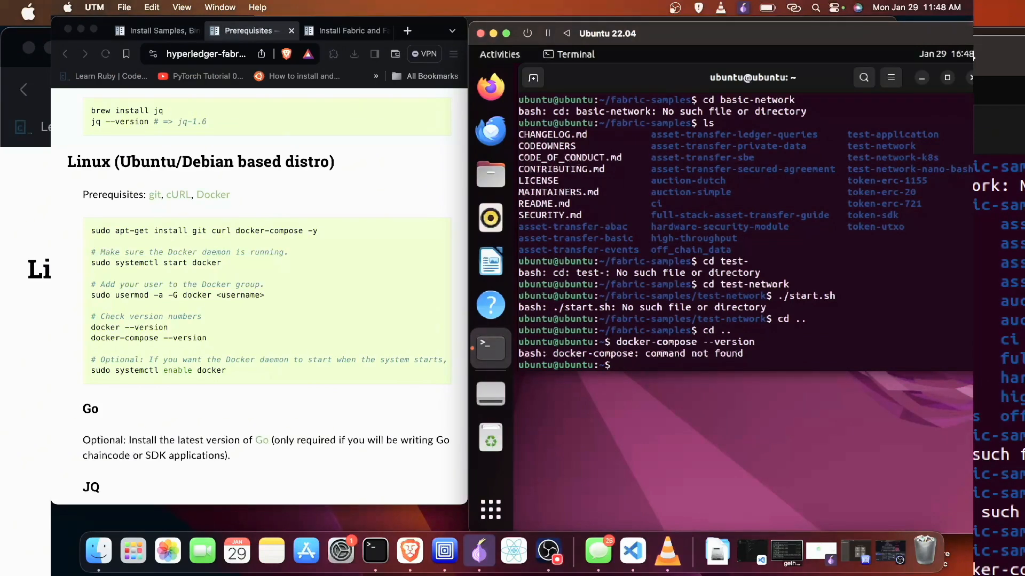
- Refresh the package lists with sudo apt update
type("sudo")
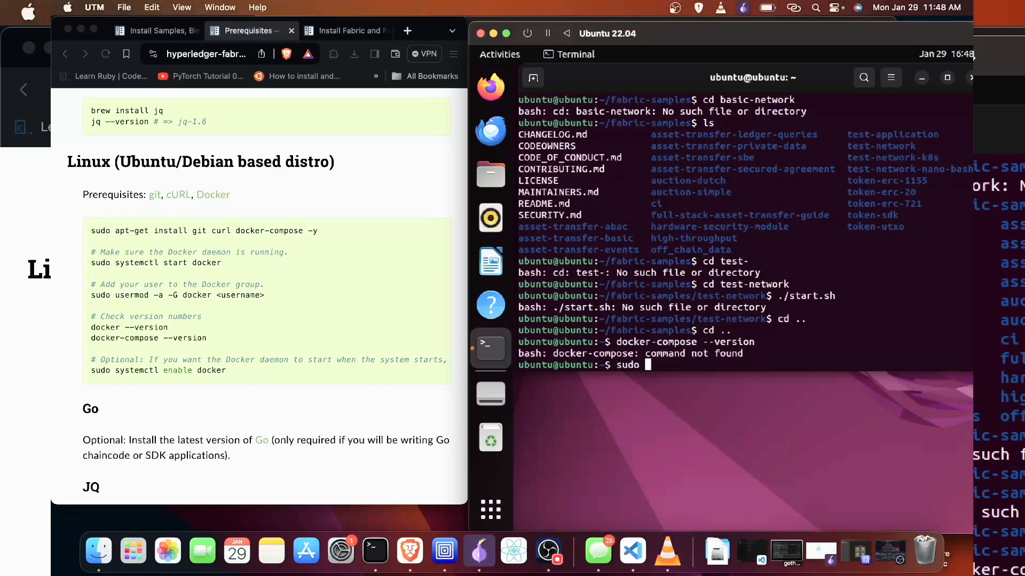
type("apt-")
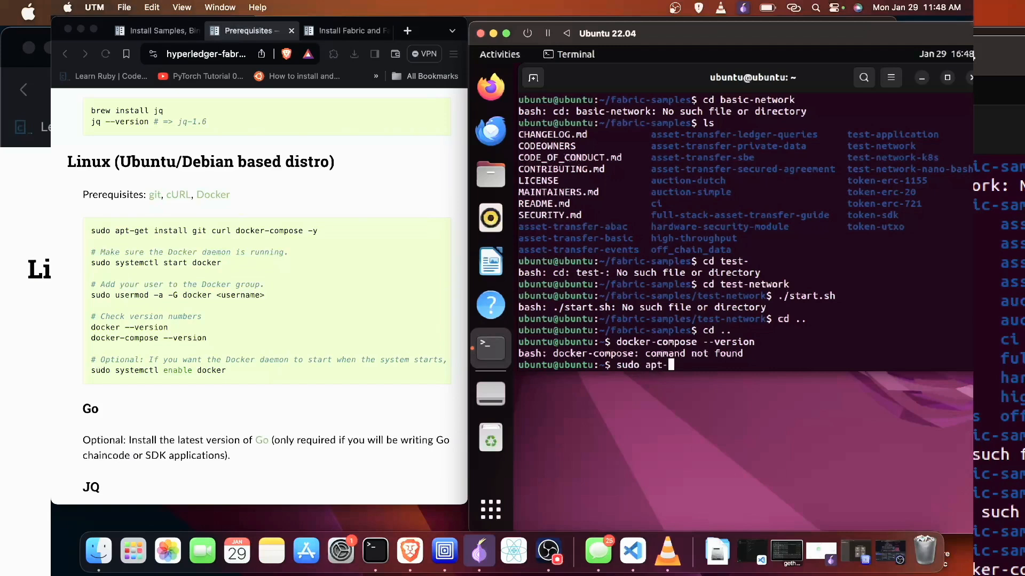
type("upda")
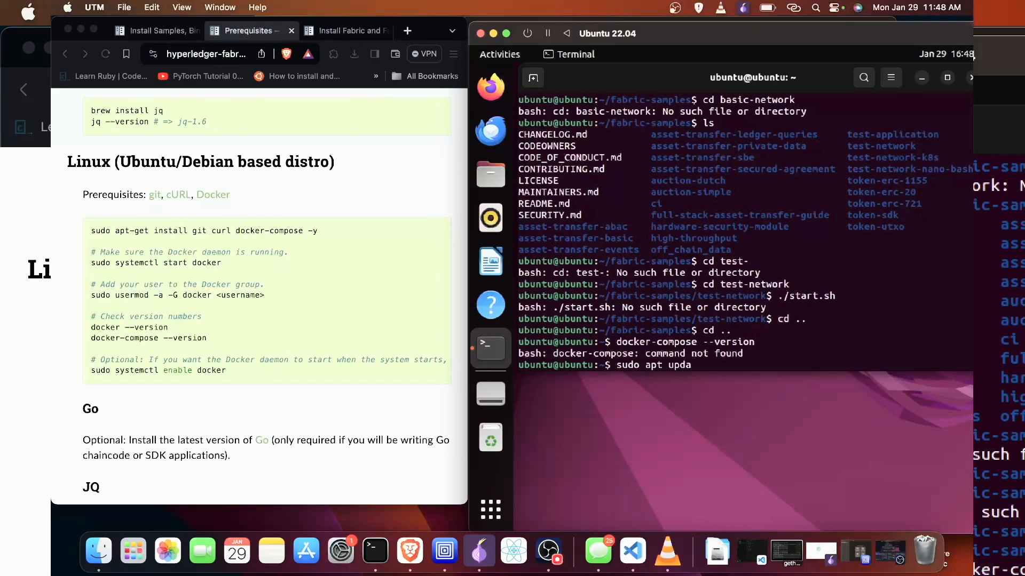
key("Return")
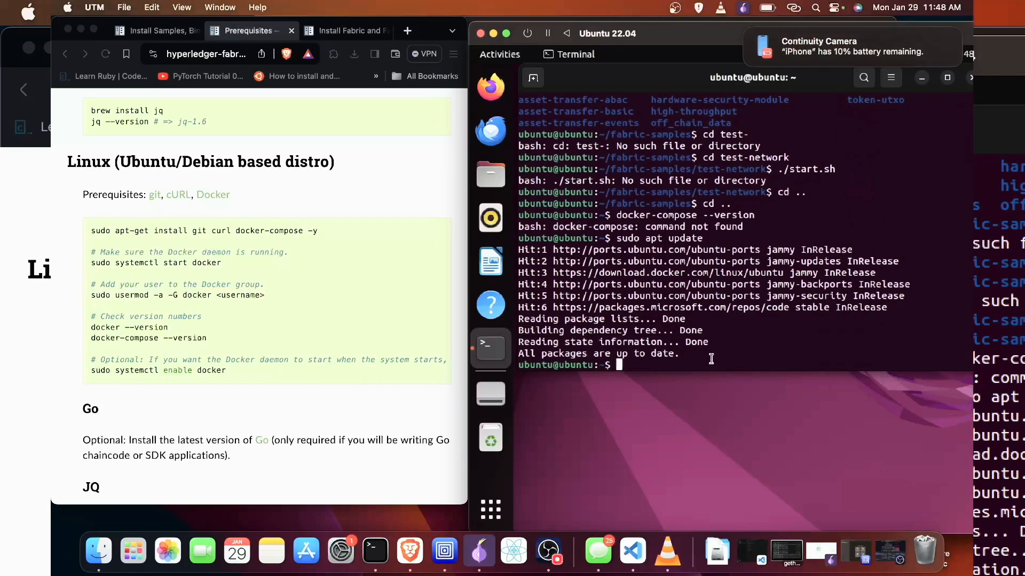
- Install git, curl and docker-compose with sudo apt-get install
type("sudo")
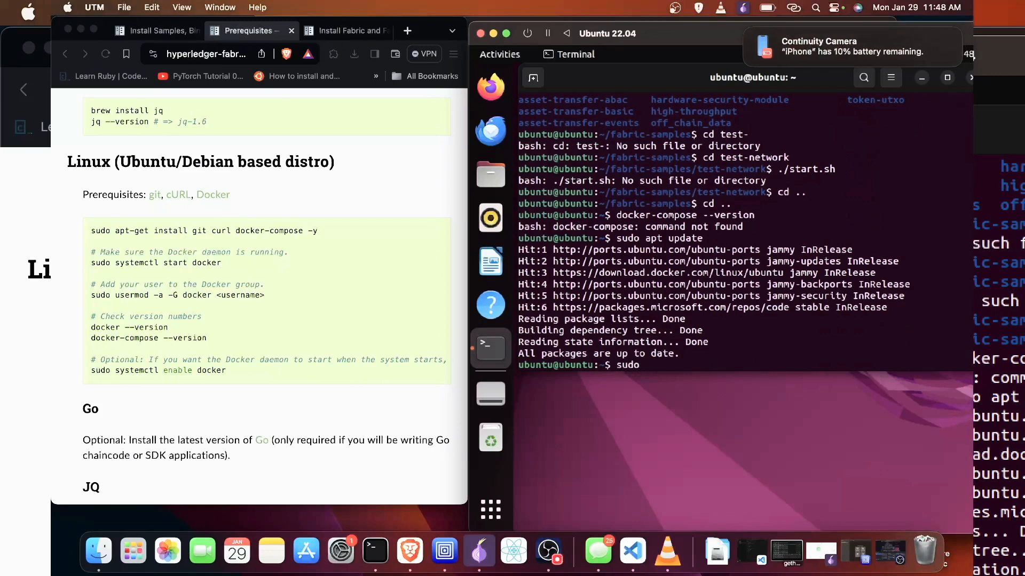
type("a")
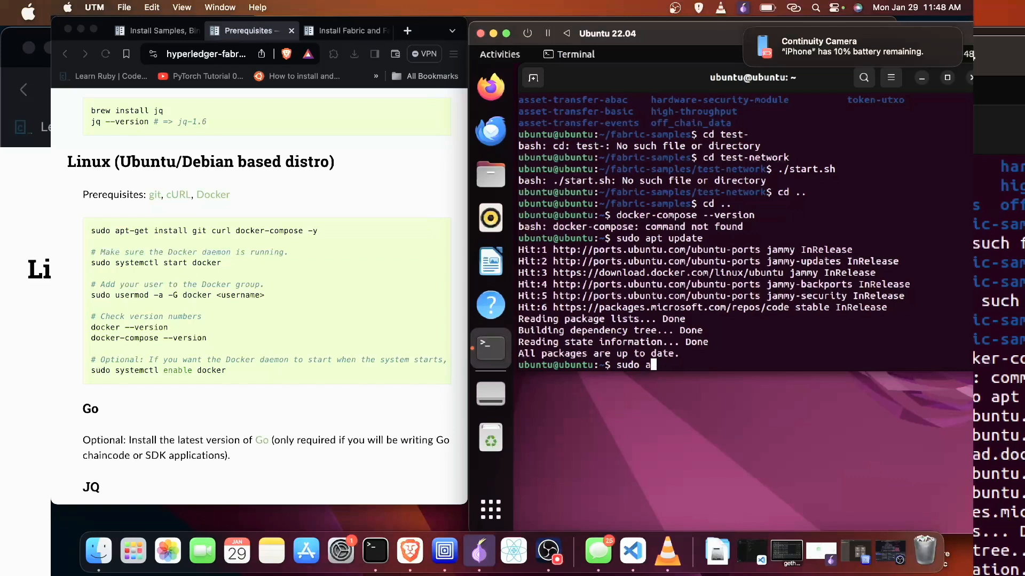
type("pt-get")
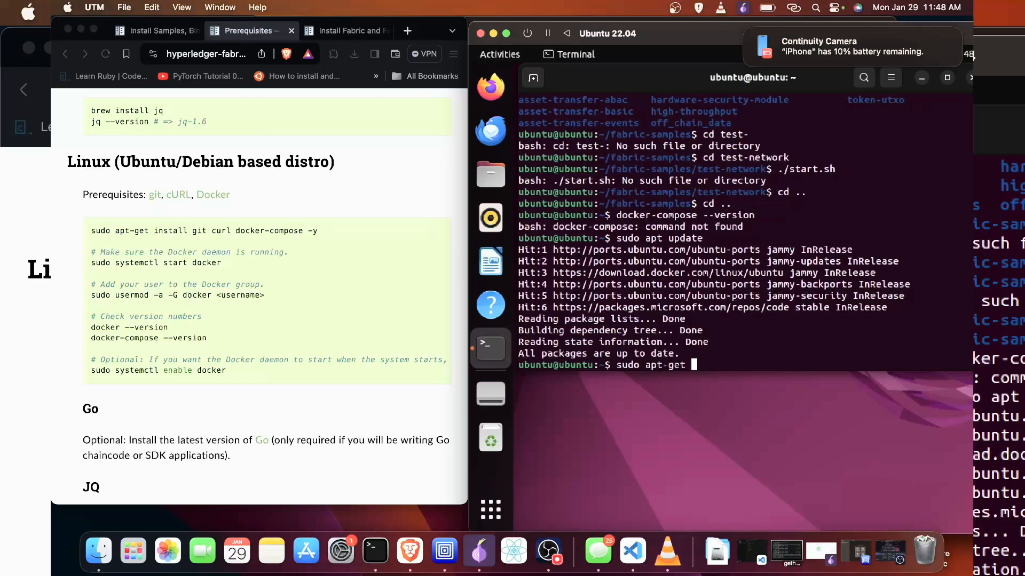
type("o")
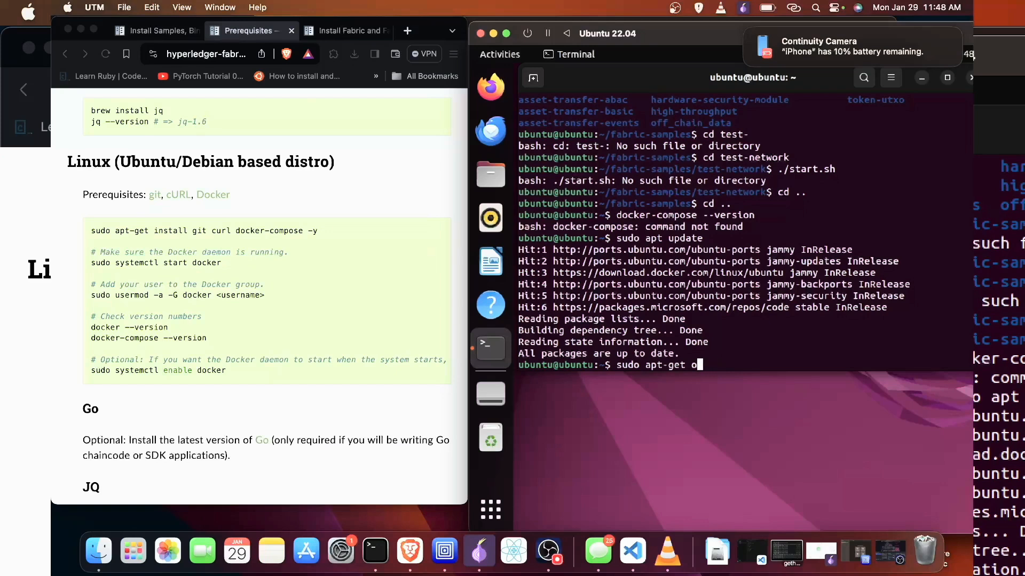
type("install")
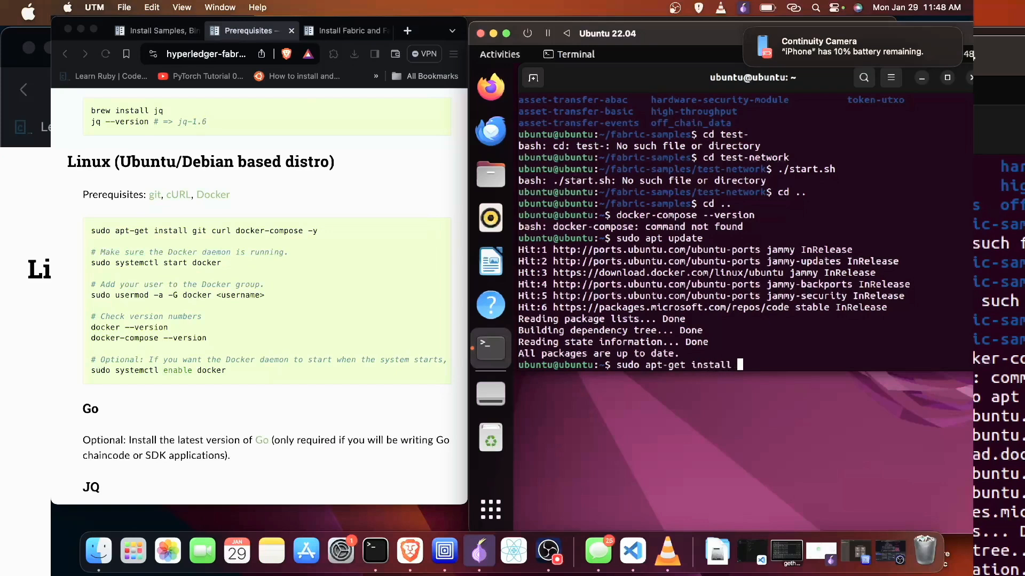
type("git")
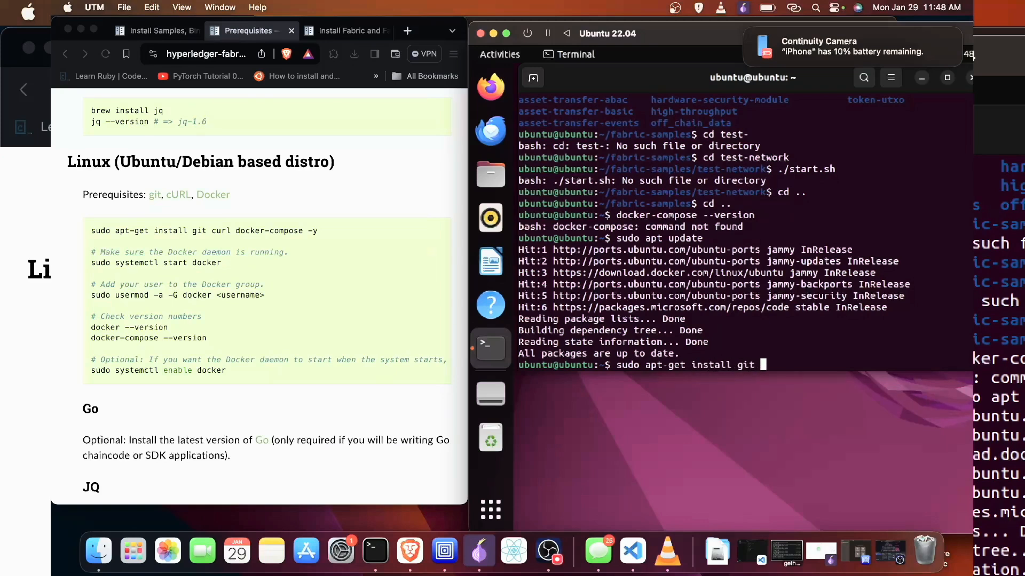
type("curl")
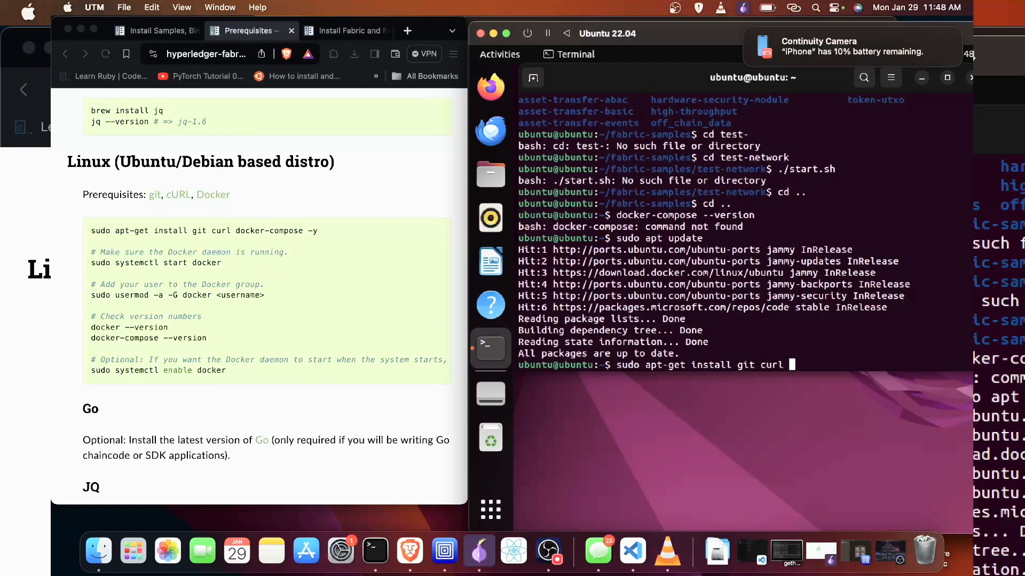
type("do")
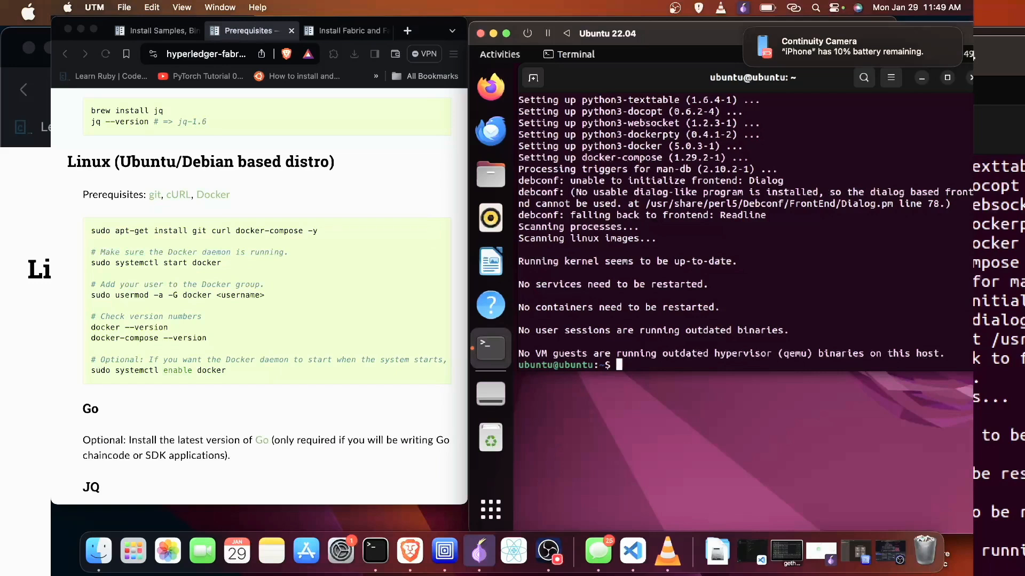
mouse_move(490, 437)
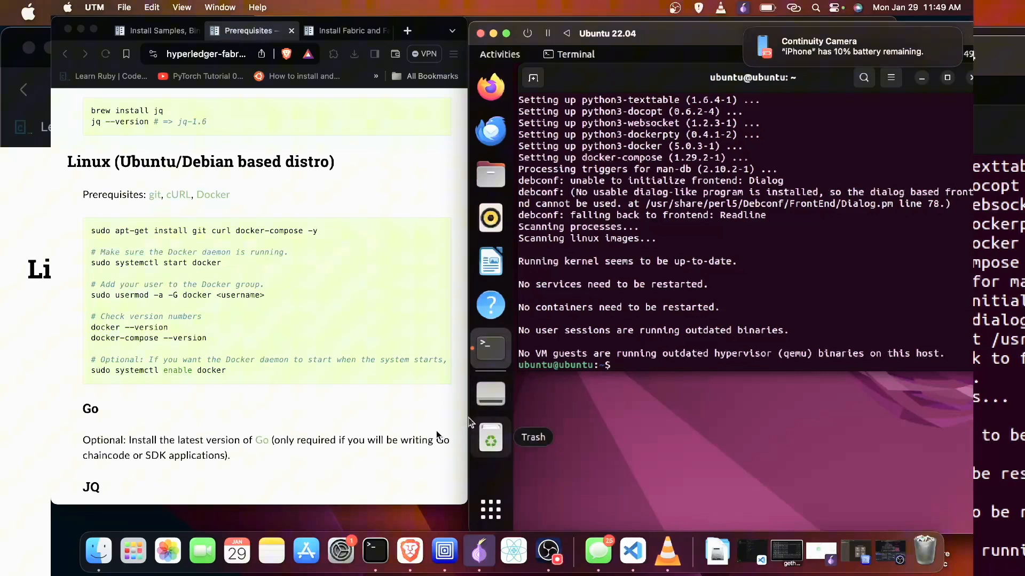
- Check docker-compose --version, then run ./network.sh up, which fails with permission denied
type("docker-compose --version")
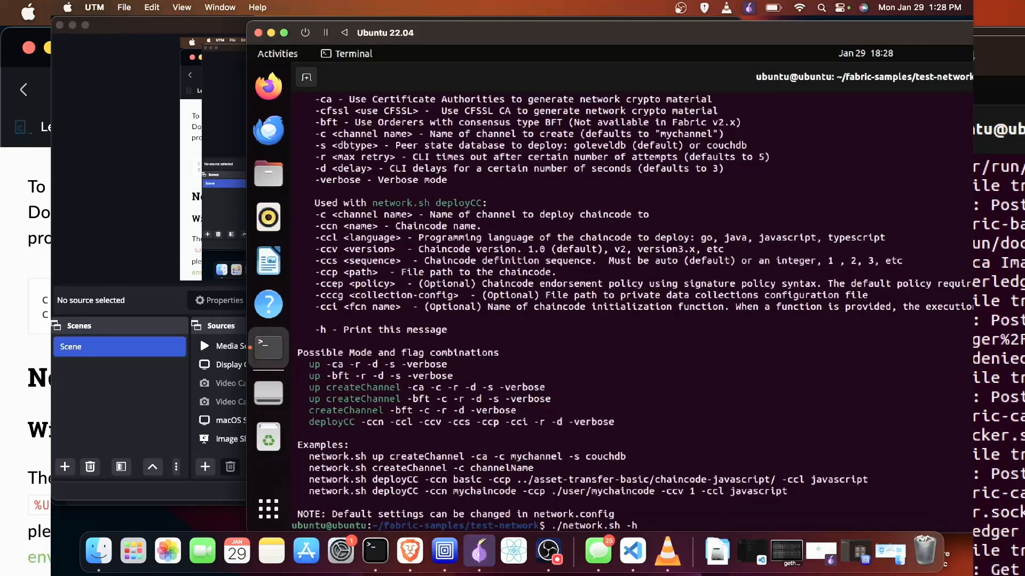
type("d")
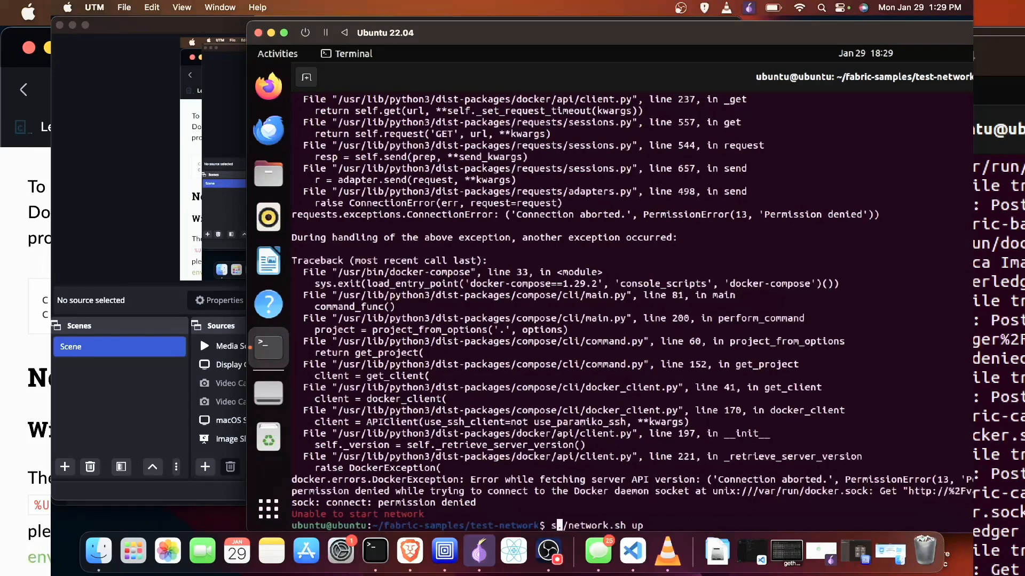
key("Return")
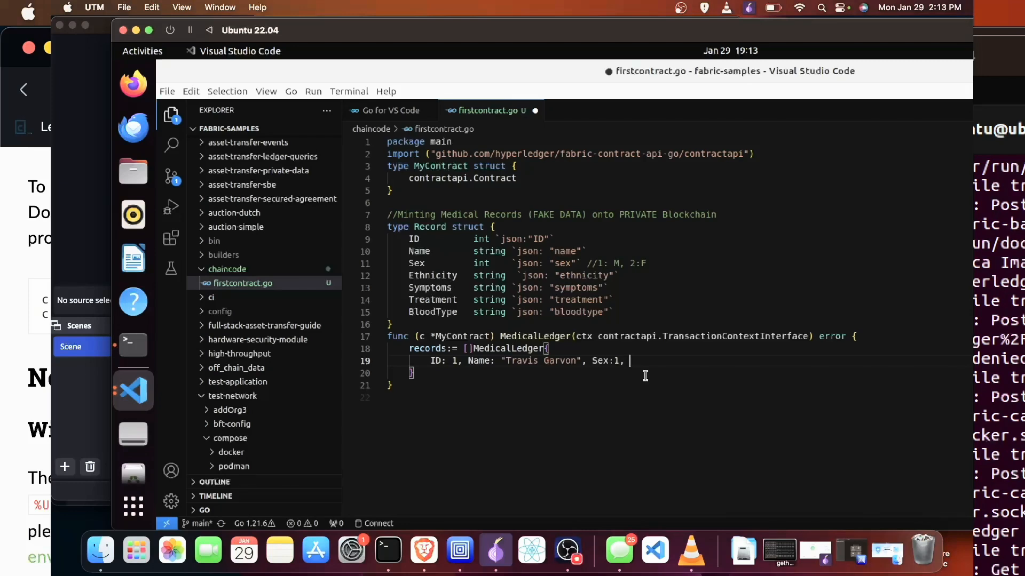
- Give the first MedicalLedger record Ethnicity "Hispanic"
type("Ethnicity: \"")
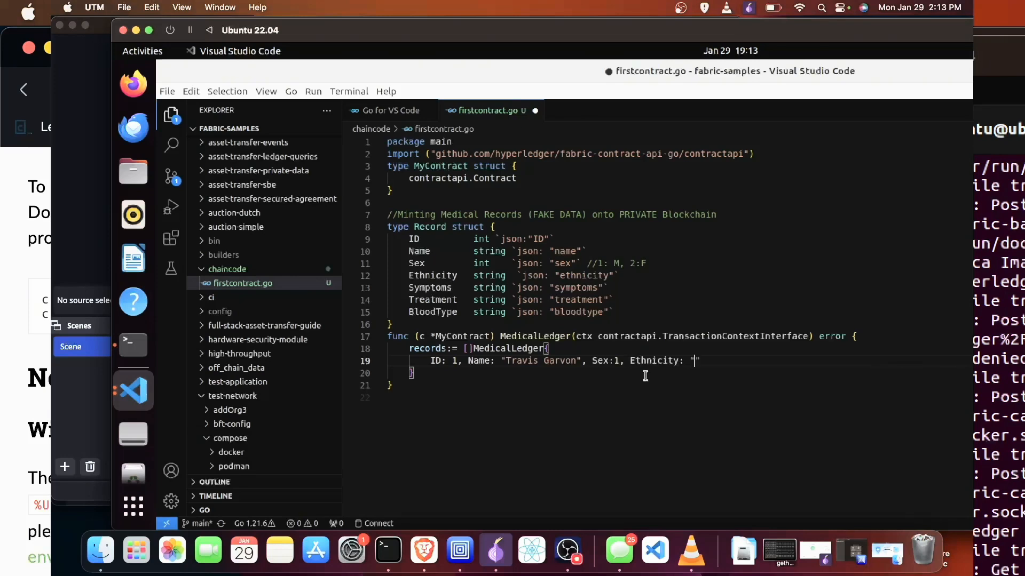
type("H")
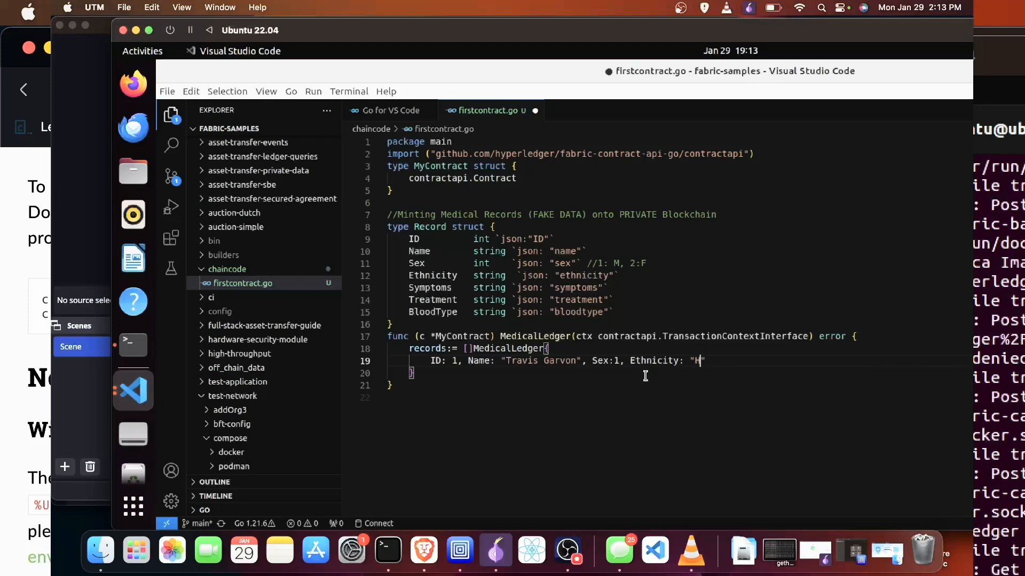
type("ispanic")
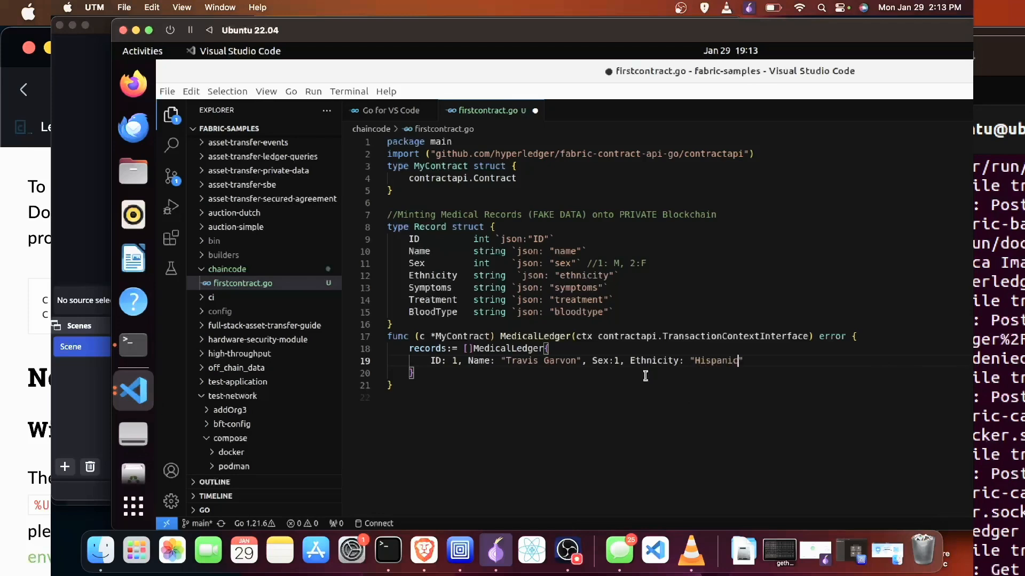
type(", \"")
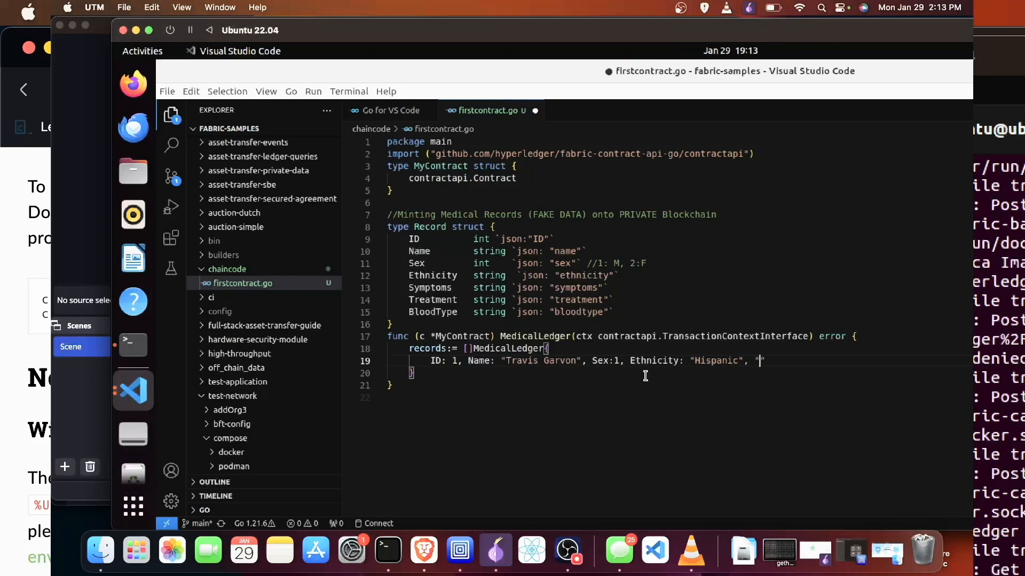
- Add Symptoms "Nausea, Heart burn, indigestion" to the first record
type("Sy")
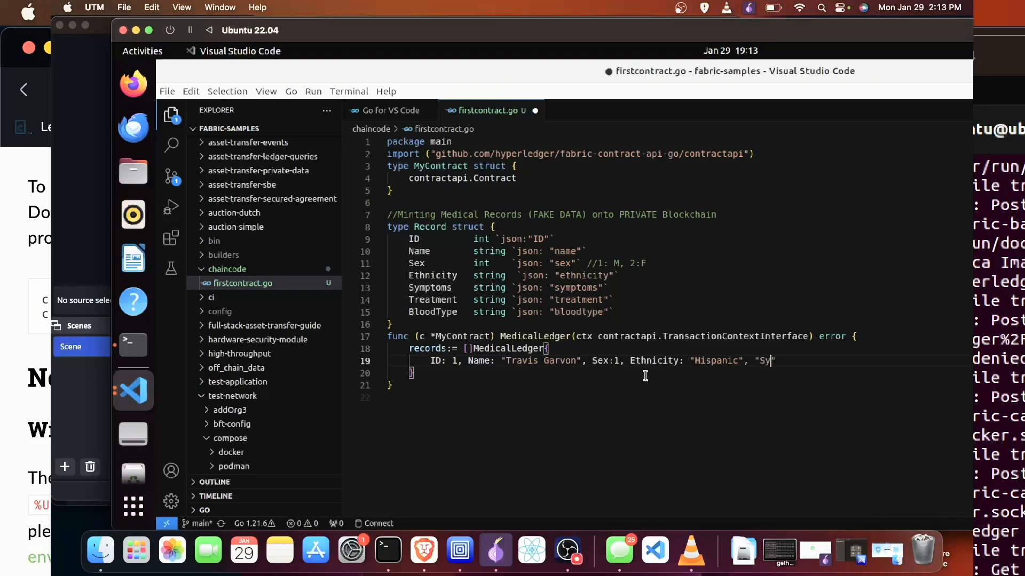
type("mptoms")
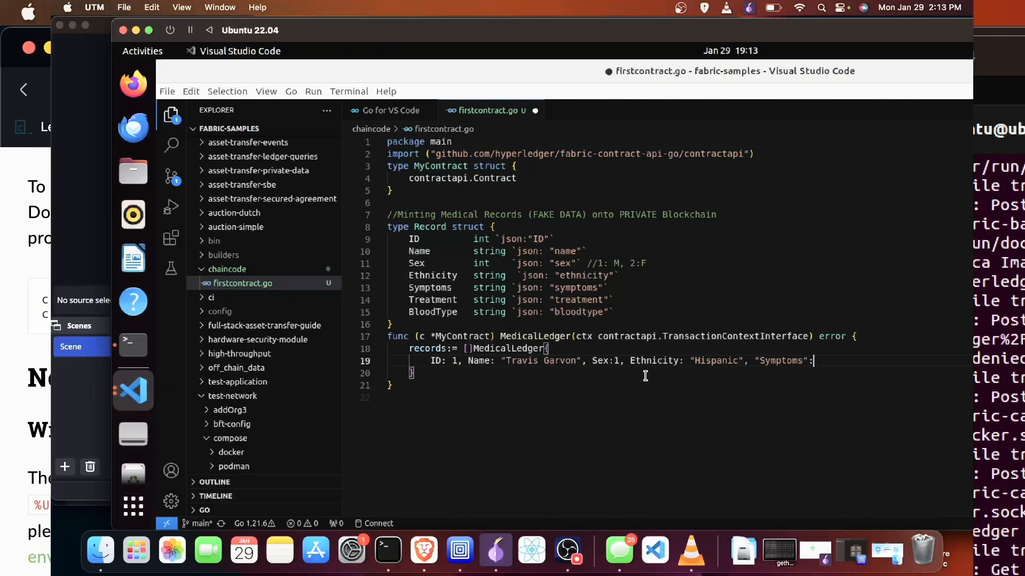
type("\"")
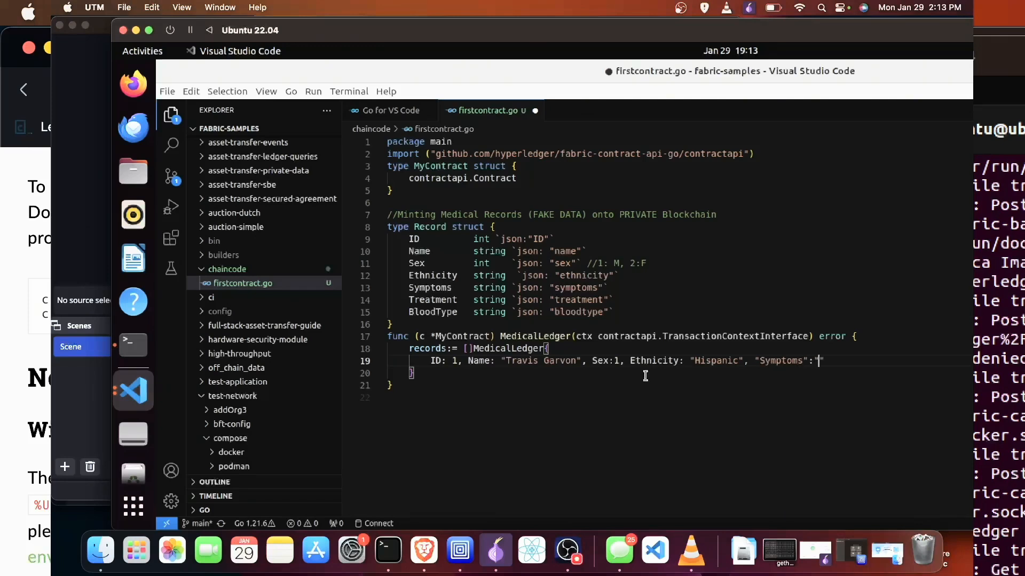
type("Nausea, H")
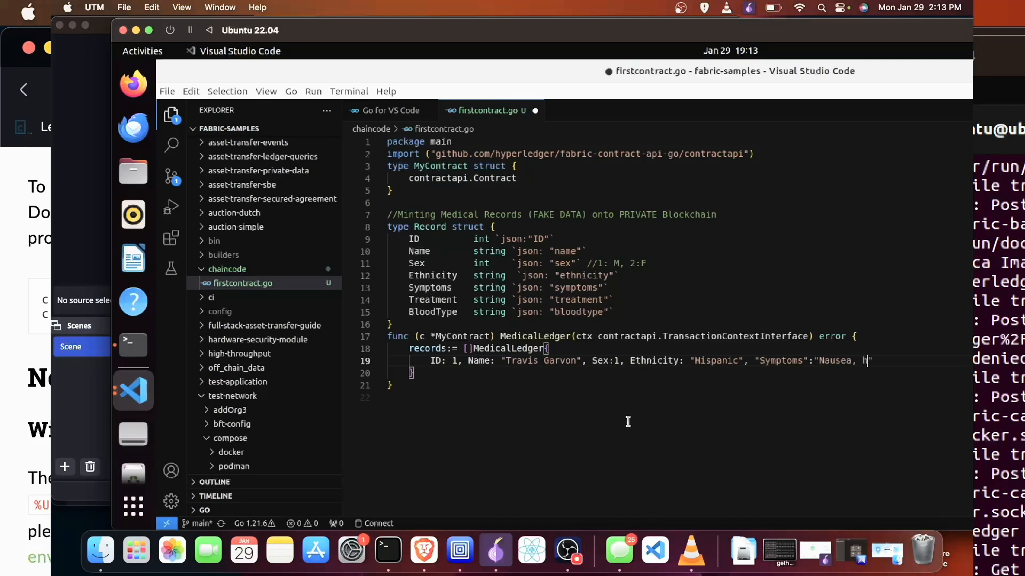
type("ea")
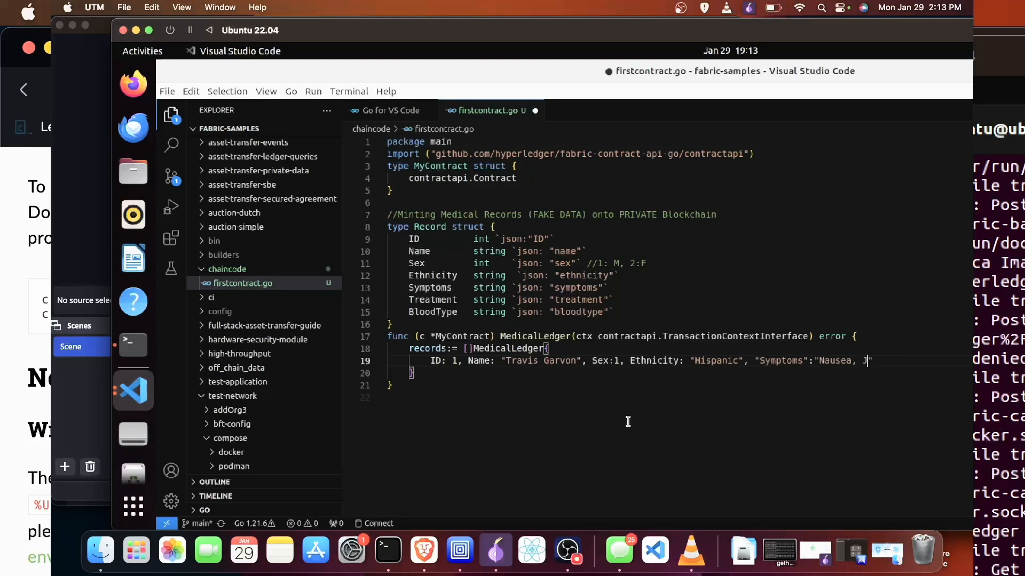
type("He")
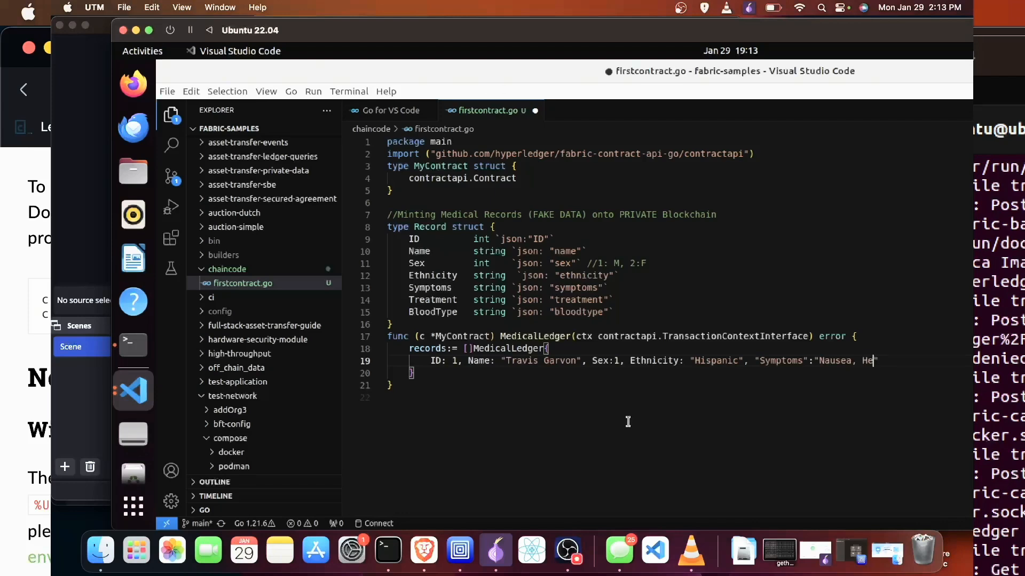
type("rt burn")
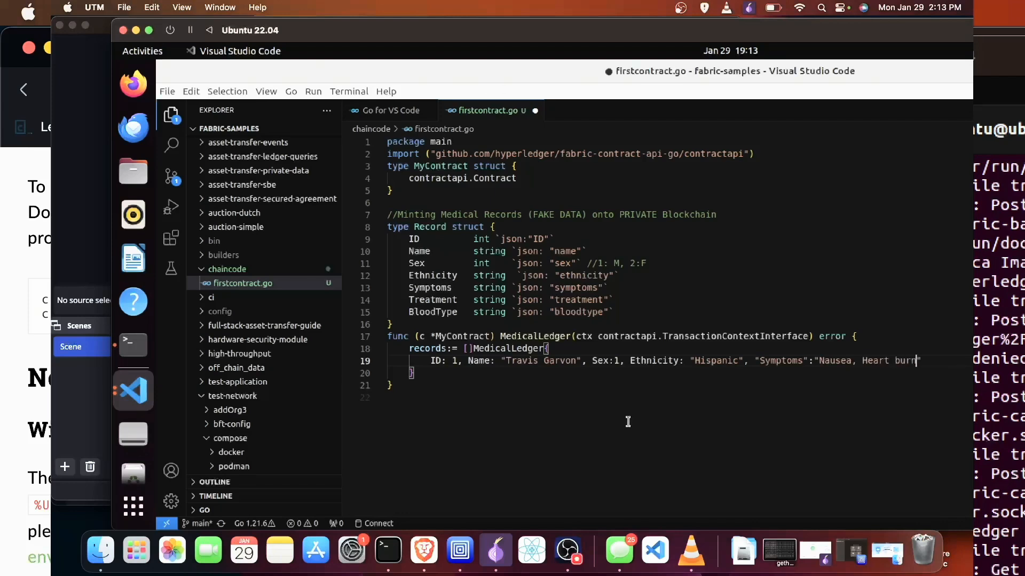
type(",")
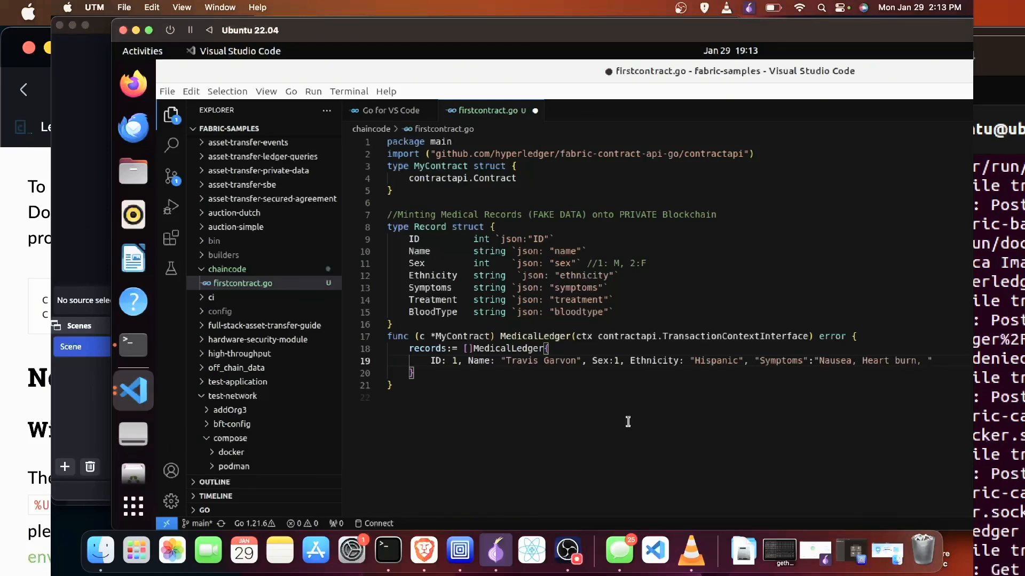
type("indige")
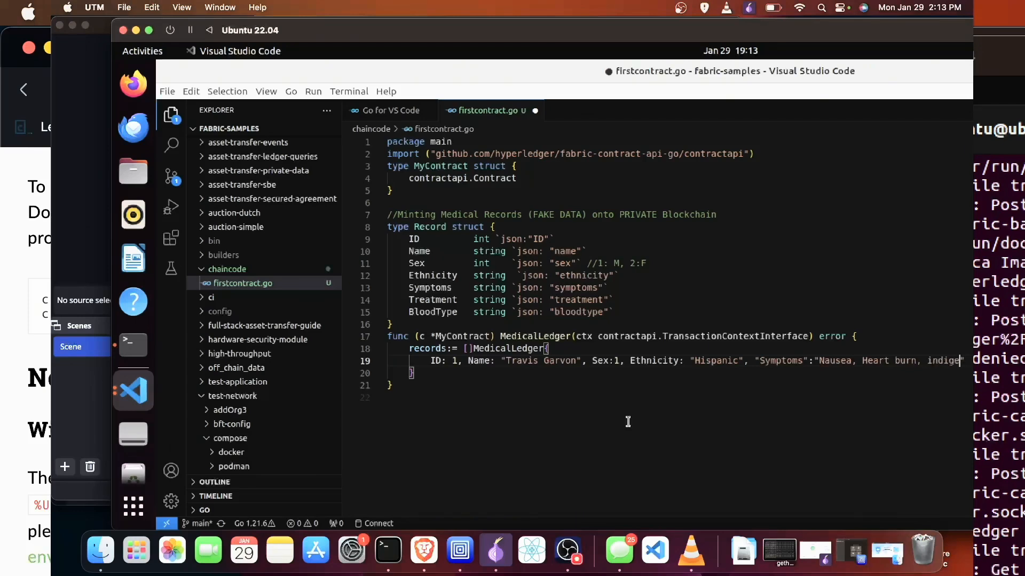
type("st")
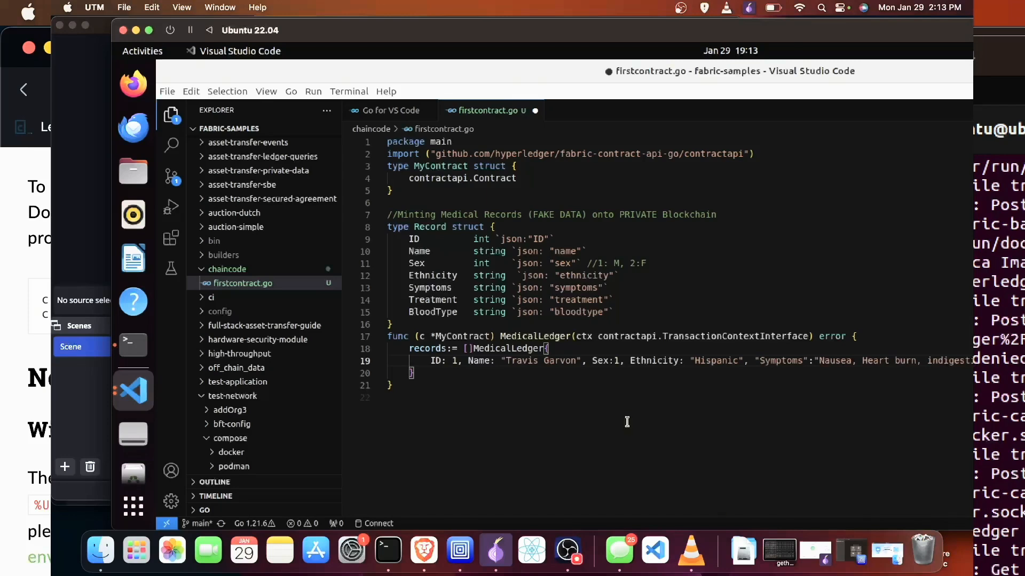
mouse_move(519, 67)
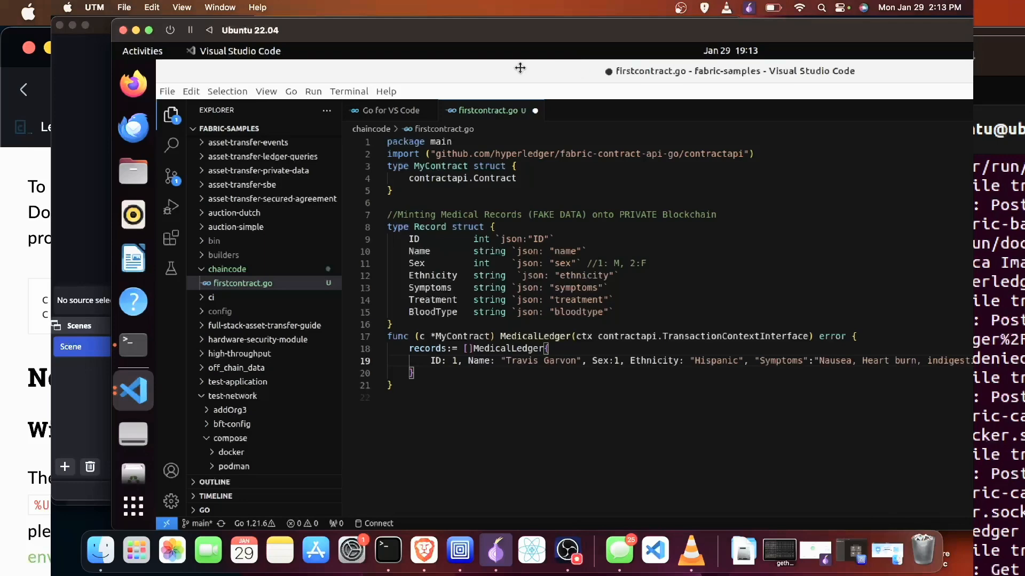
mouse_move(190, 85)
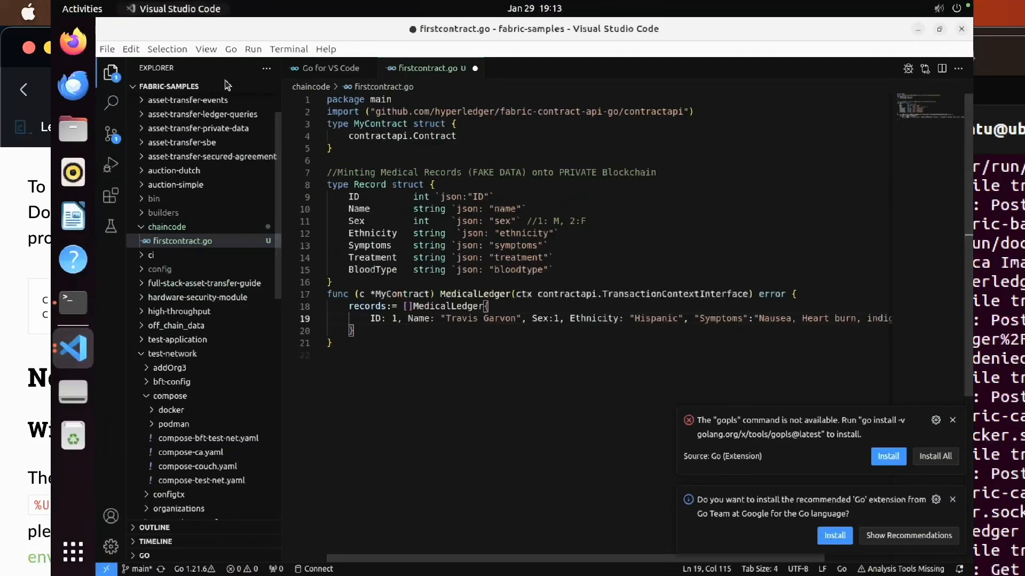
- Hide the Explorer file tree to widen the code area and continue the record fields
left_click(952, 419)
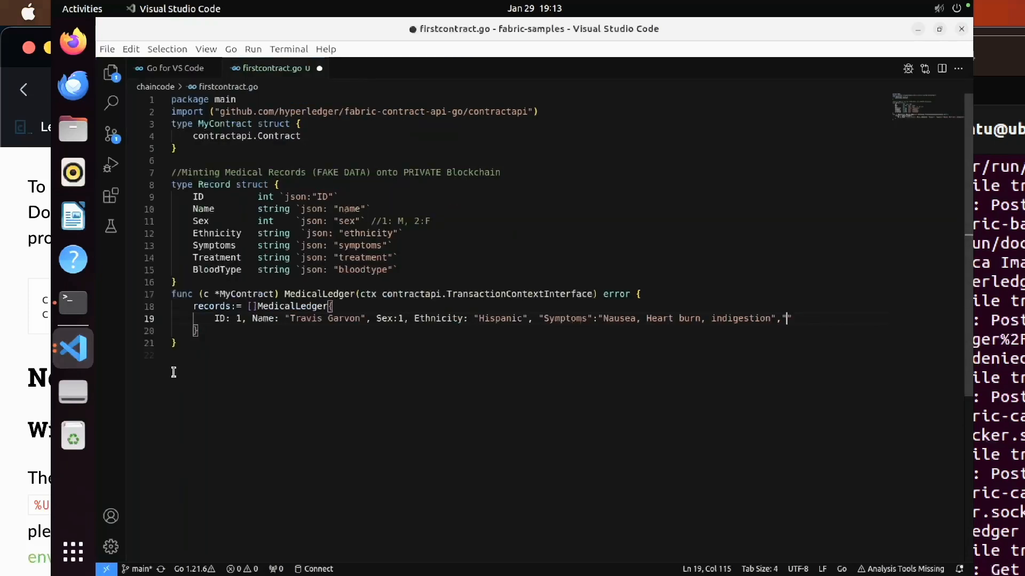
mouse_move(886, 213)
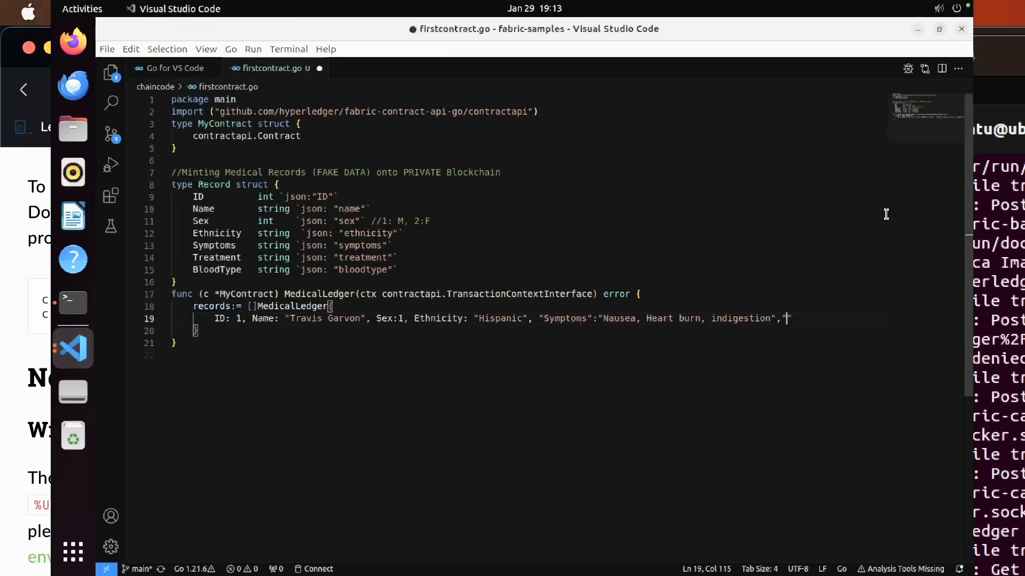
mouse_move(852, 257)
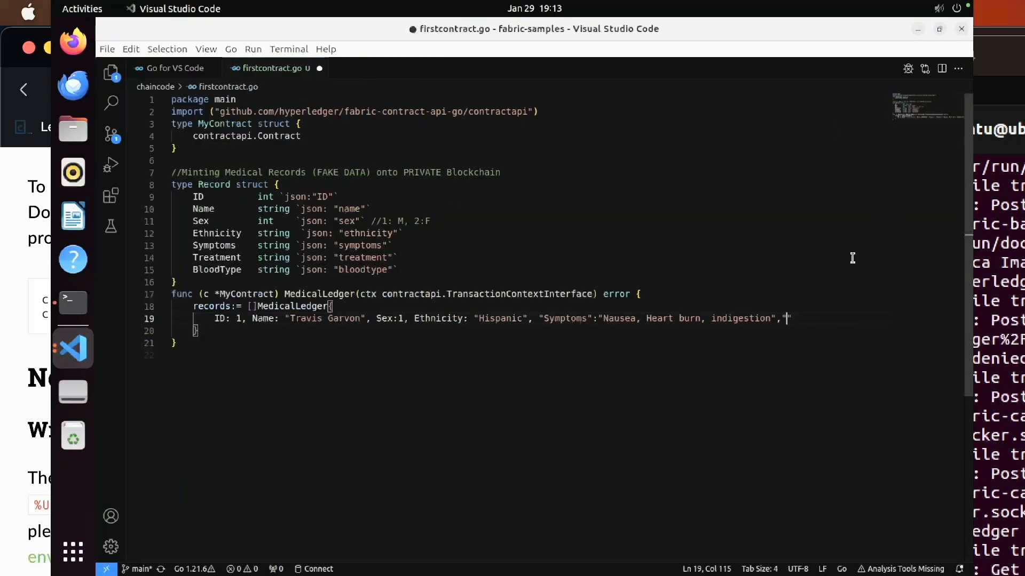
type("S")
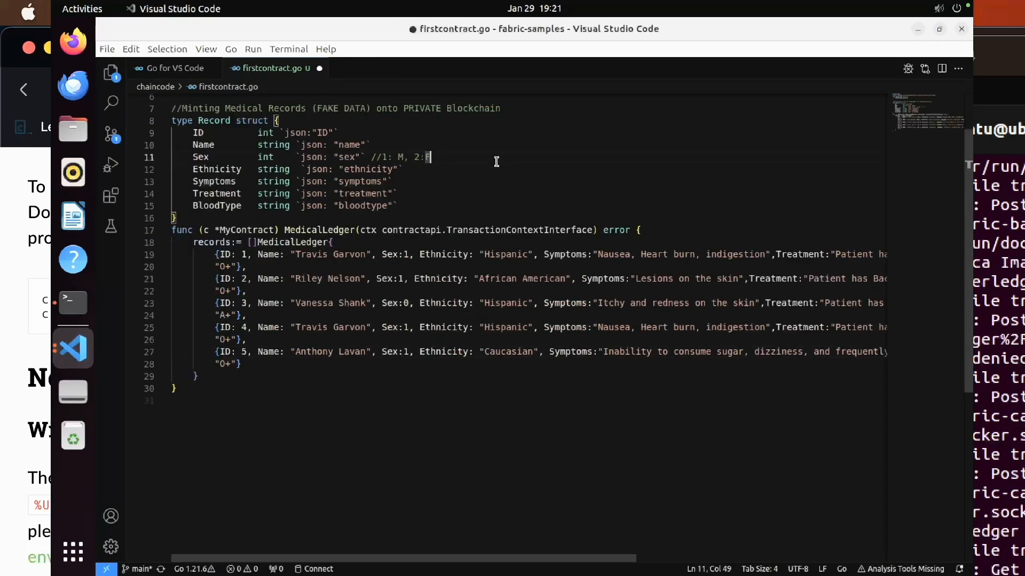
- Add an Age int field tagged json:"age" to the Record struct
type("Age")
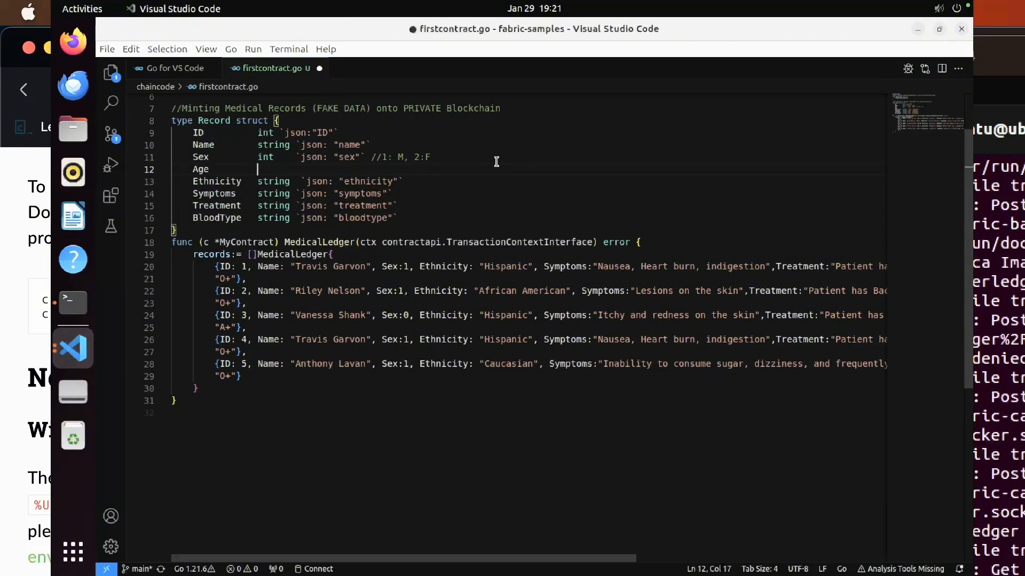
type("int")
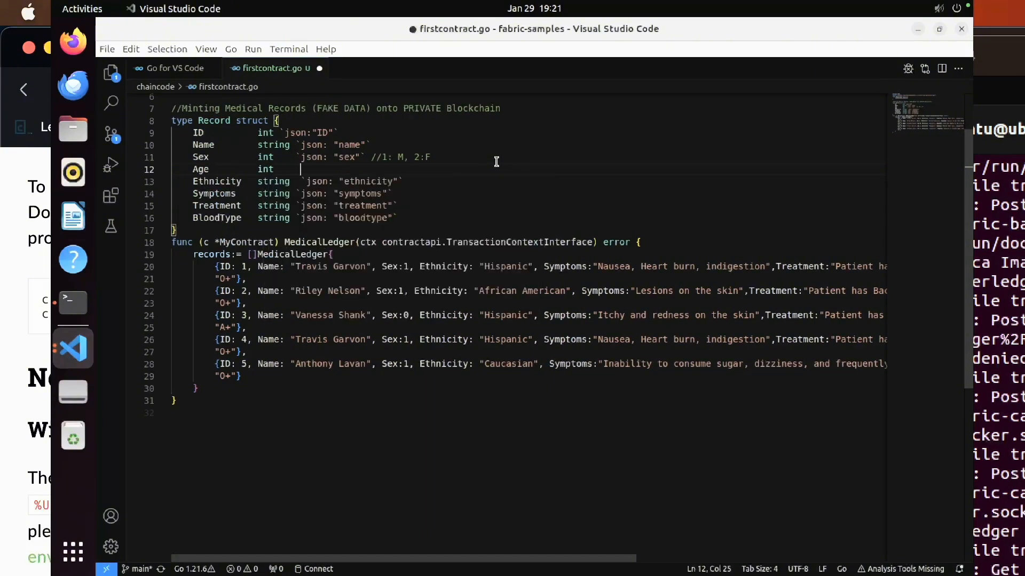
type("~")
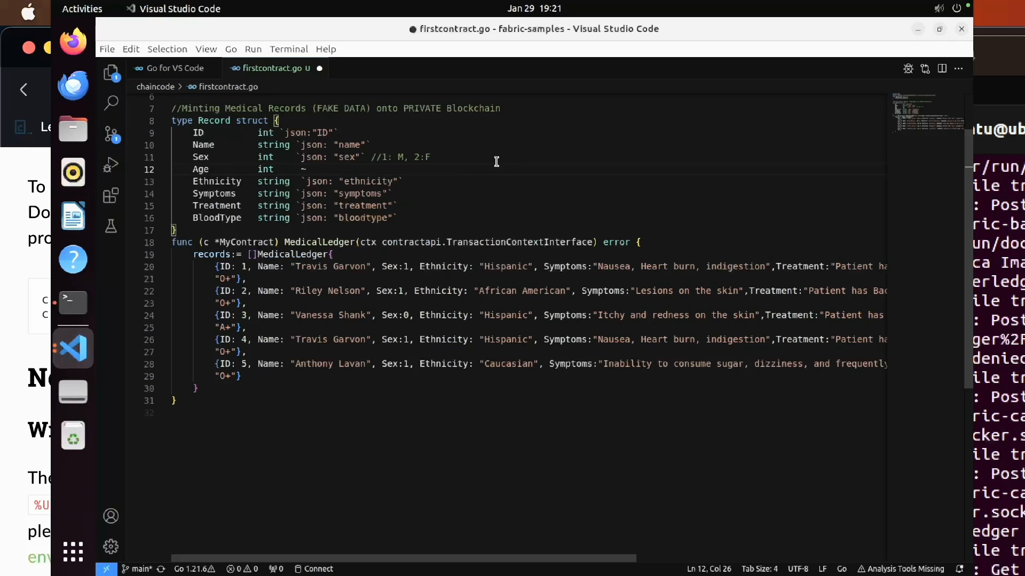
key("Backspace")
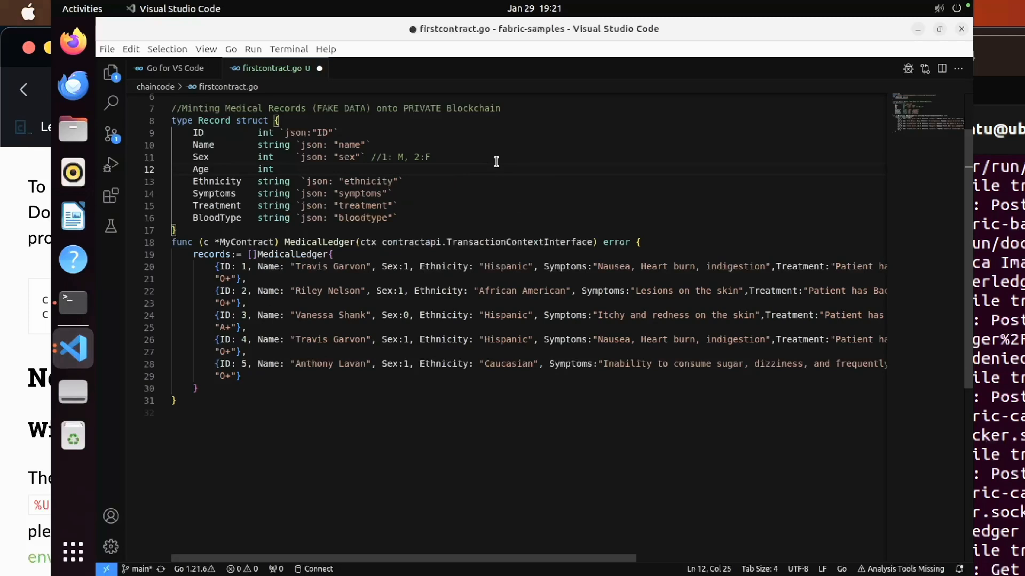
type("-")
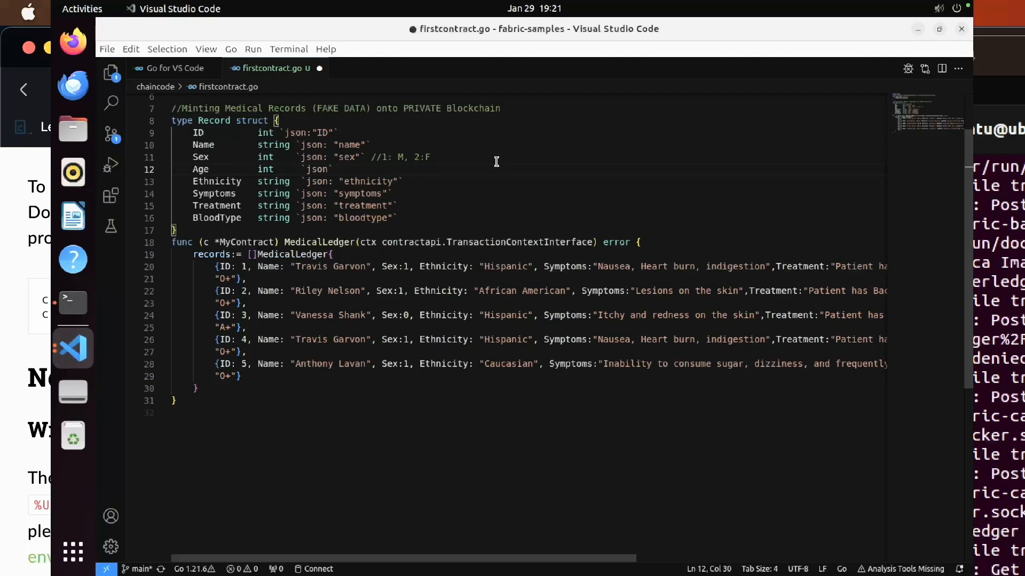
type("a")
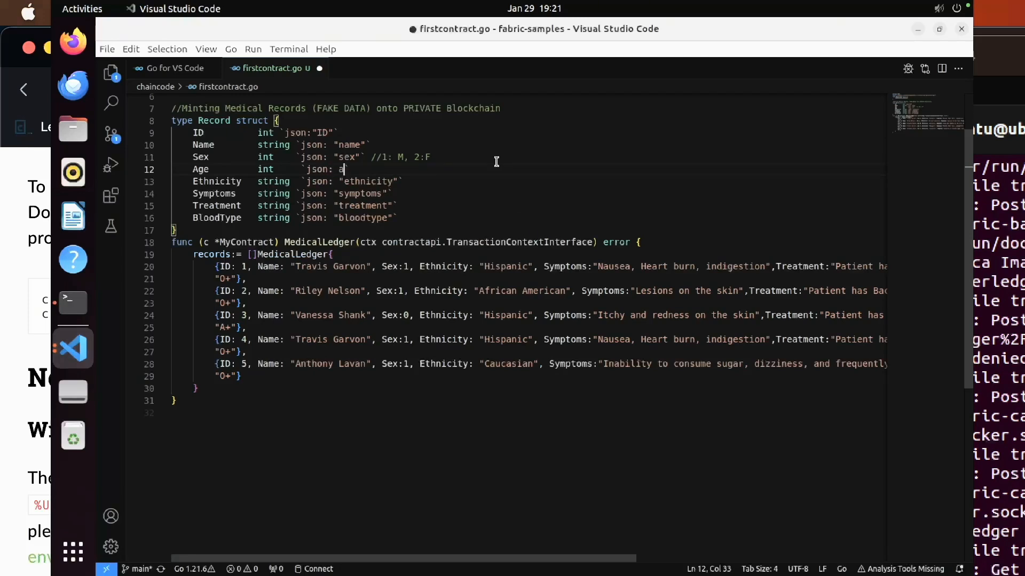
type("ge\"`")
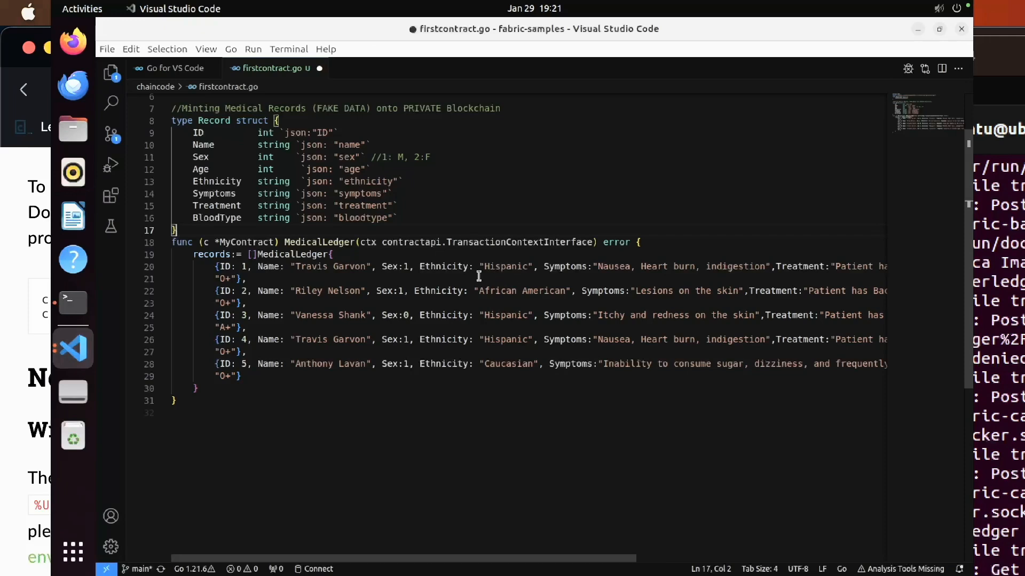
mouse_move(551, 267)
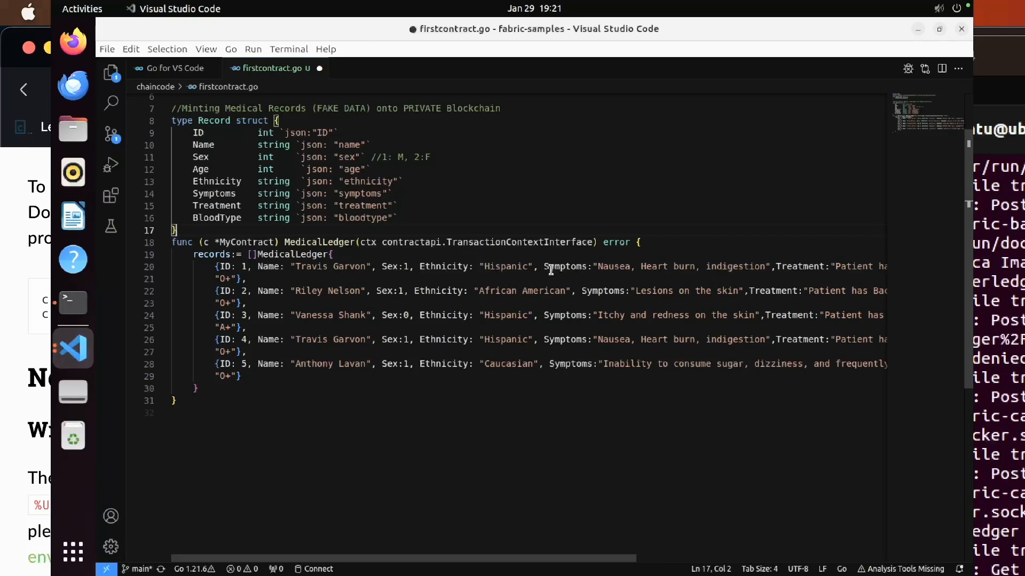
- Insert Age:34 after Ethnicity in the first record and begin Age on the next
left_click(538, 267)
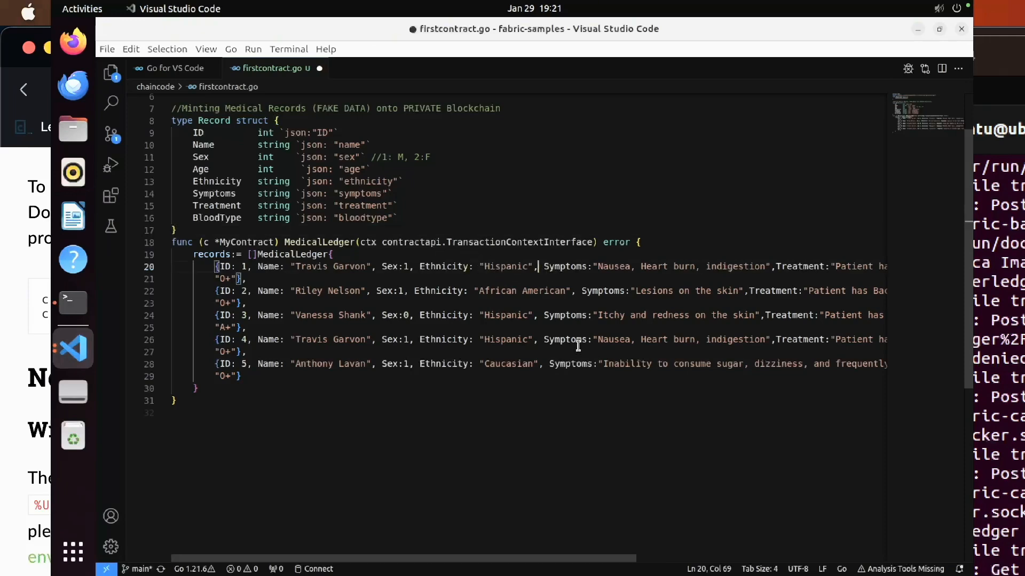
type("Age")
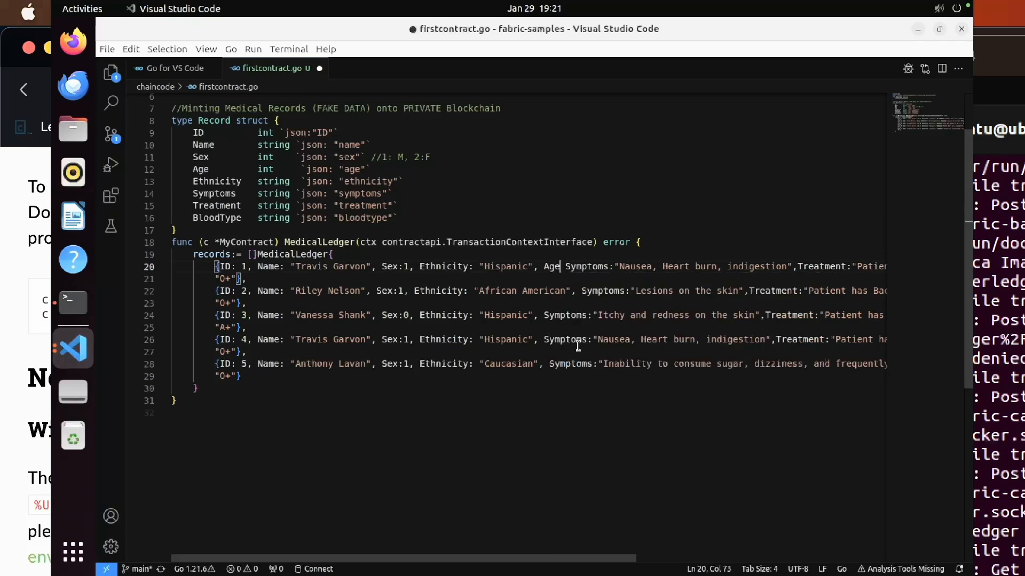
type(":")
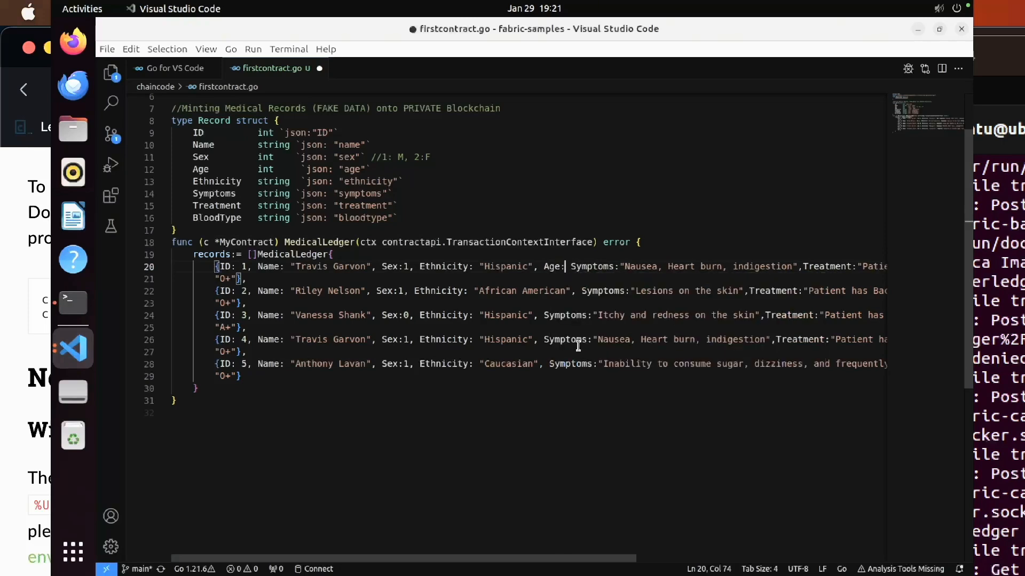
type("34,")
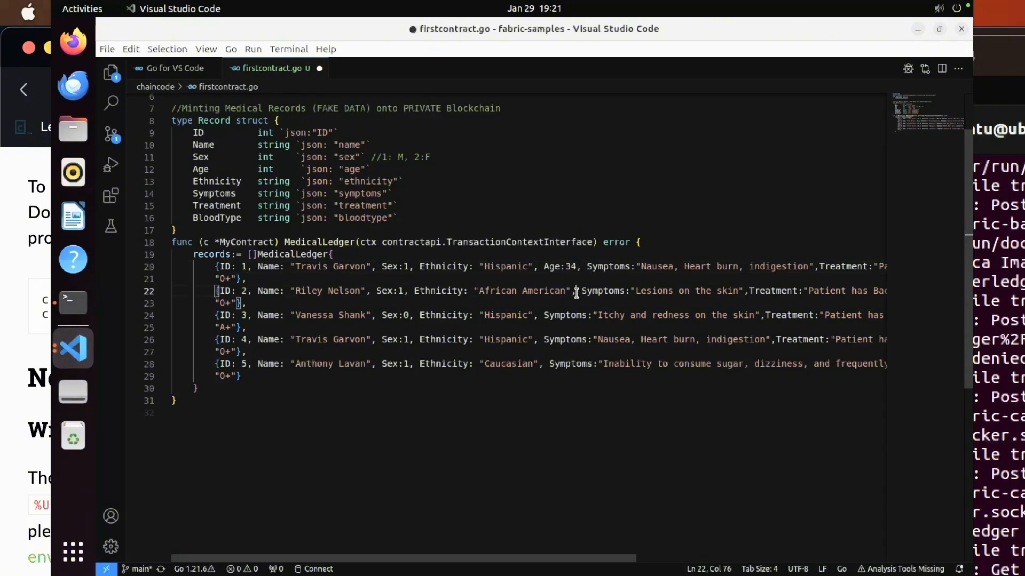
type("Age")
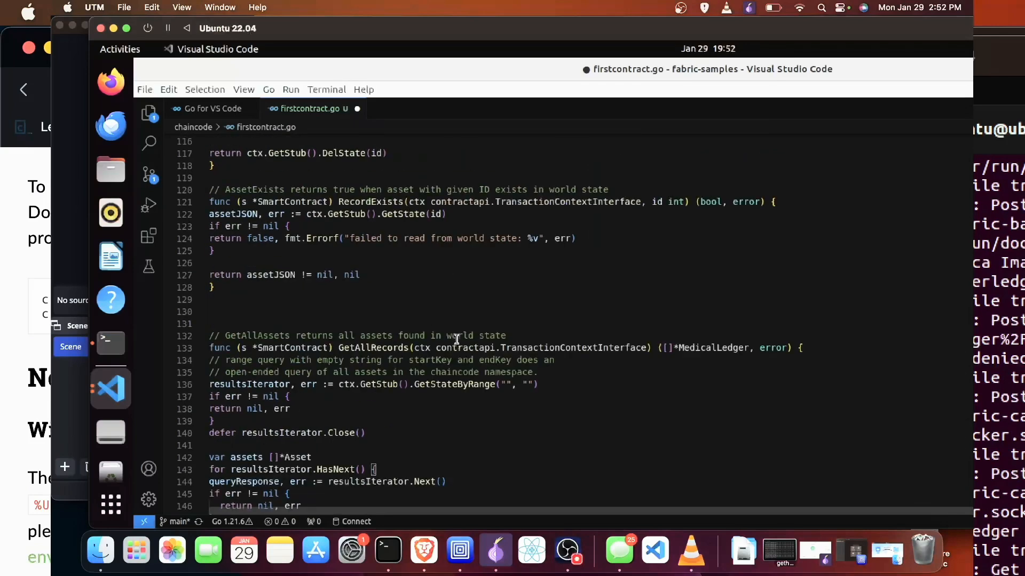
- Scroll to the end of GetAllRecords and add blank lines after its closing brace
scroll("down", 3)
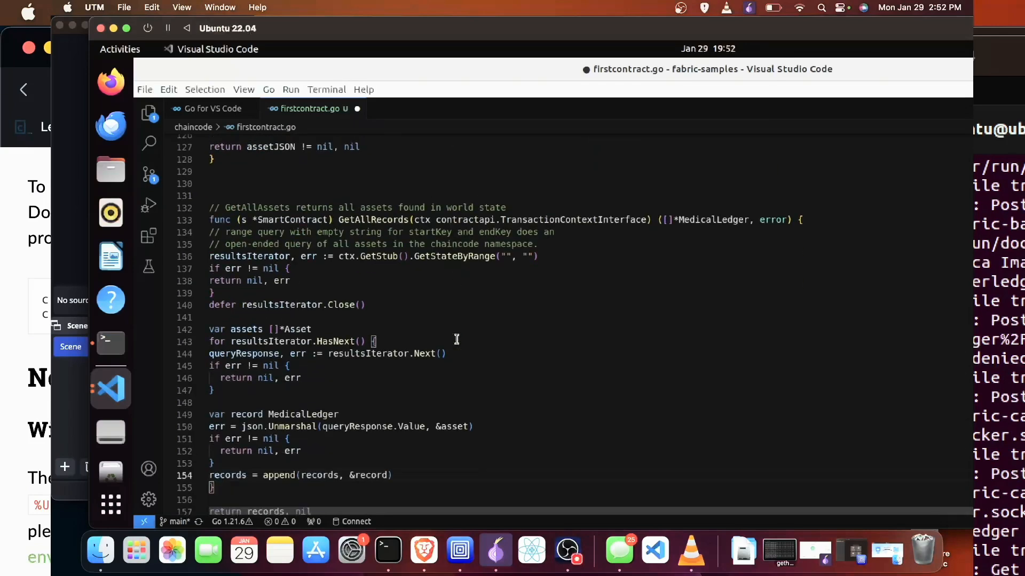
scroll("down", 3)
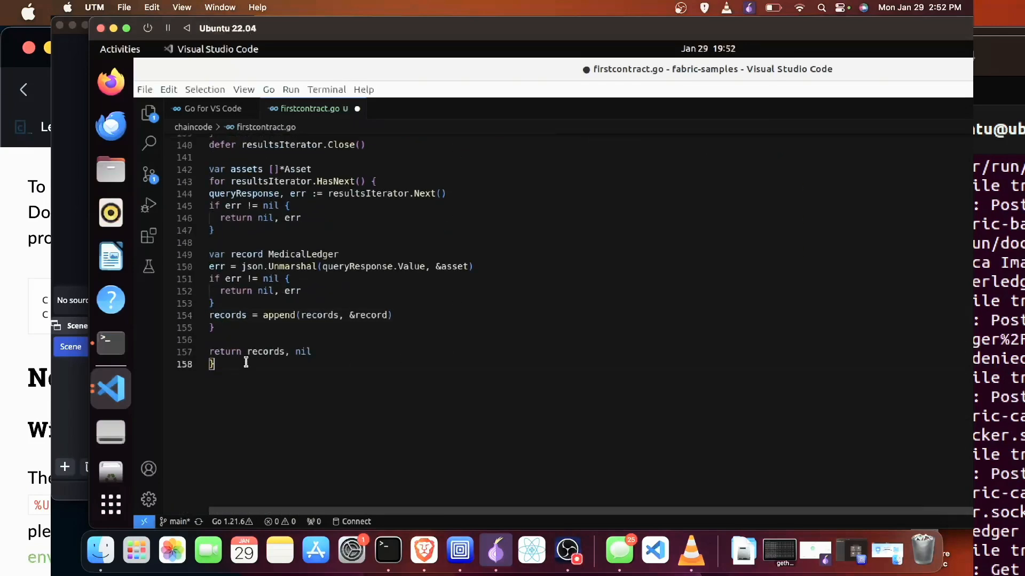
mouse_move(307, 370)
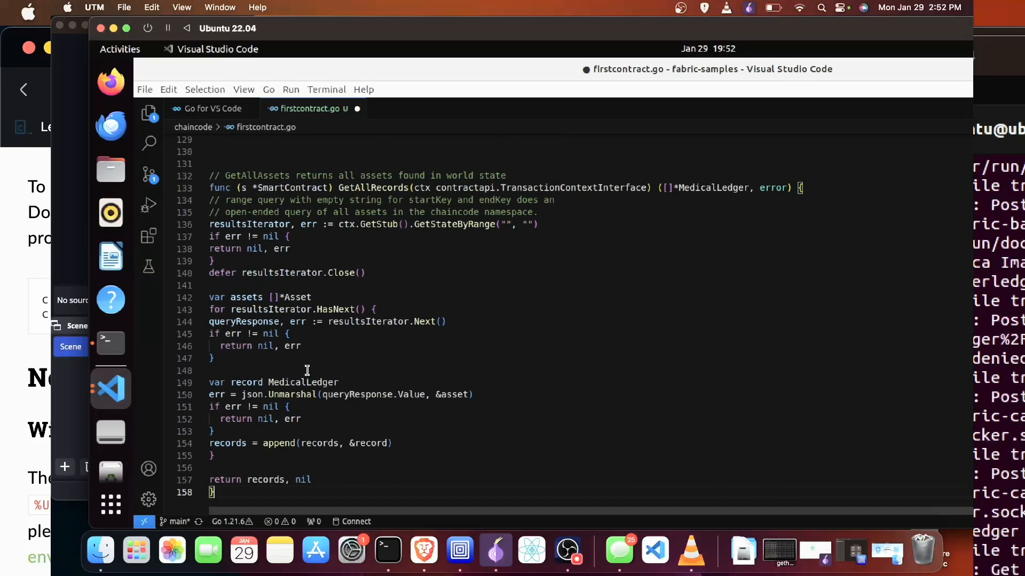
type("r")
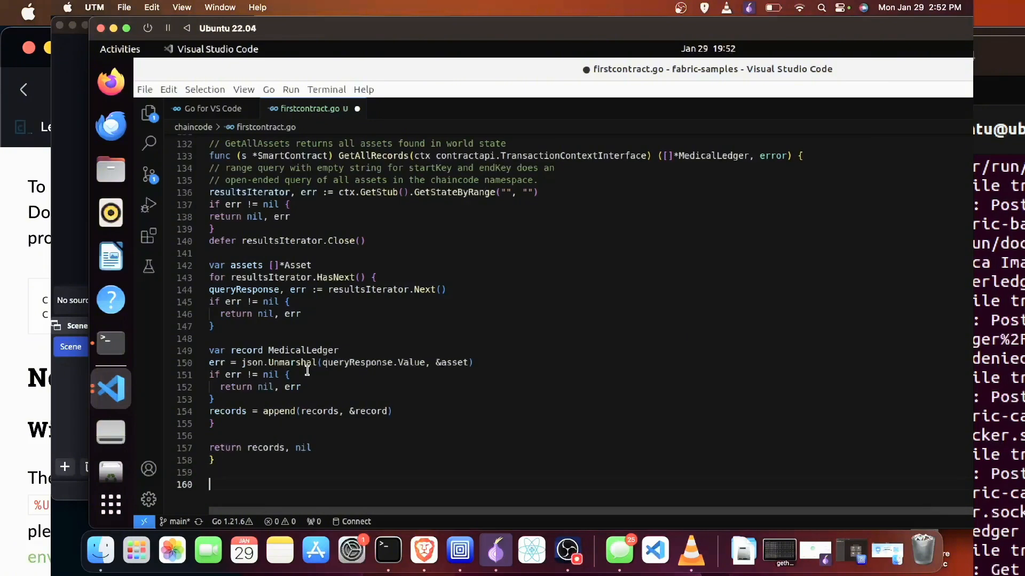
- Begin func main() declaring the ledgerChaincode variable
scroll("down", 3)
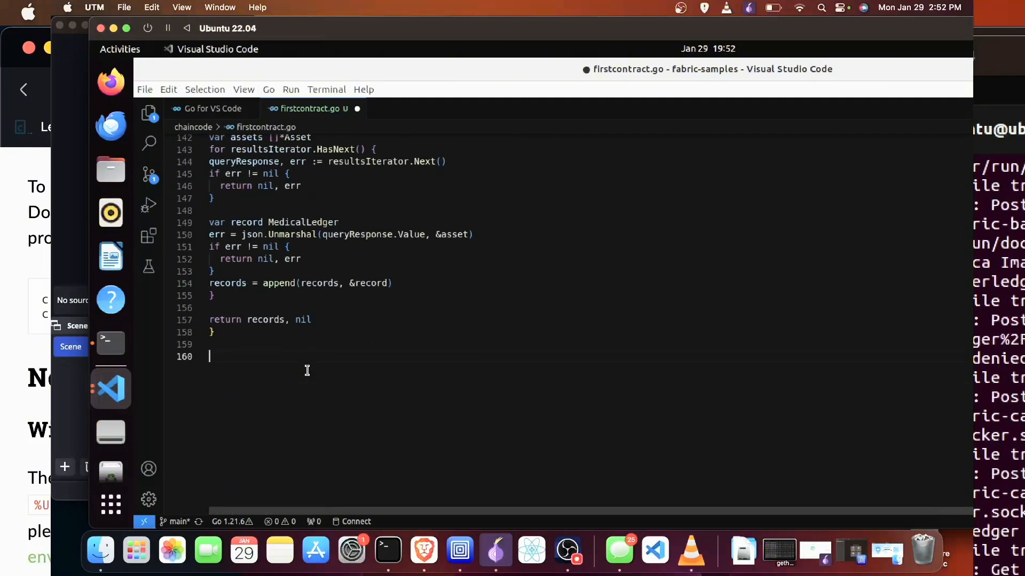
type("func main")
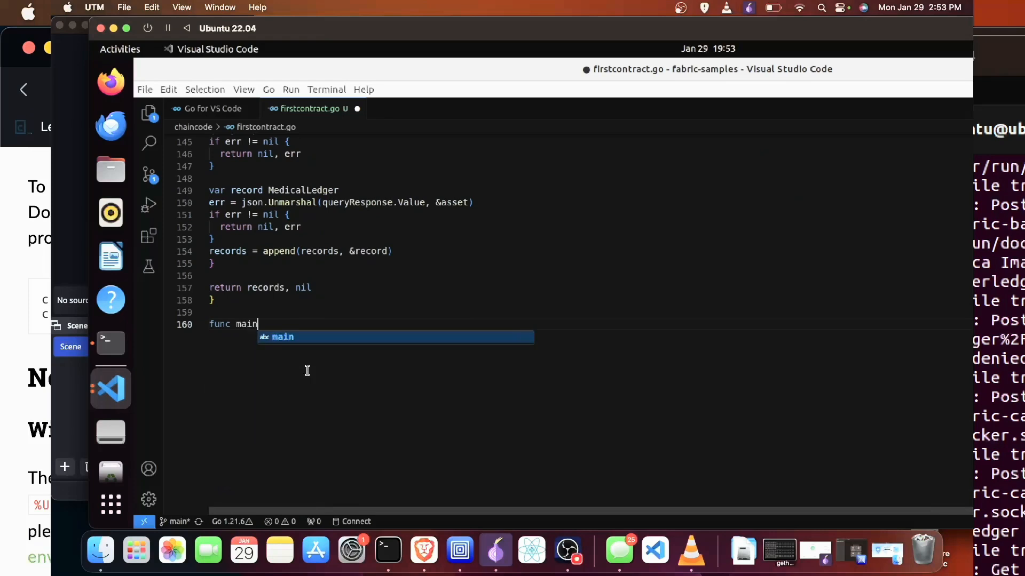
type("()")
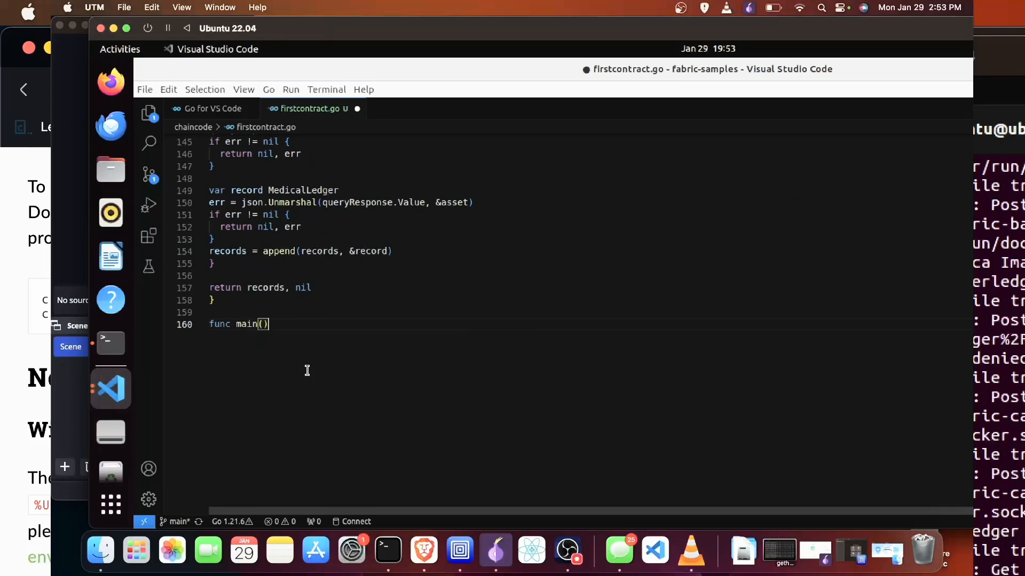
type("{")
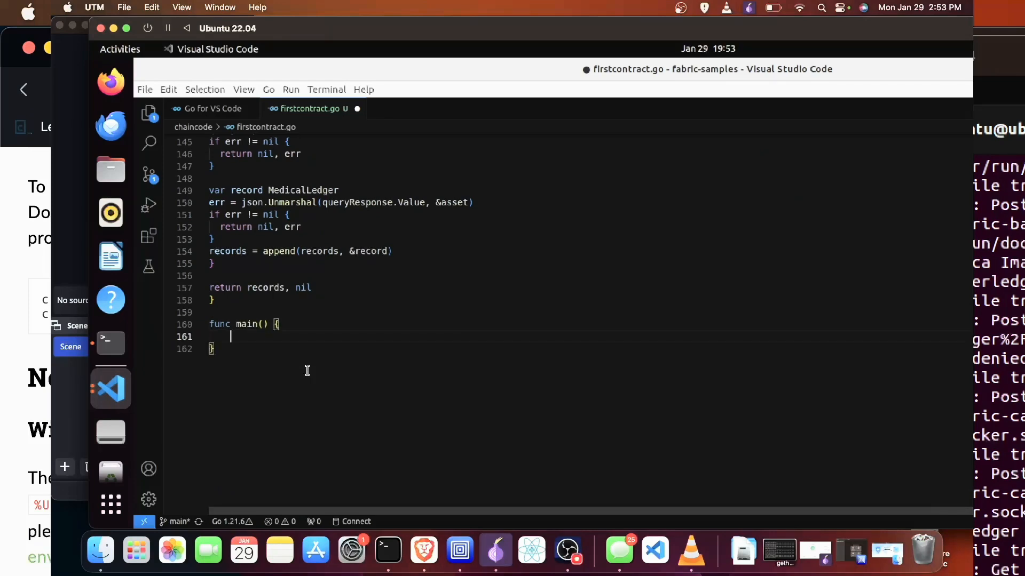
type("asset")
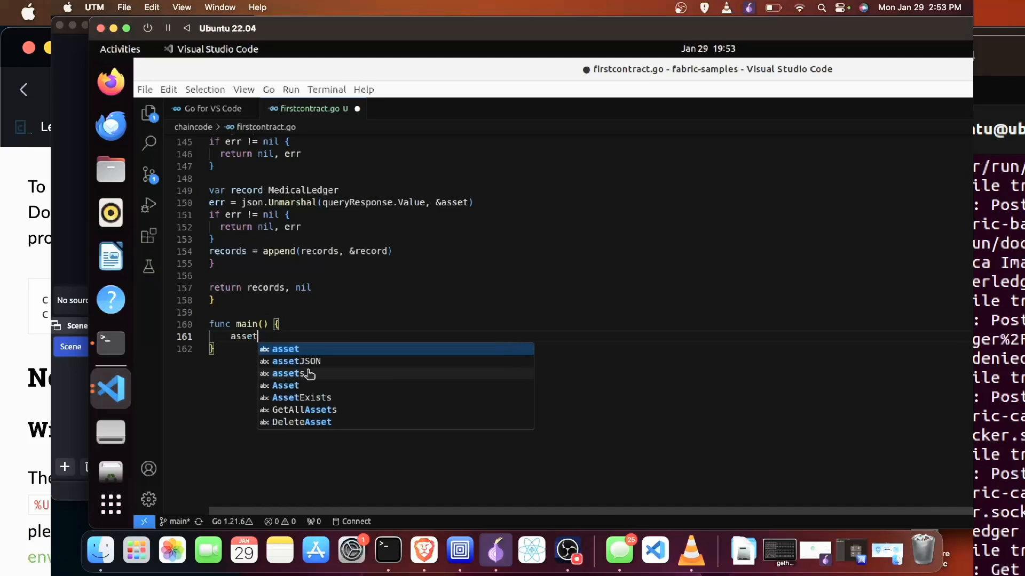
type("Chaincod")
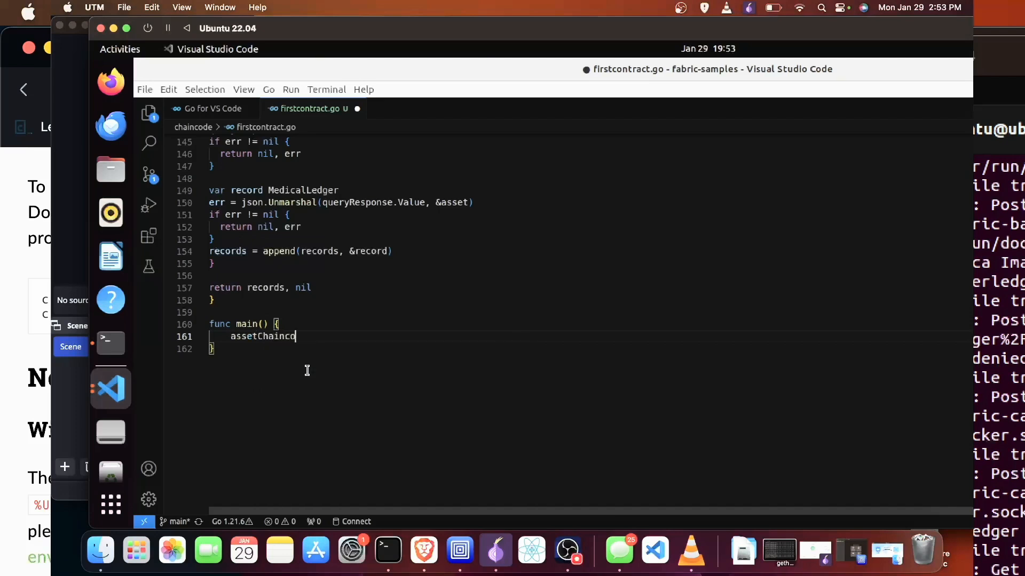
type("e")
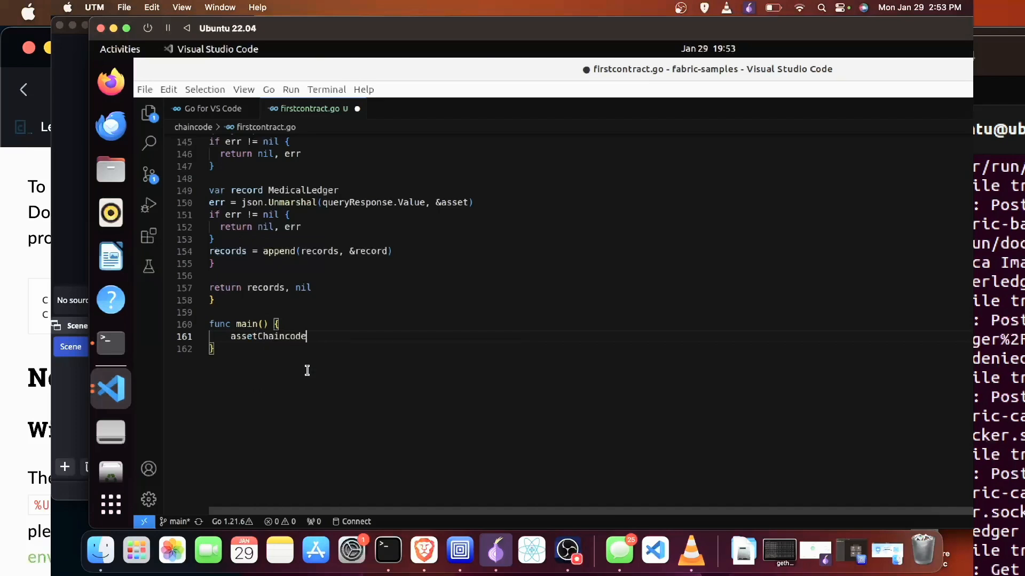
type("Rec")
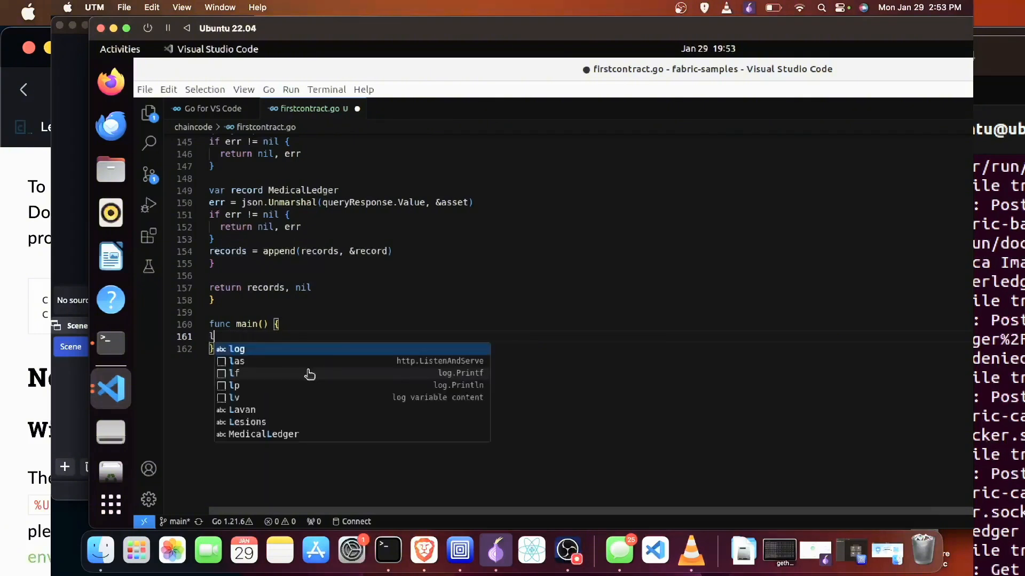
type("ledger")
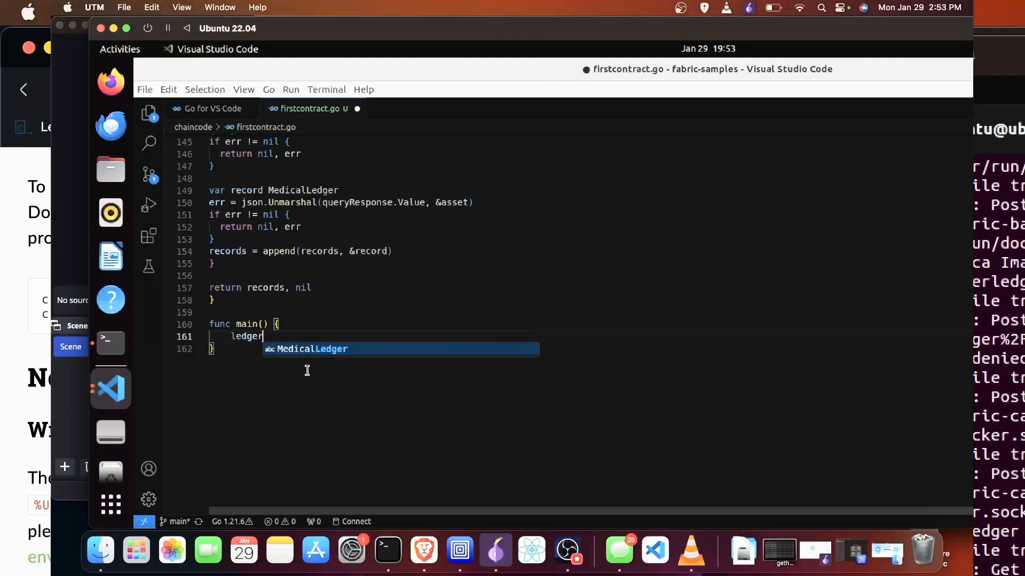
type("Chaincode")
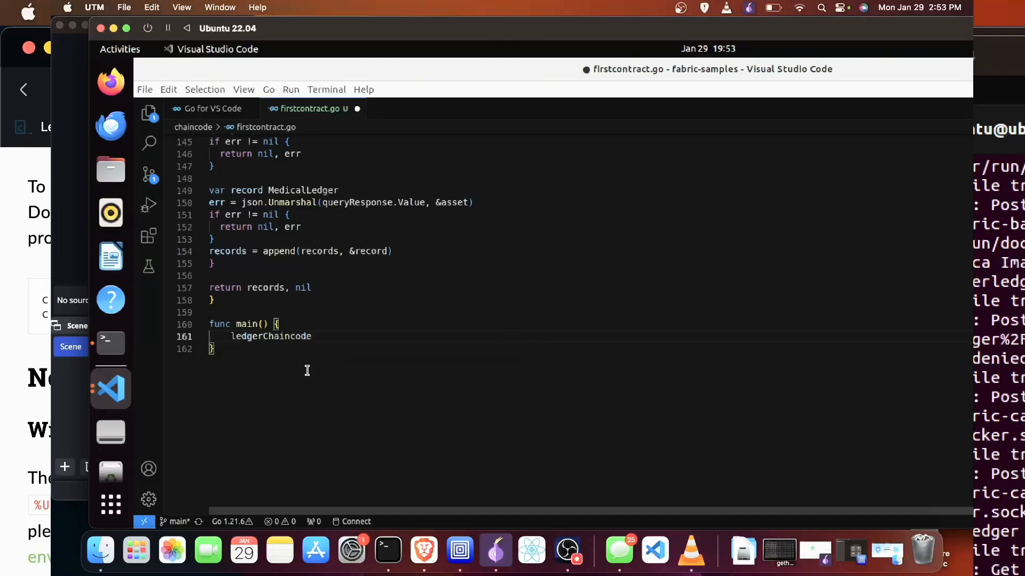
- Assign ledgerChaincode, err := contractapi.Newchaincode(&SmartContract{})
type(", err :")
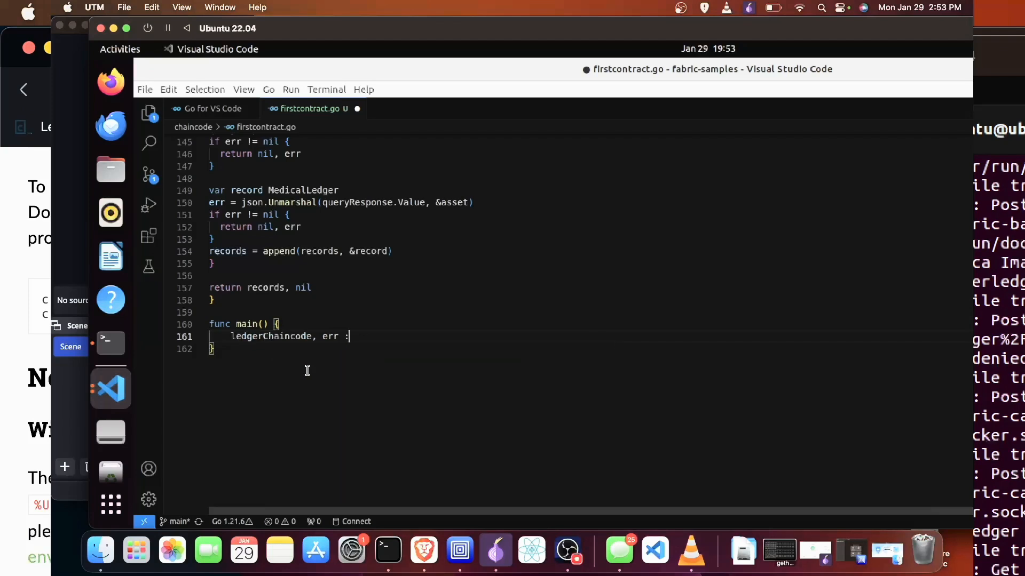
type("= contractapi.")
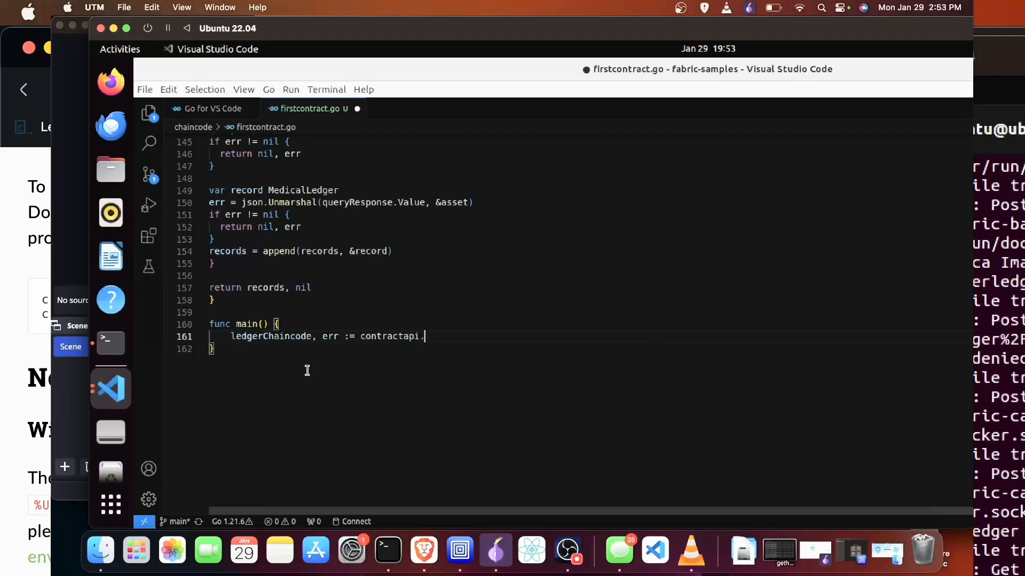
type("Newc")
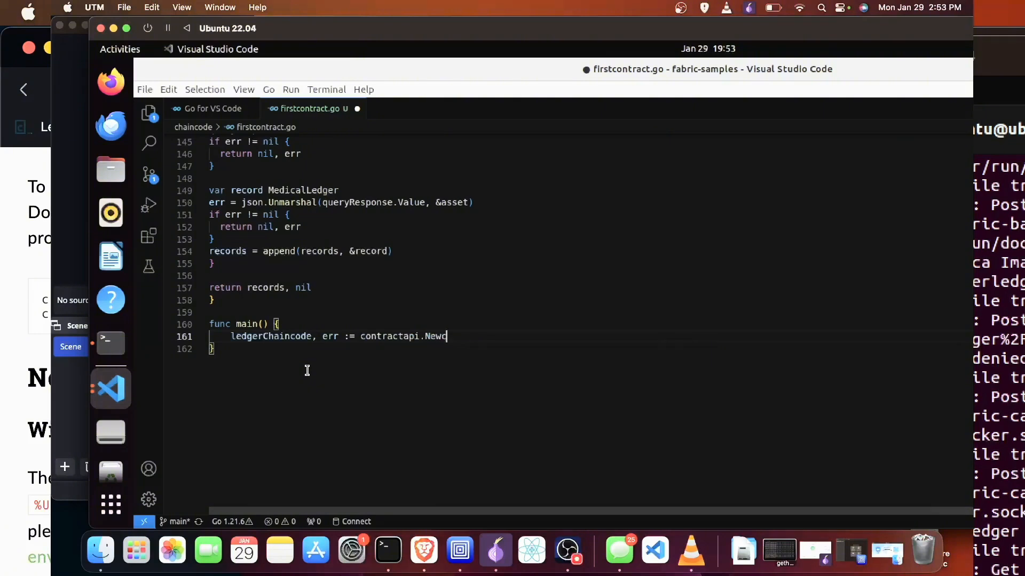
type("haincode")
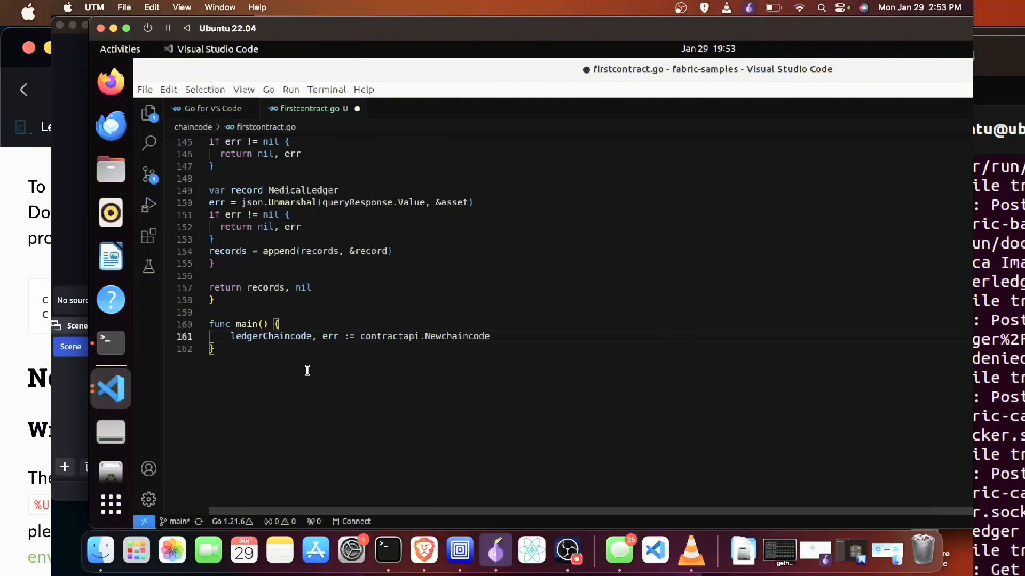
type("()")
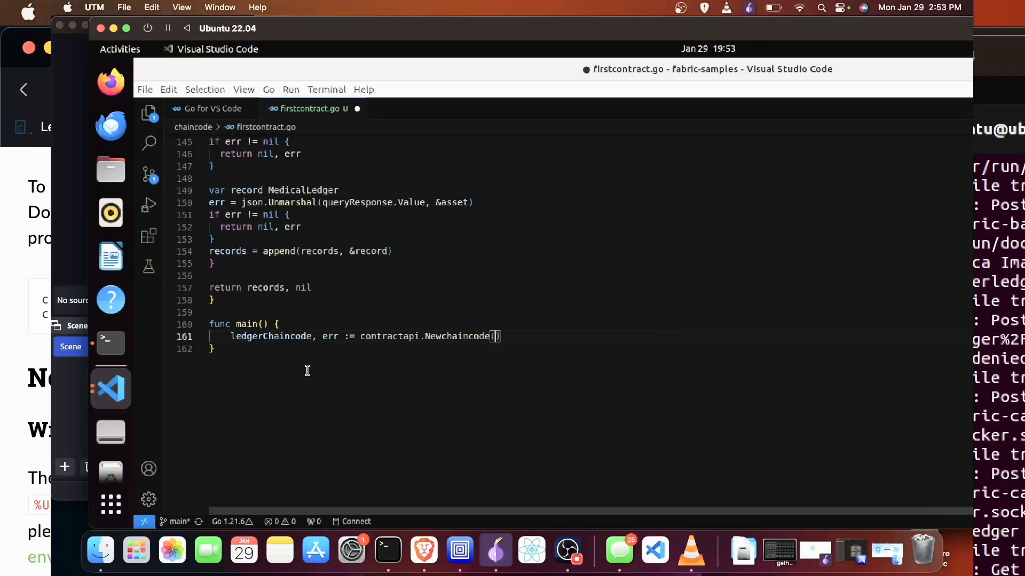
type("&SmartContract")
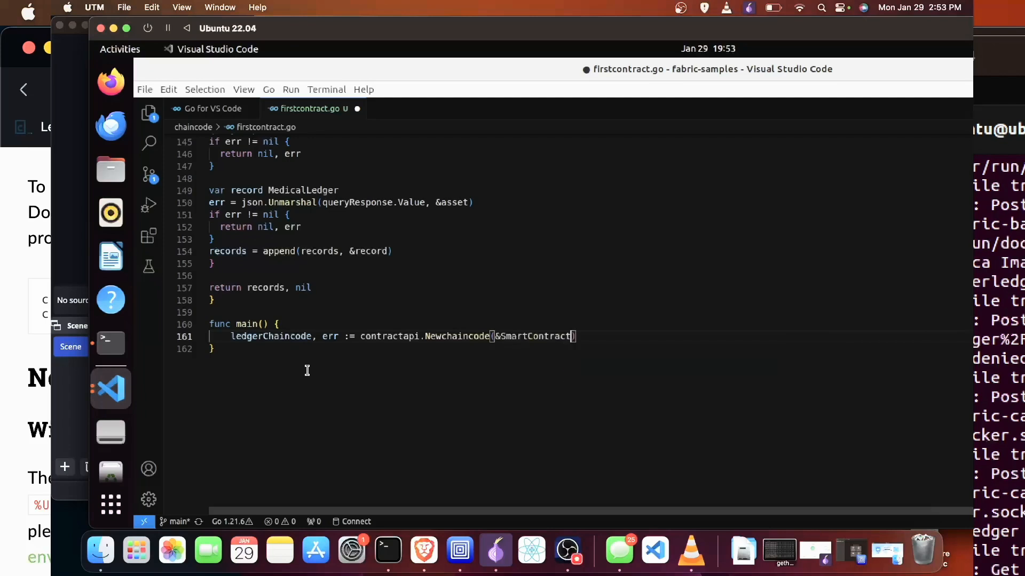
type("{}")
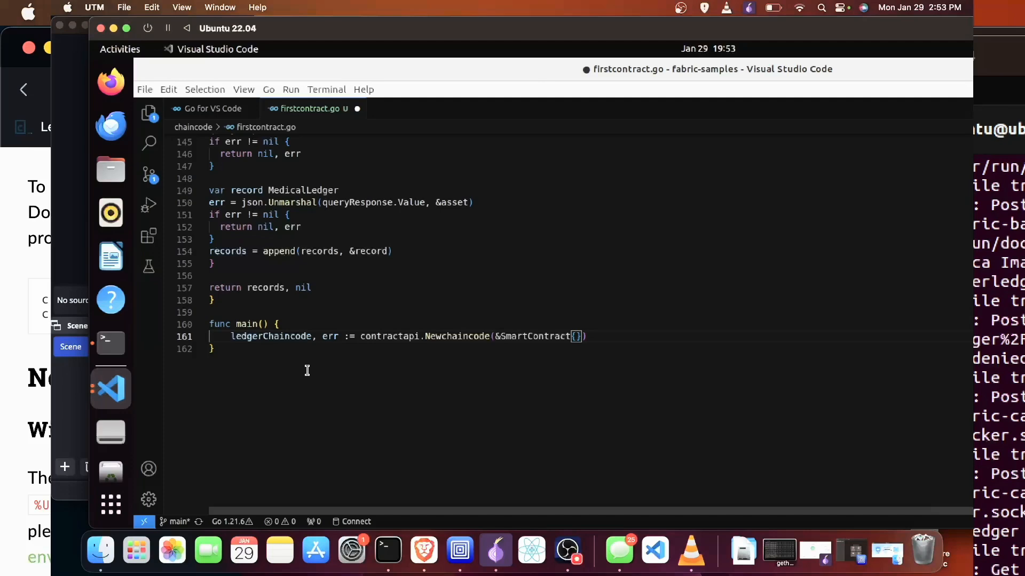
mouse_move(317, 345)
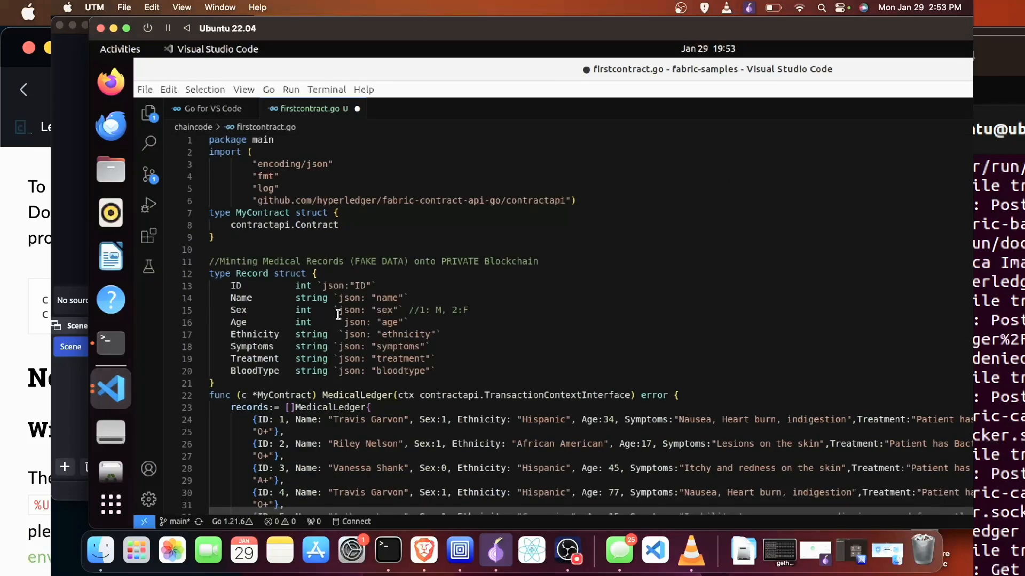
- Replace &SmartContract{} with &MyContract{} via autocomplete and start a new line in main
scroll("down", 3)
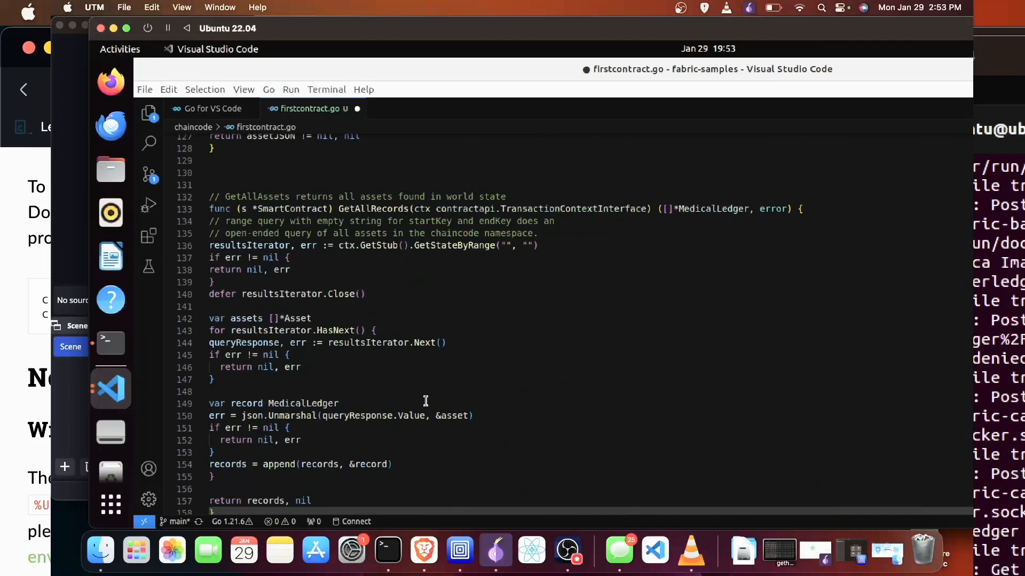
scroll("down", 3)
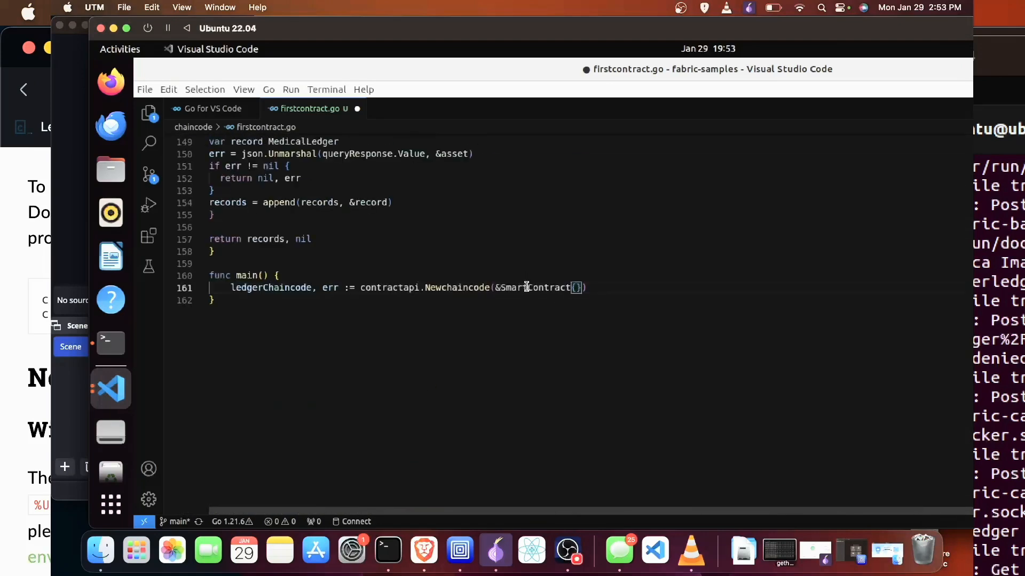
type("&M")
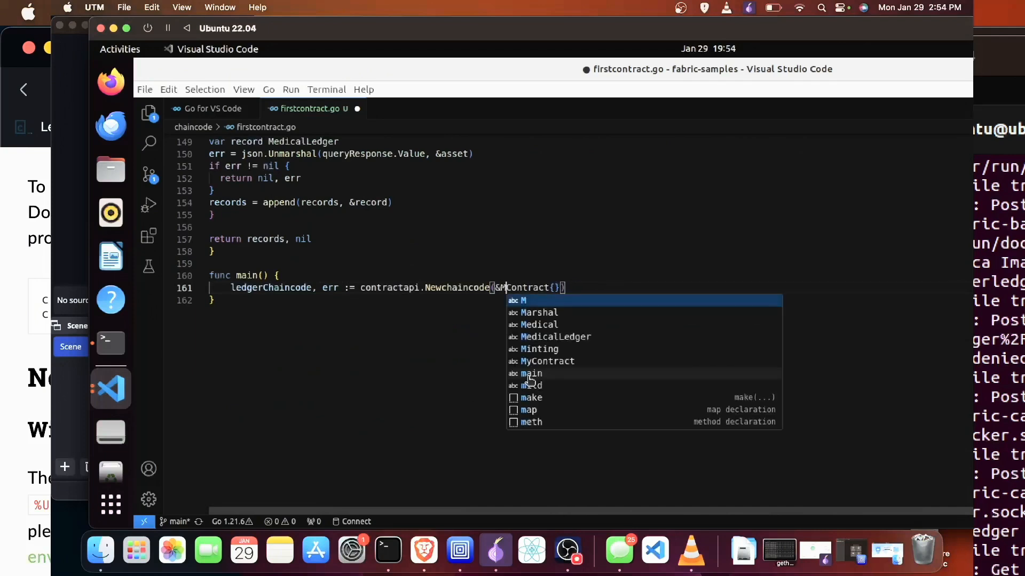
left_click(547, 362)
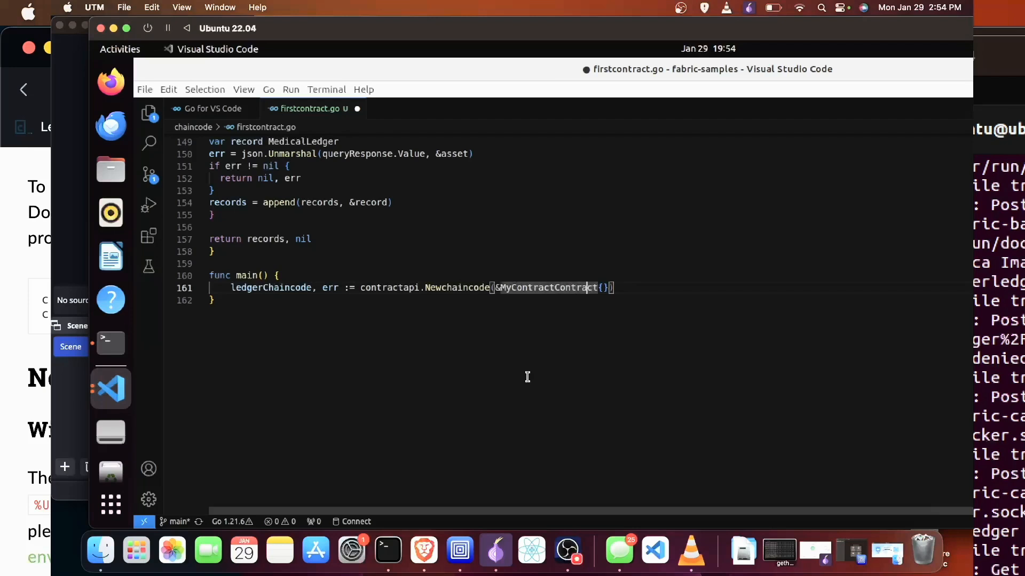
key("Backspace")
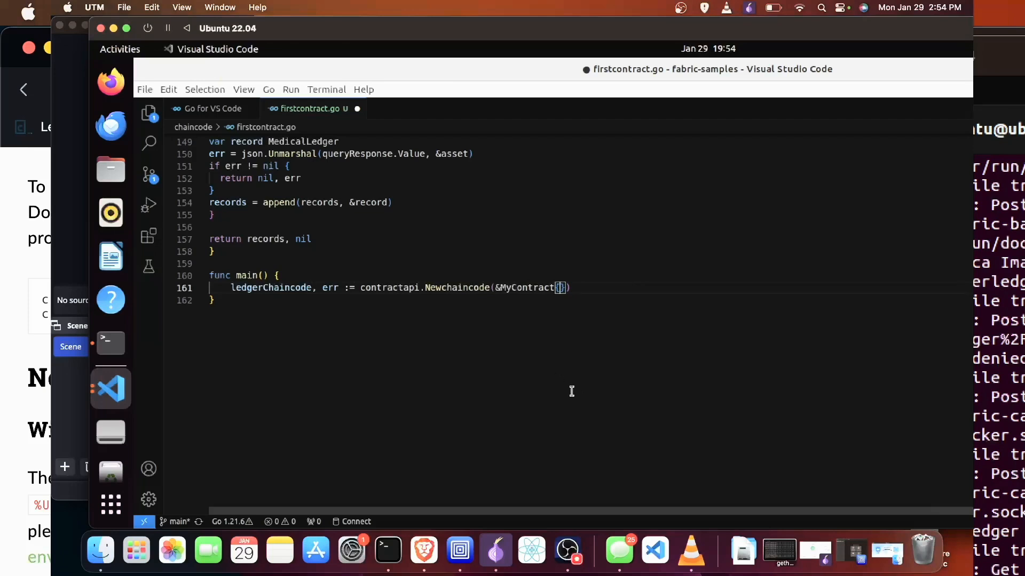
key("enter")
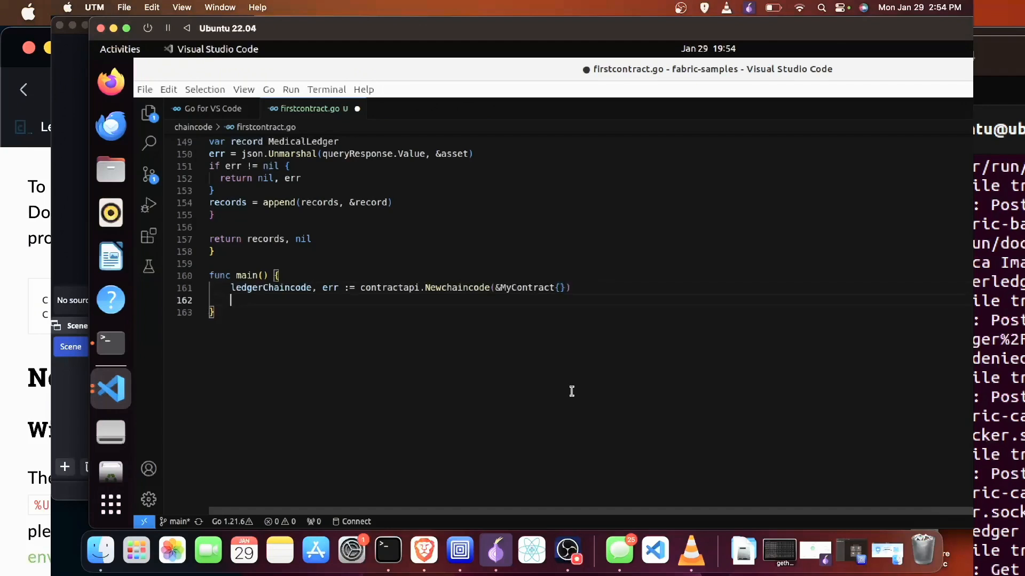
- Add an if err != nil block after the Newchaincode call
type("if err")
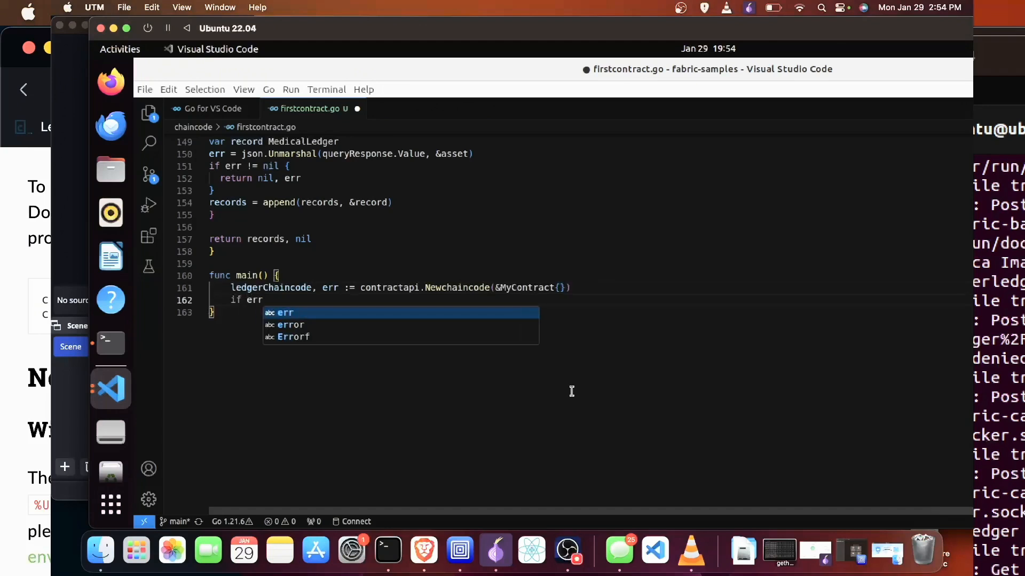
key("Escape")
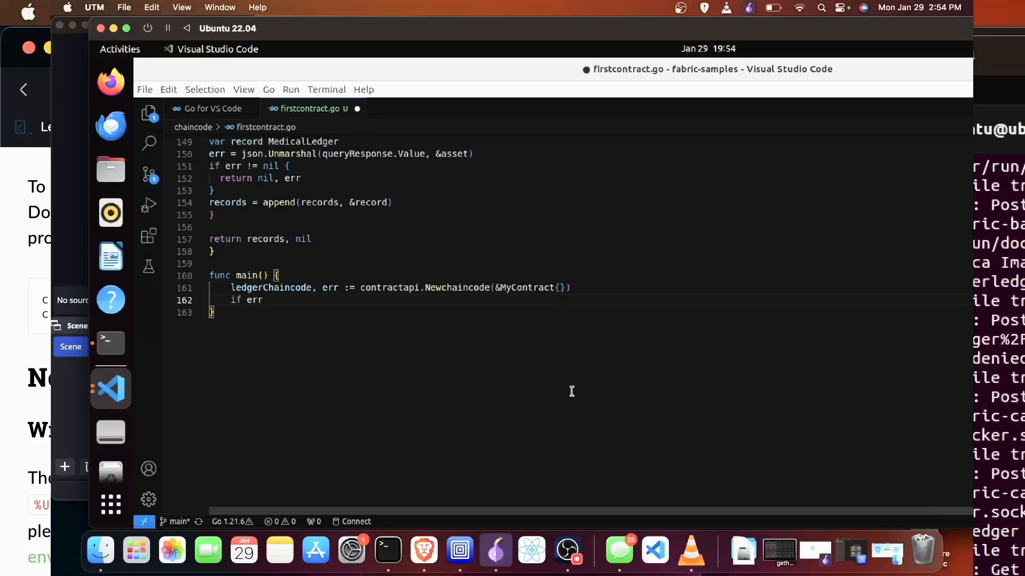
type("!=")
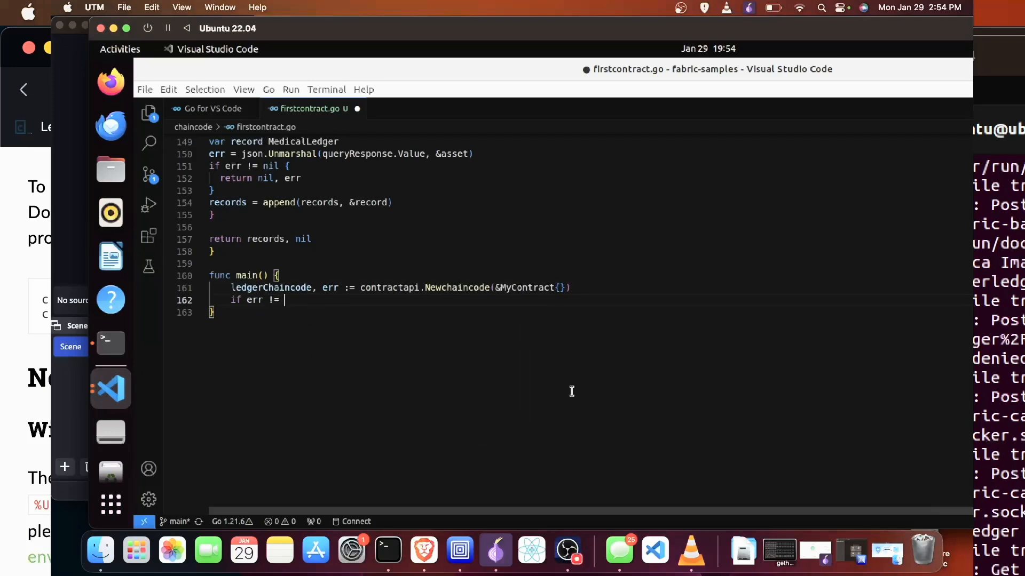
type("nil {")
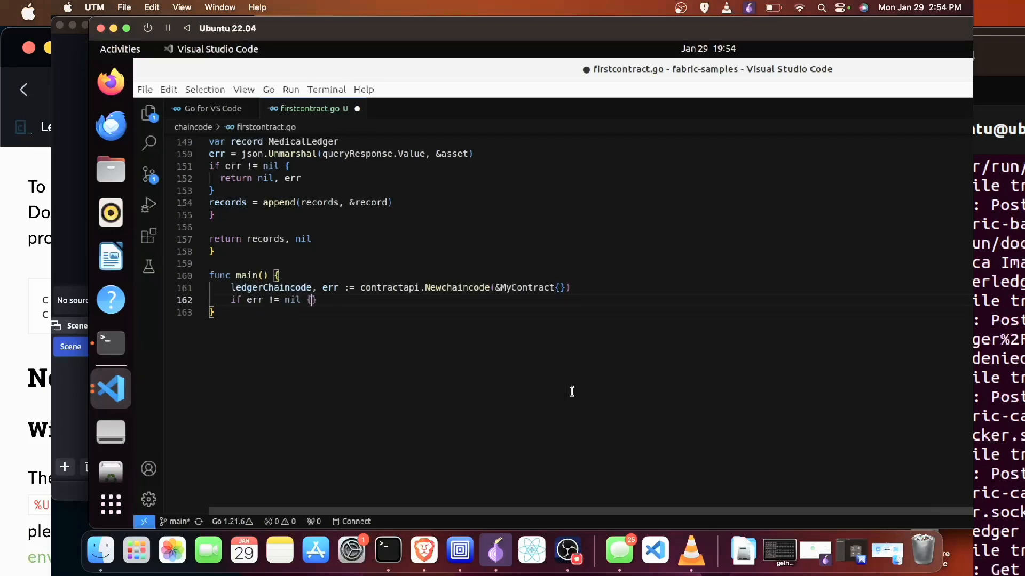
- Call log.Panic("Error with chaincode: %v", err) inside the error check
type("log.")
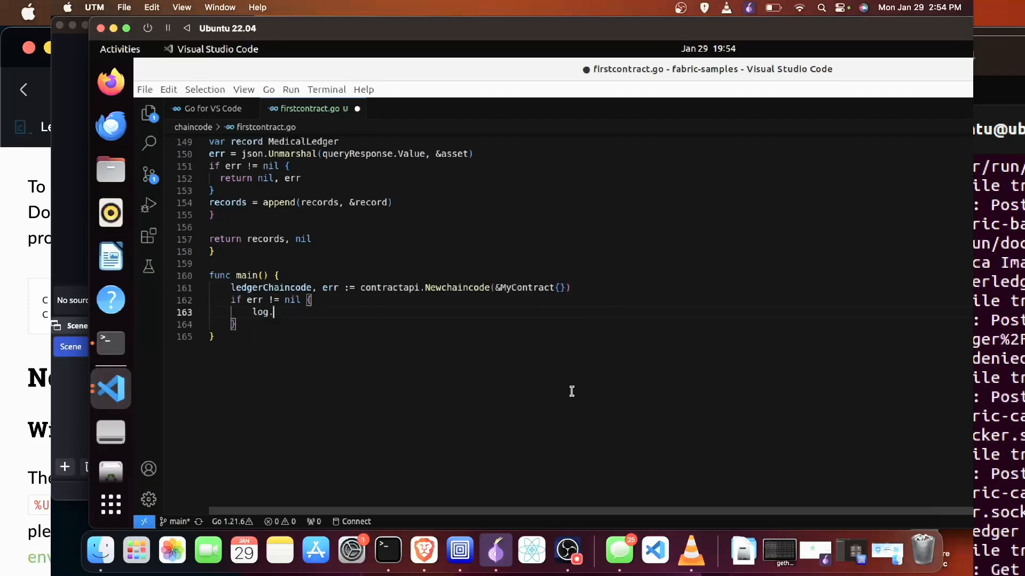
type("Panic")
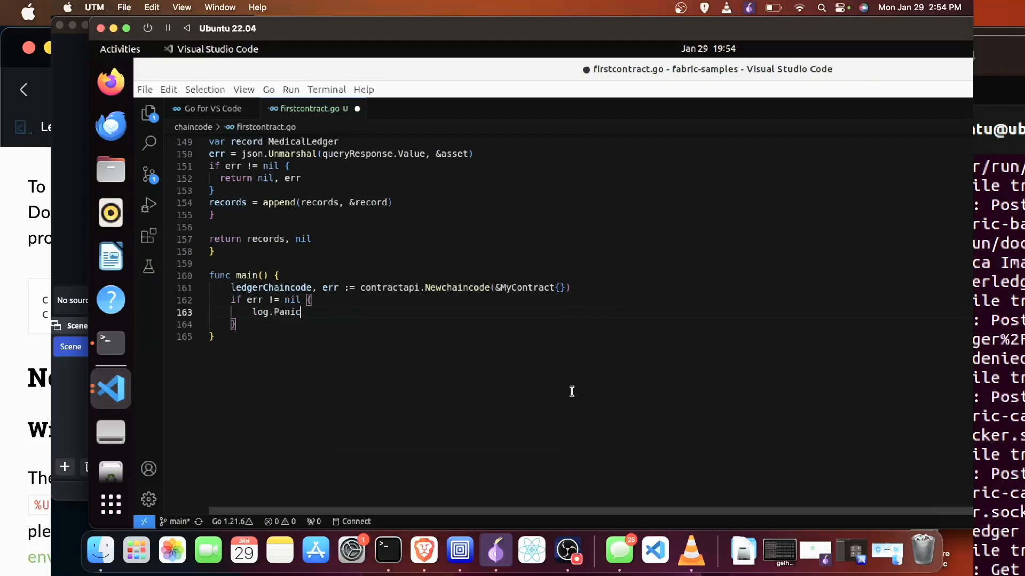
type("(\"ER\"")
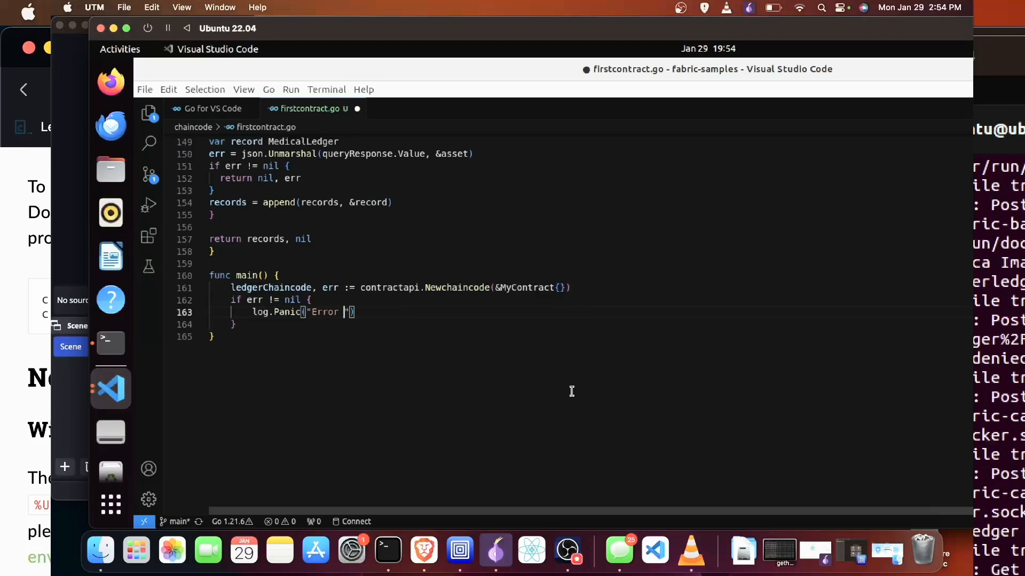
type("with chain")
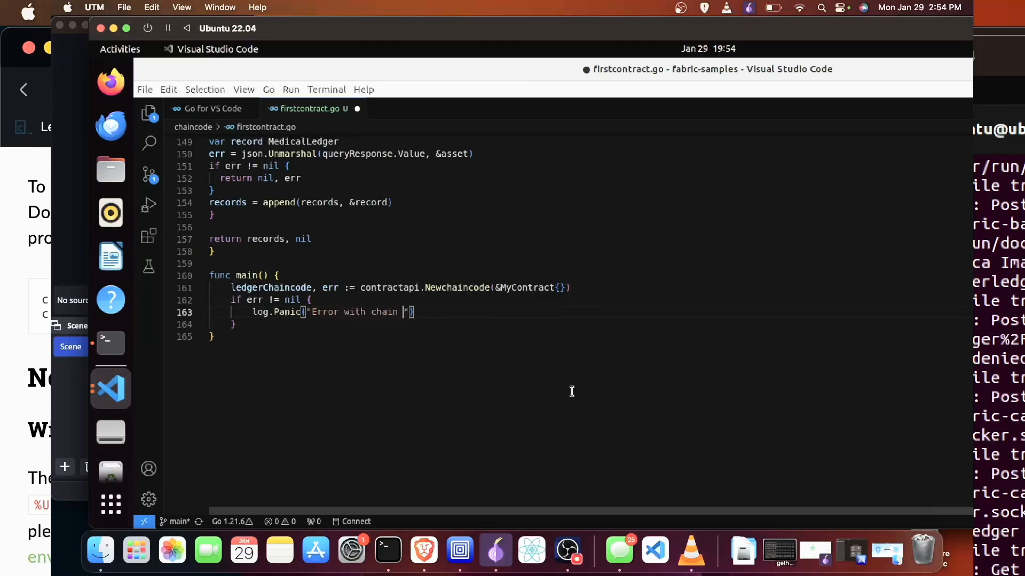
type("code")
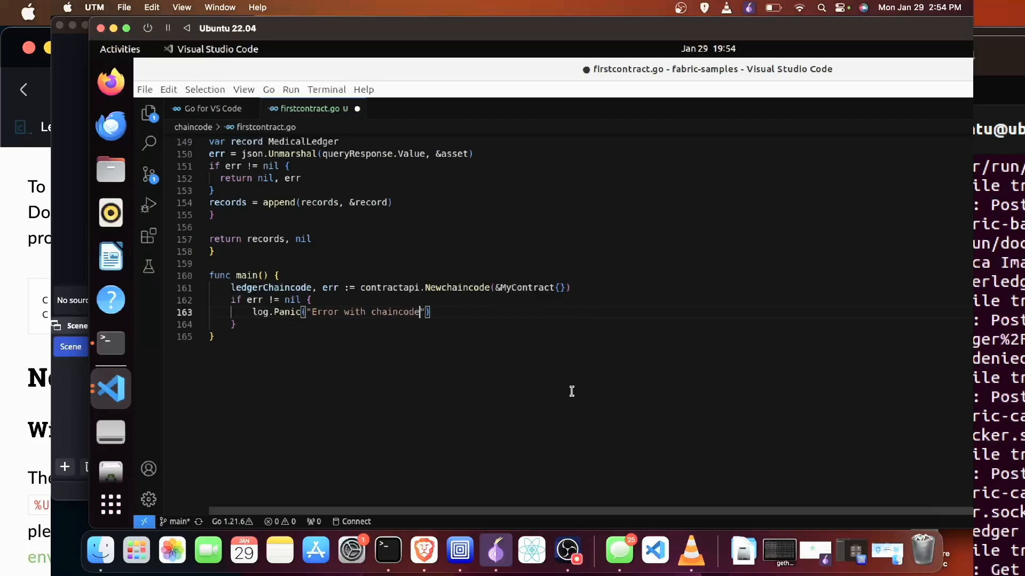
type(":")
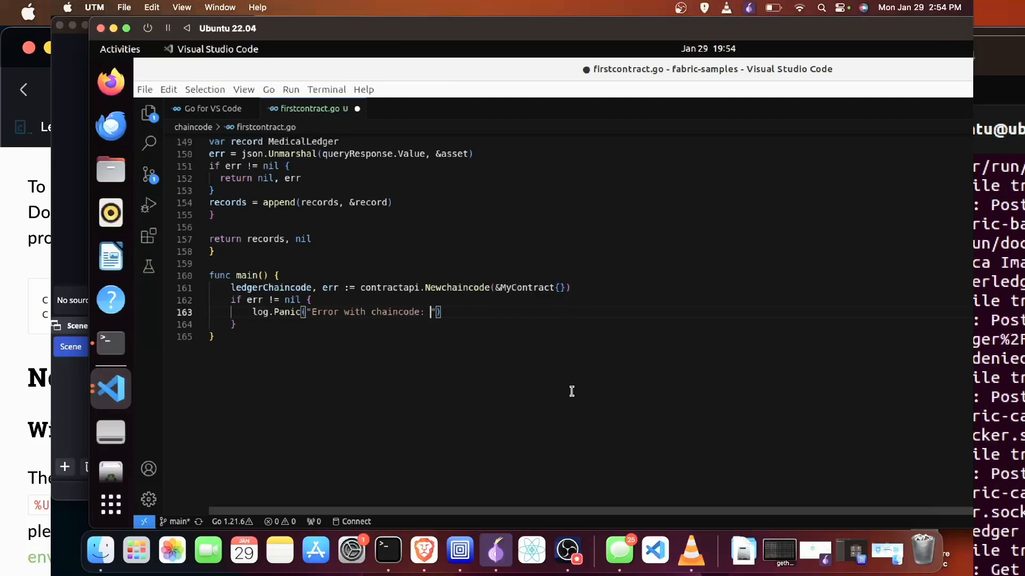
type("%v")
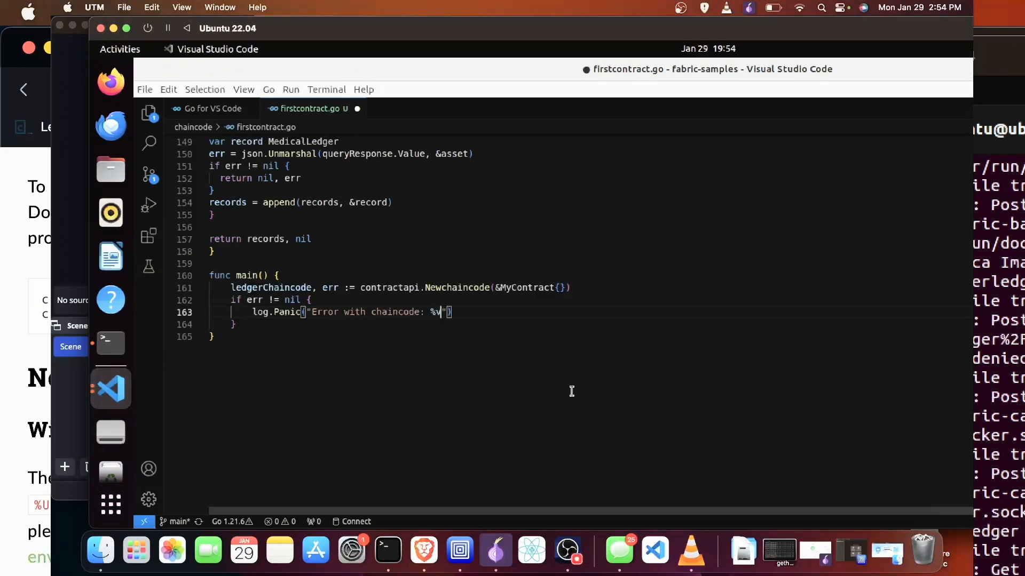
type(", err")
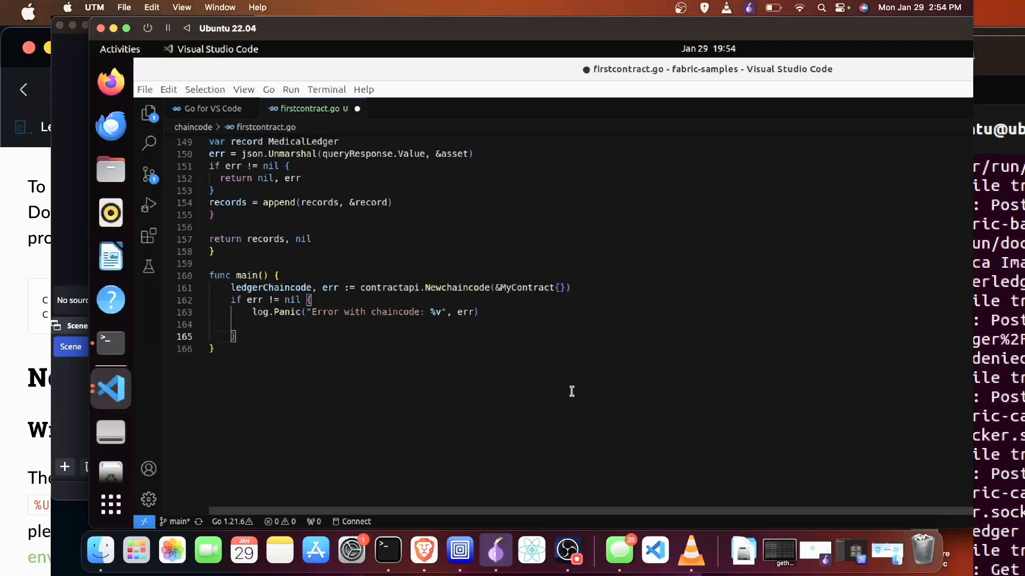
- Wrap ledgerChaincode.Start() in an if err := ...; err != nil check
type("if err")
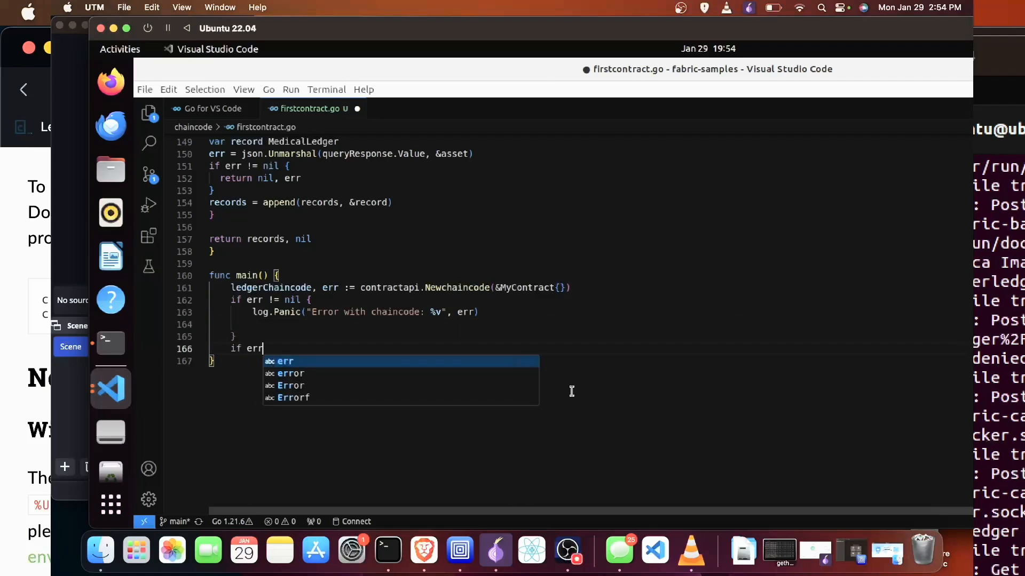
type(":=")
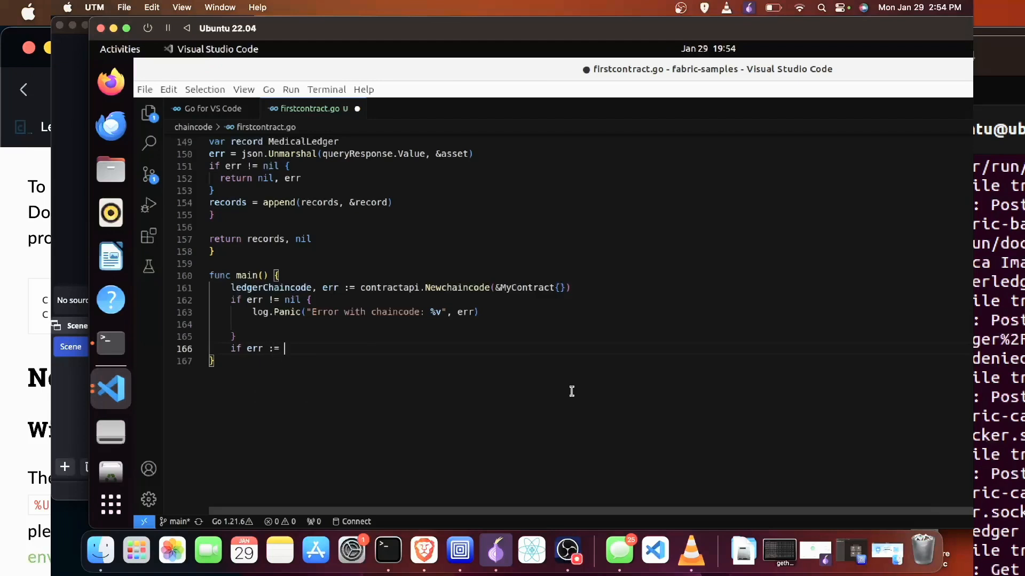
type("ass")
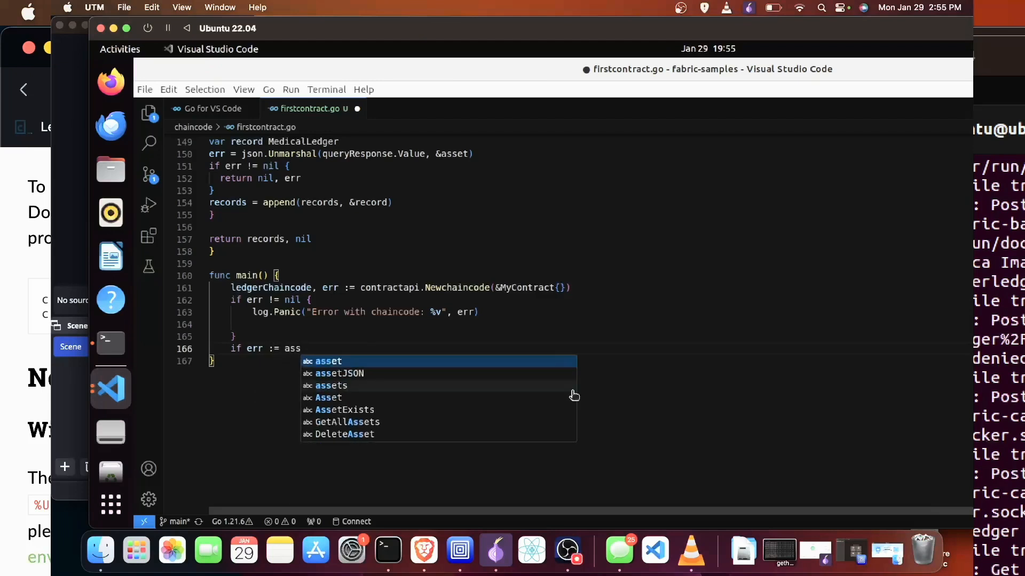
type("ledgerChaincode")
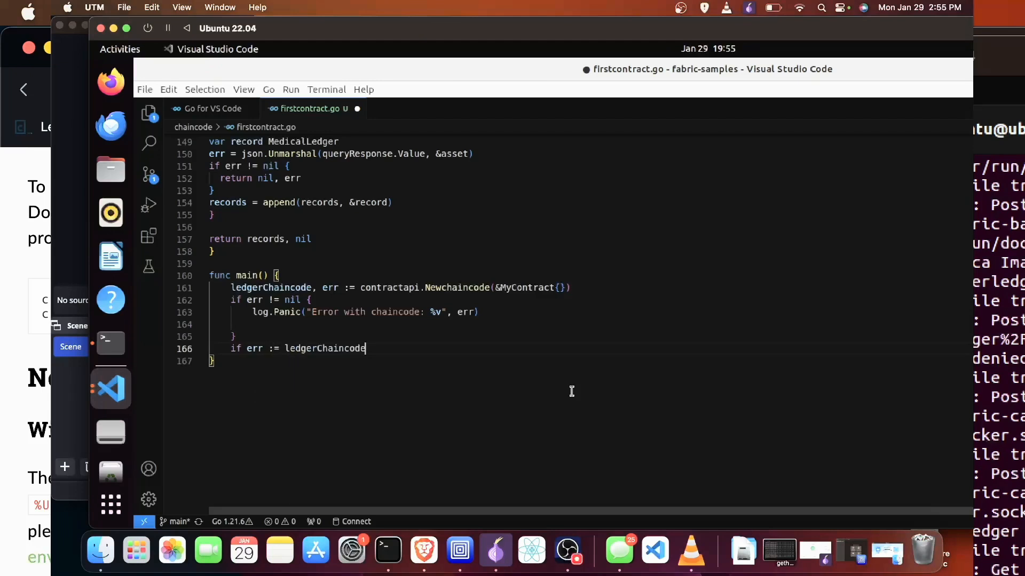
type(".")
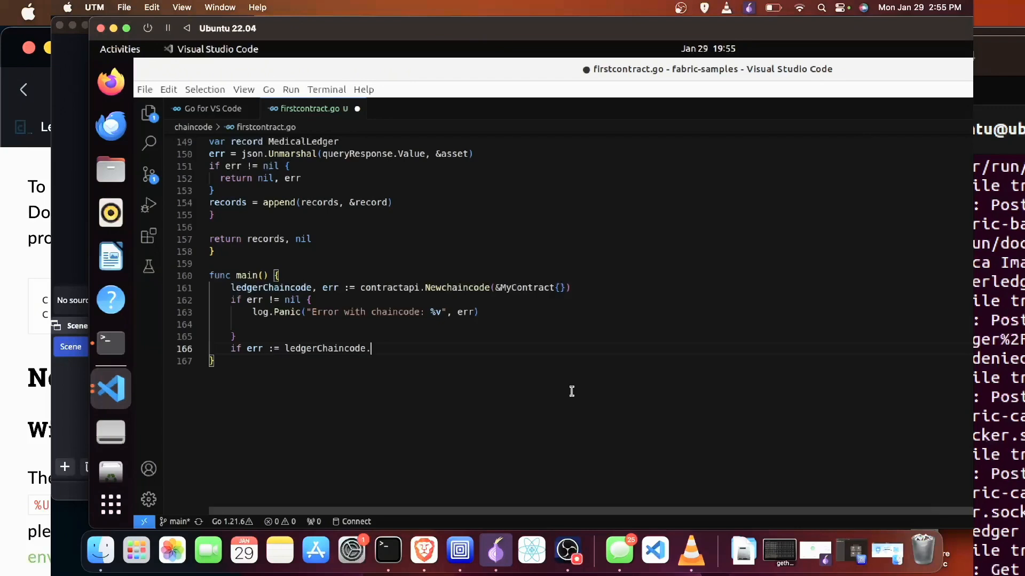
type("Sr")
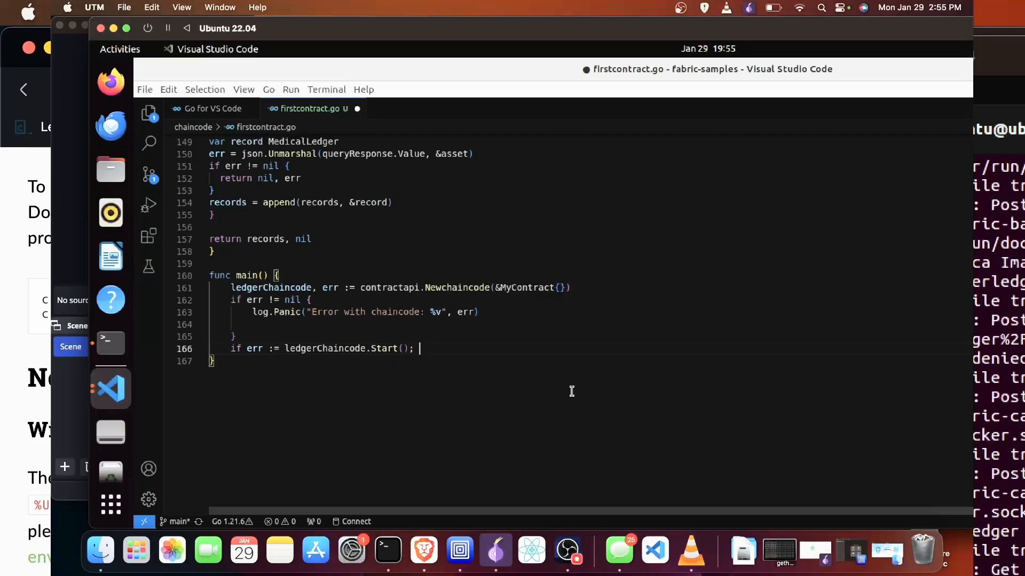
type("err")
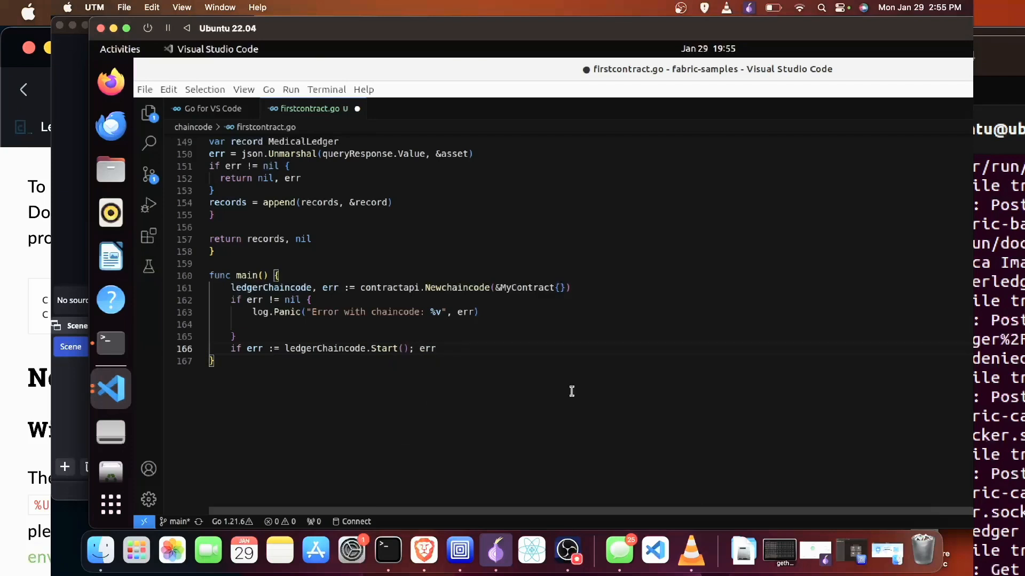
type("!=")
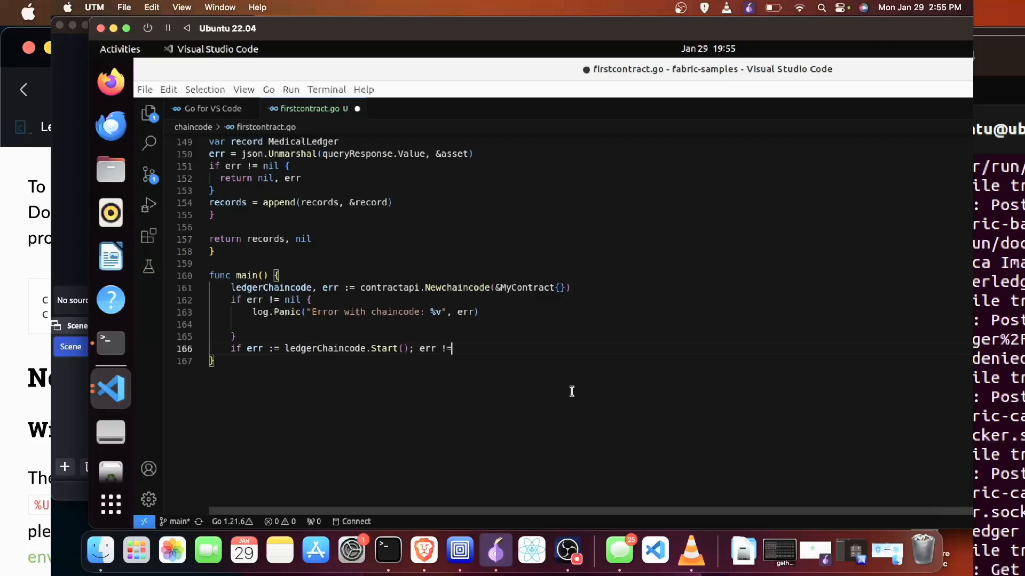
type("nil {")
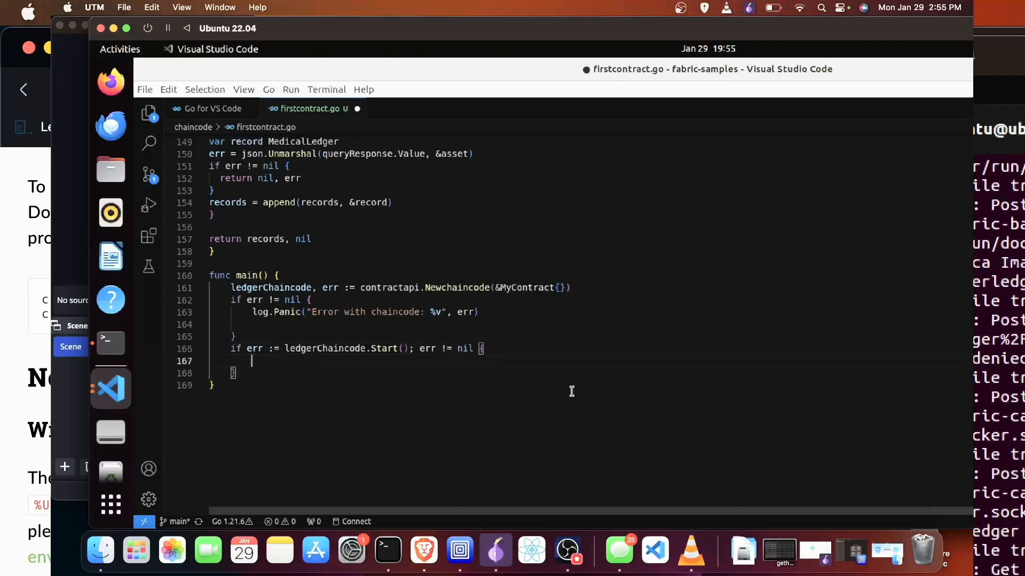
- Call log.Panicf("Error starting ledger chaincode: %v", err) when starting fails
type("log.Panicf")
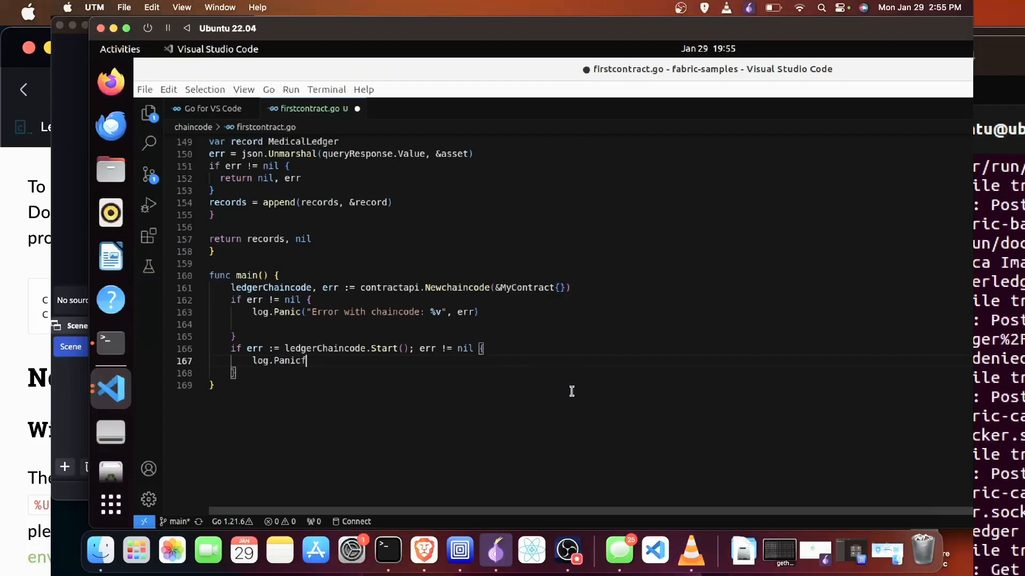
type("()")
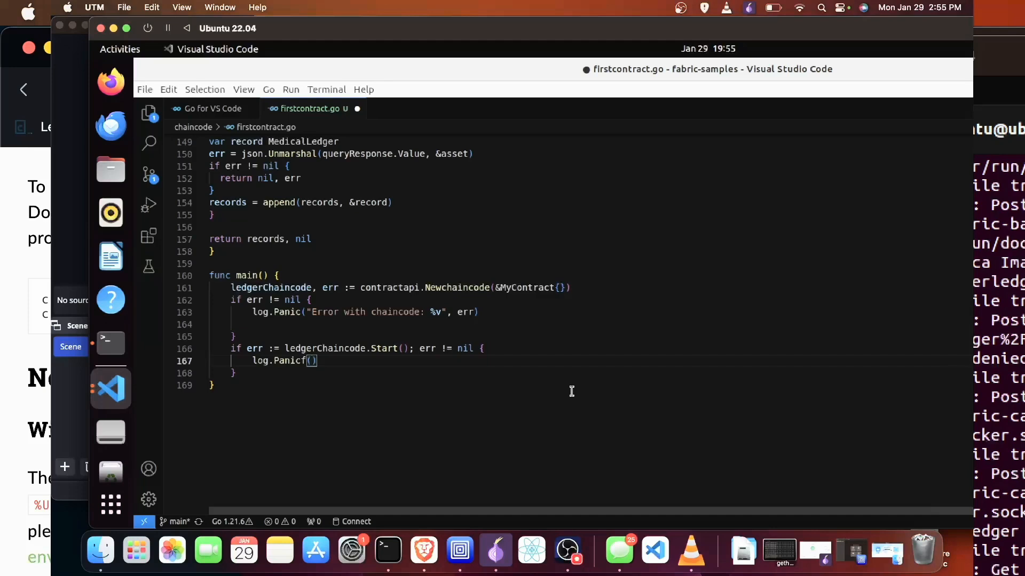
type("\"Error")
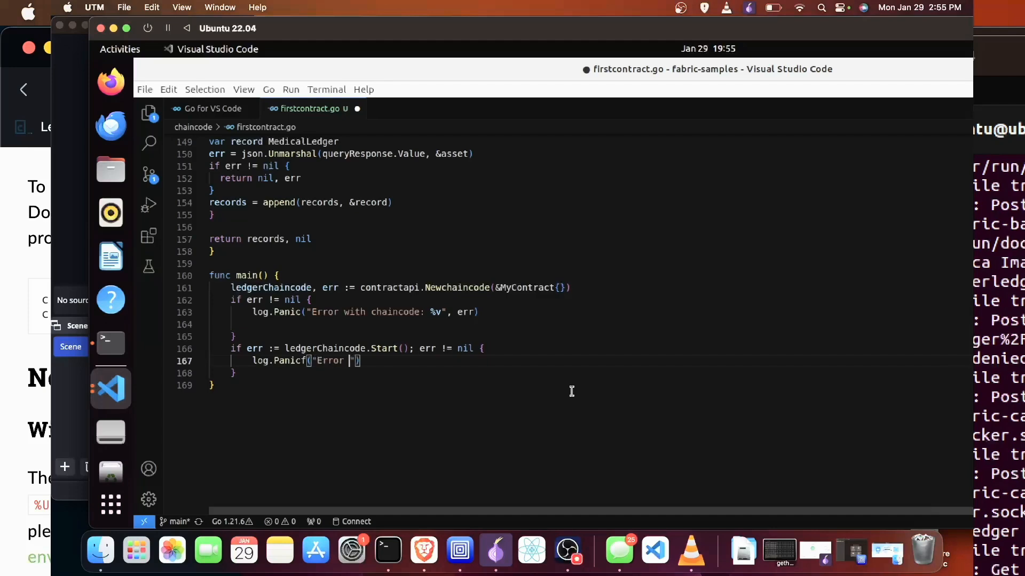
type("sa")
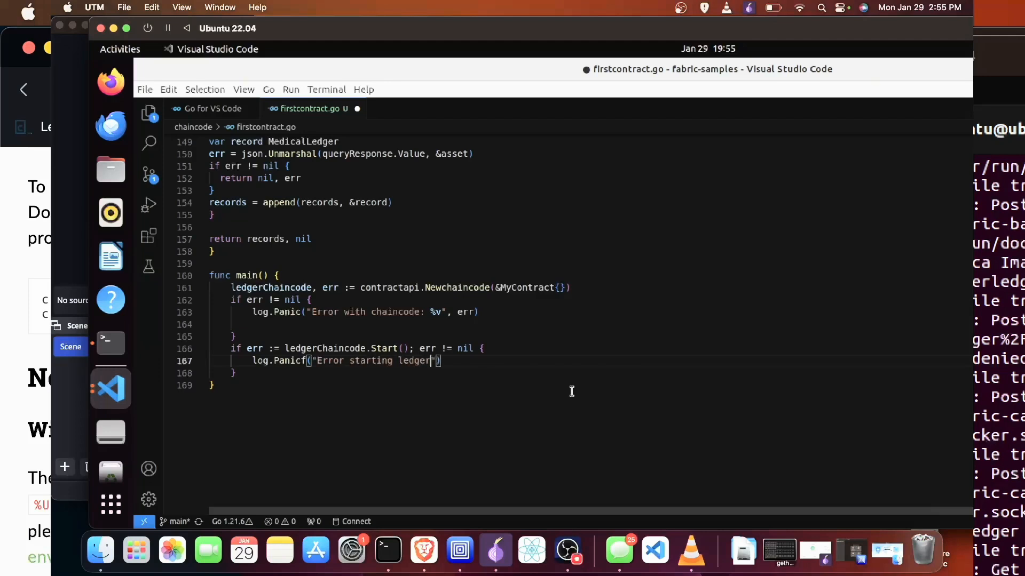
type("chain")
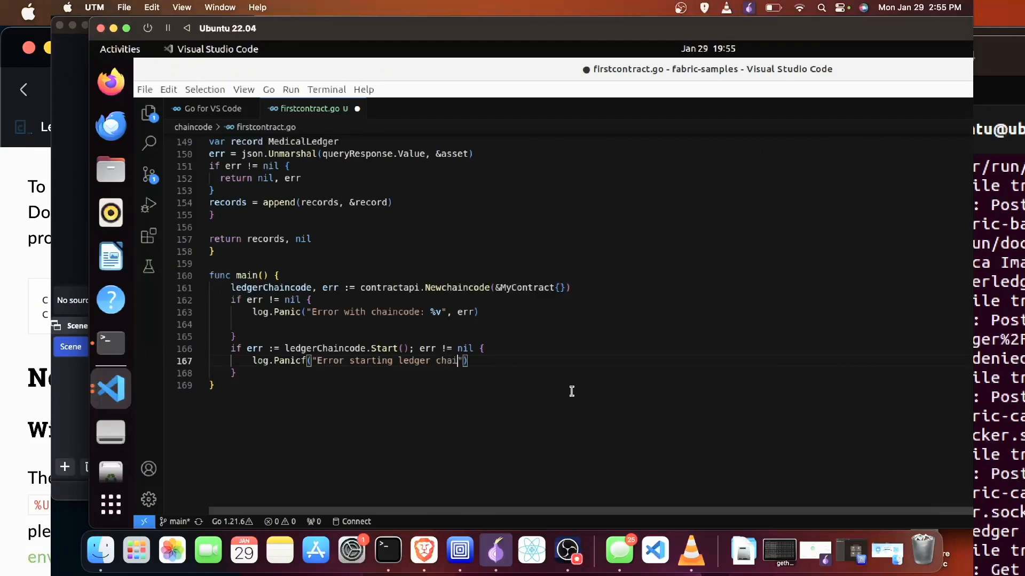
type("ncode:")
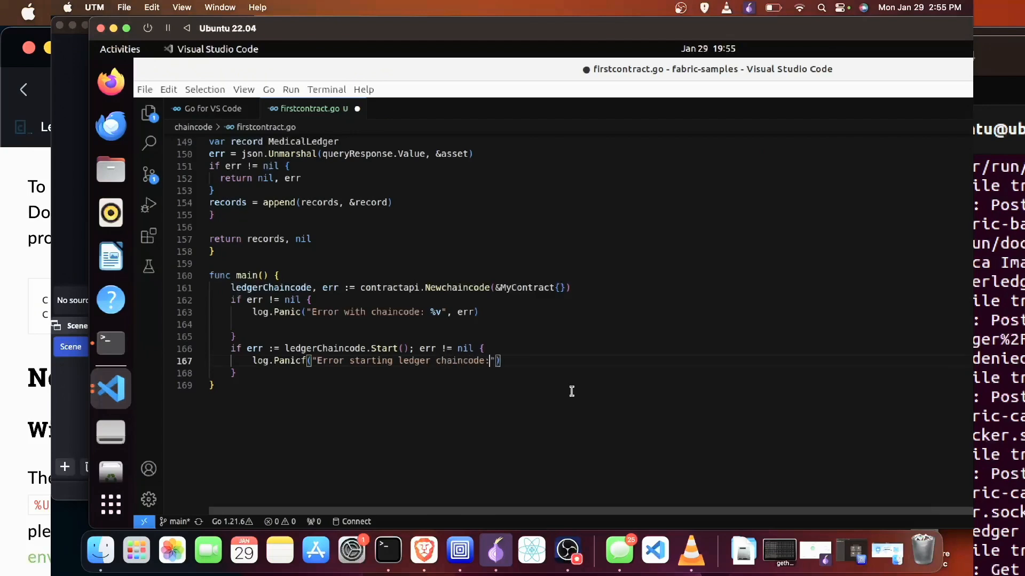
type("&")
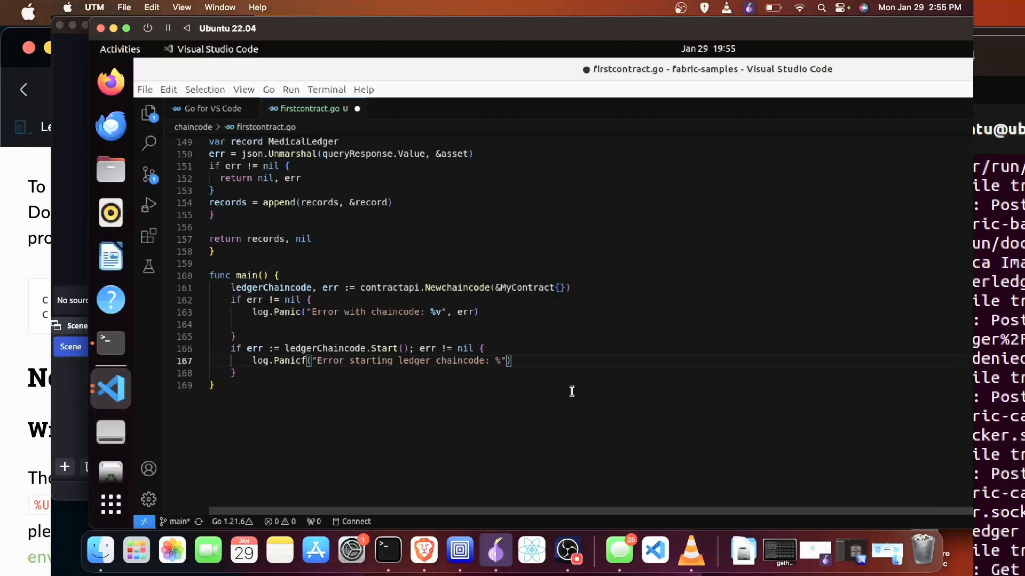
type("\", err")
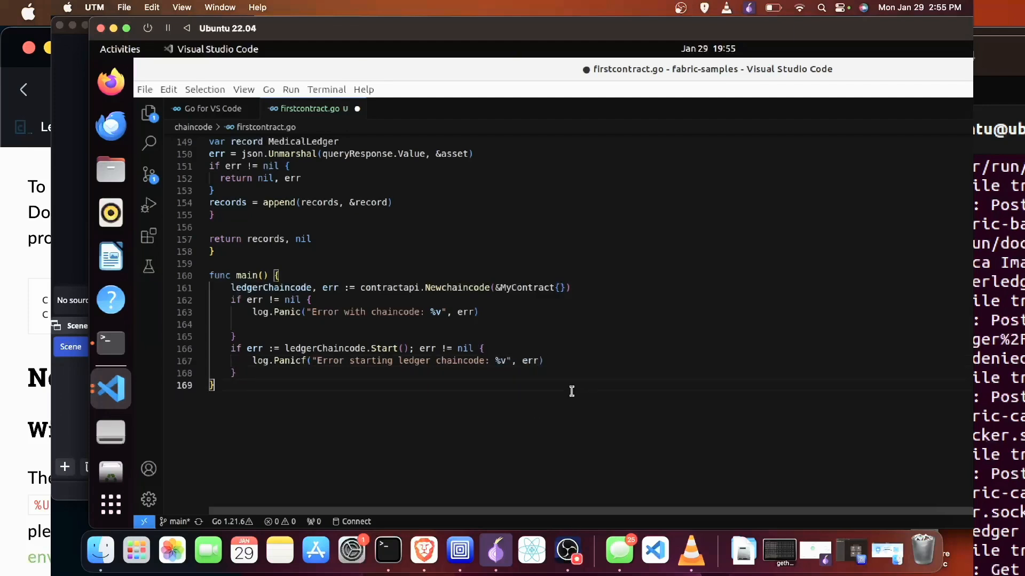
- Initialise Go module mycontract in the chaincode folder and run go mod tidy
left_click(110, 344)
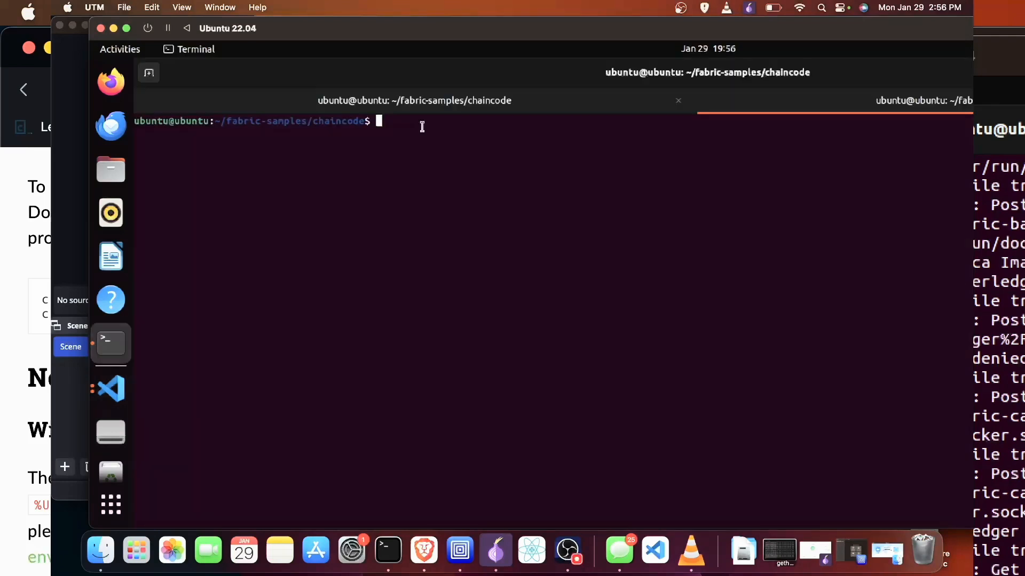
type("go mod init")
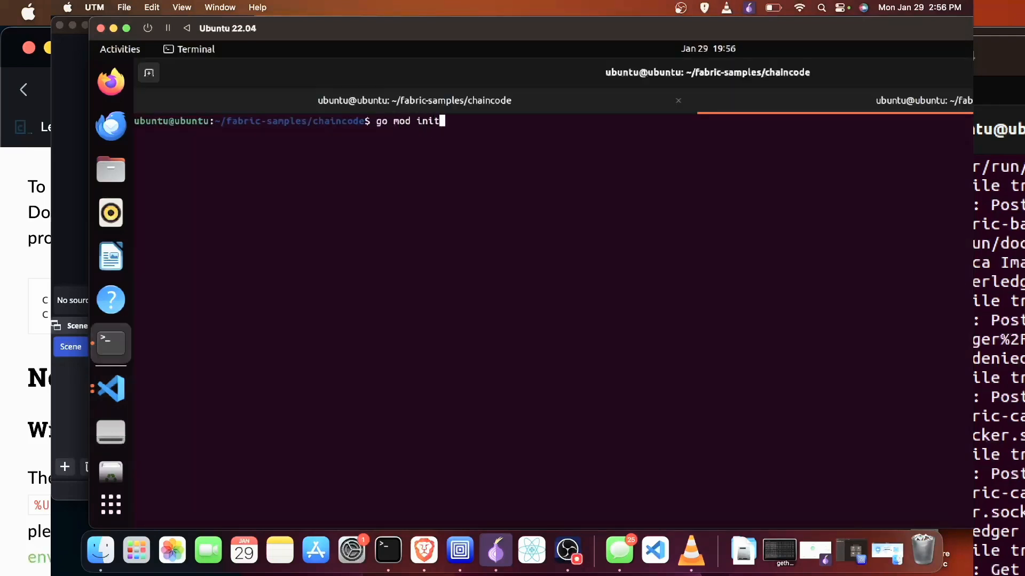
type("ch")
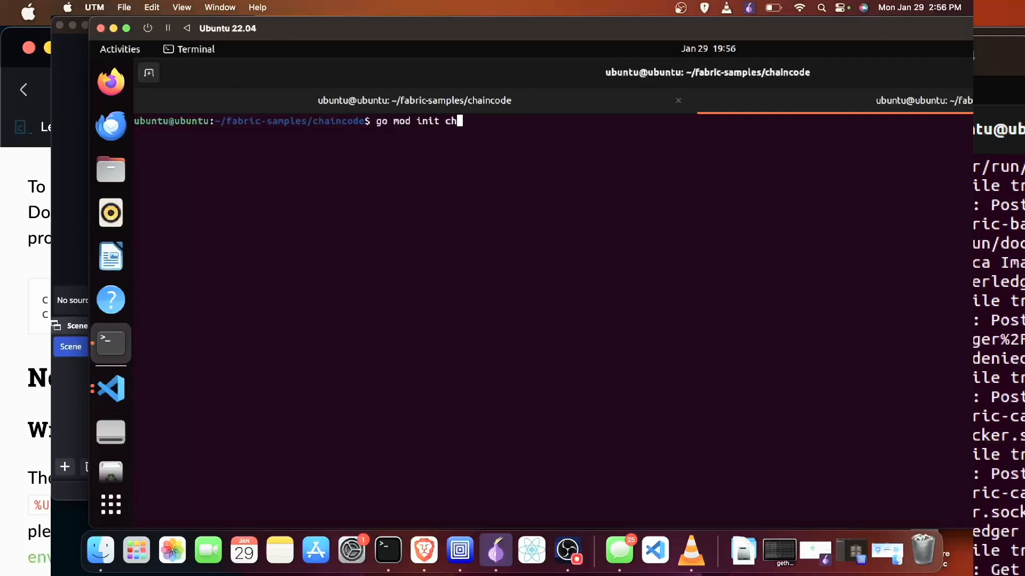
type("ycont")
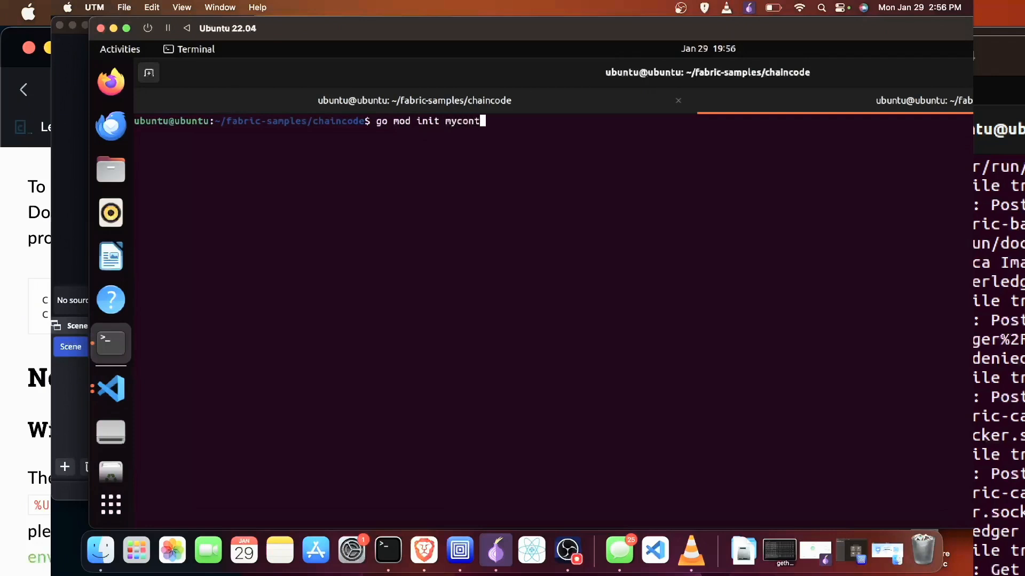
type("ract")
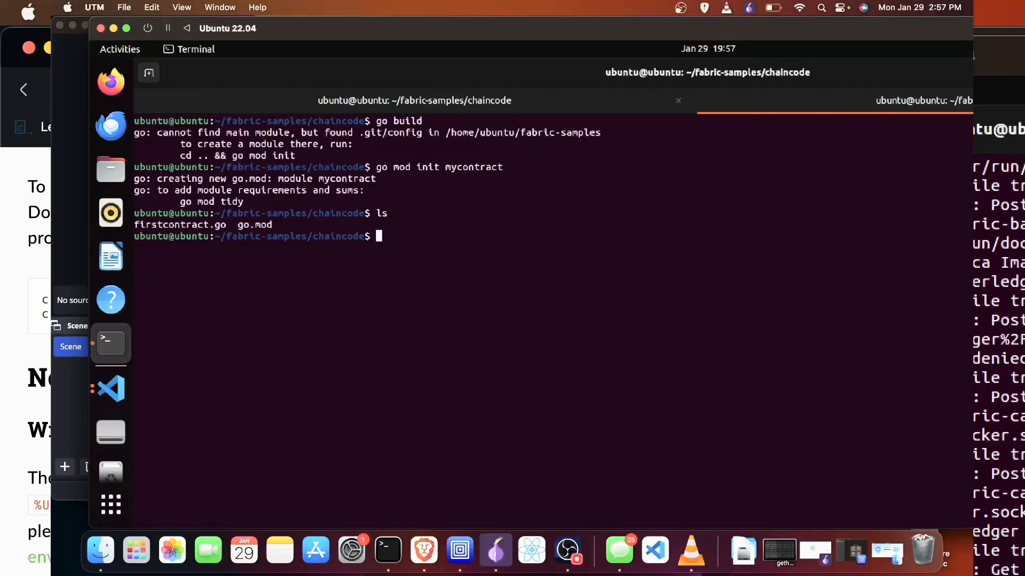
type("go mod tidy")
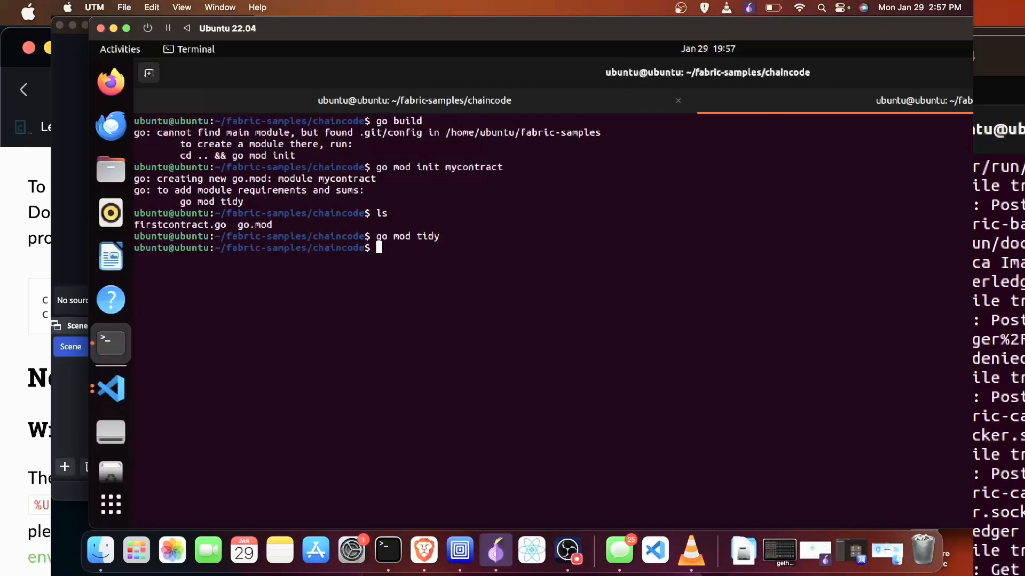
key("Return")
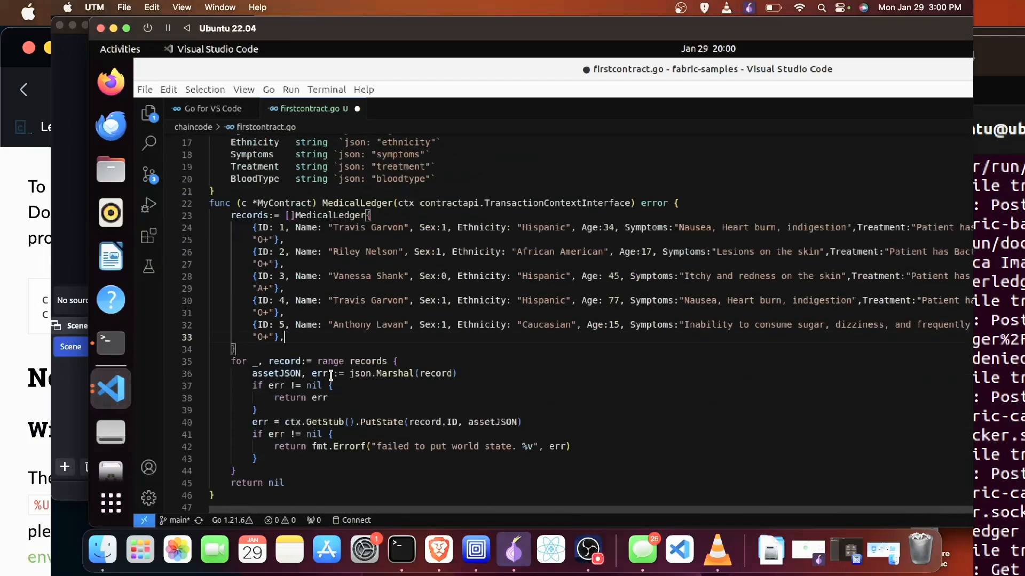
- Change var assets []*Asset to var records []*MedicalLedger in GetAllRecords
scroll("down", 3)
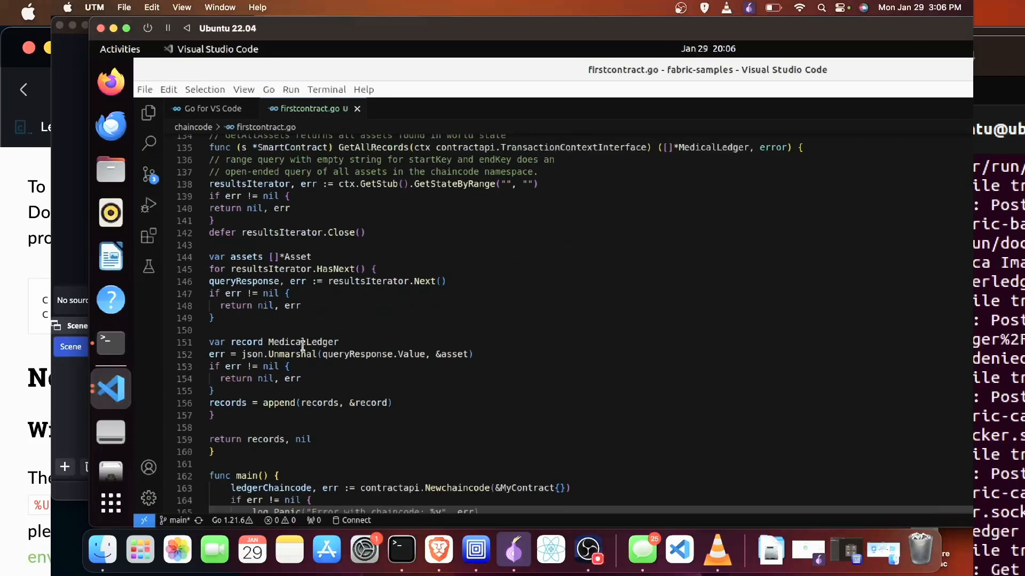
mouse_move(287, 305)
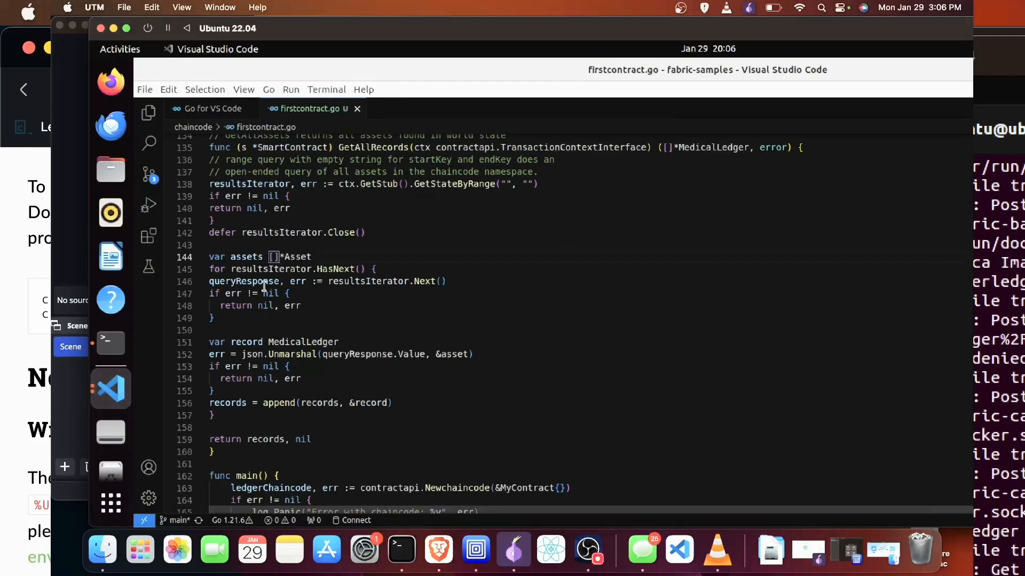
key("Backspace")
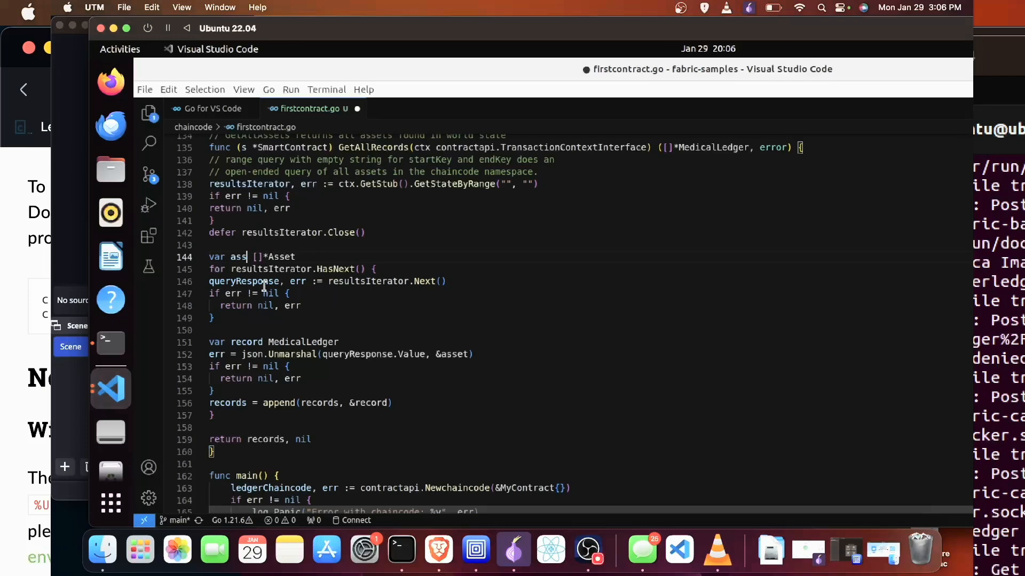
type("re")
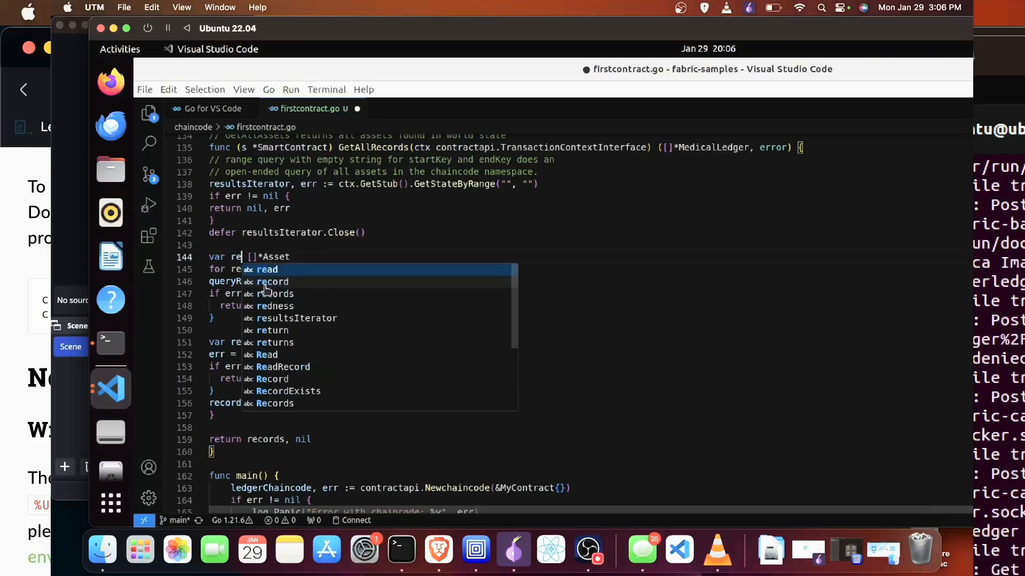
type("cords")
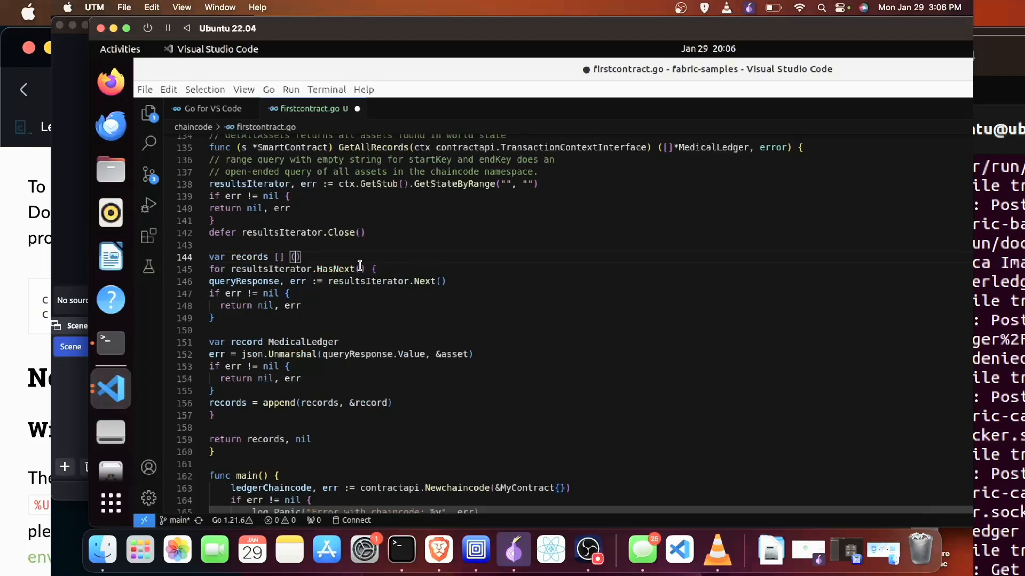
type("*m")
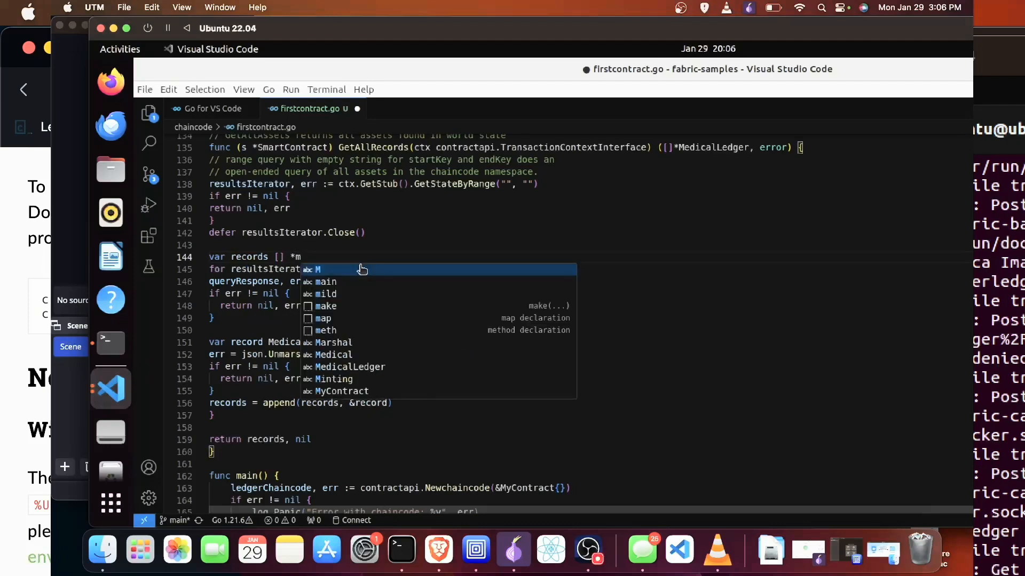
type("EDI")
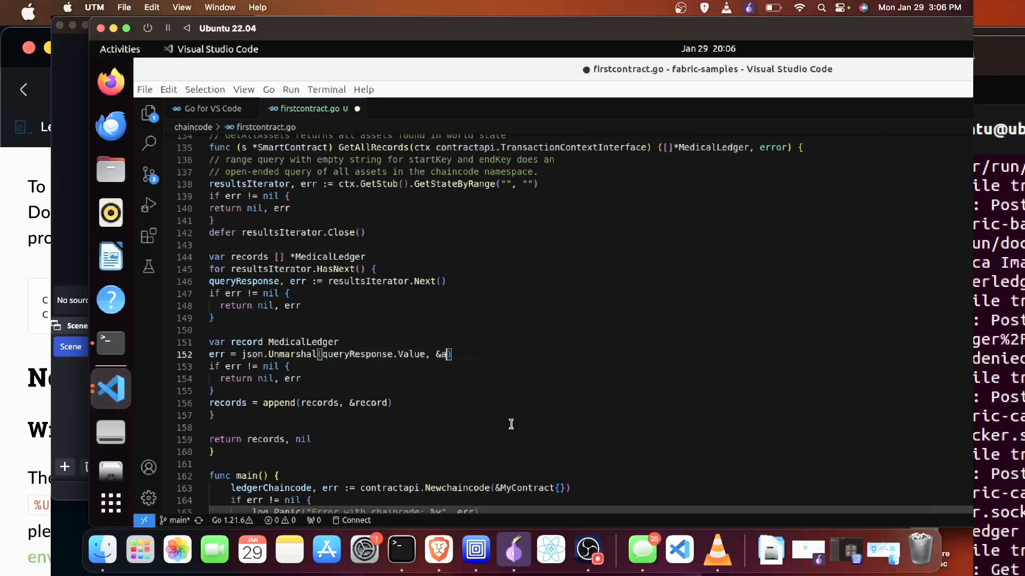
- Unmarshal each query response into &record instead of &asset
type("re")
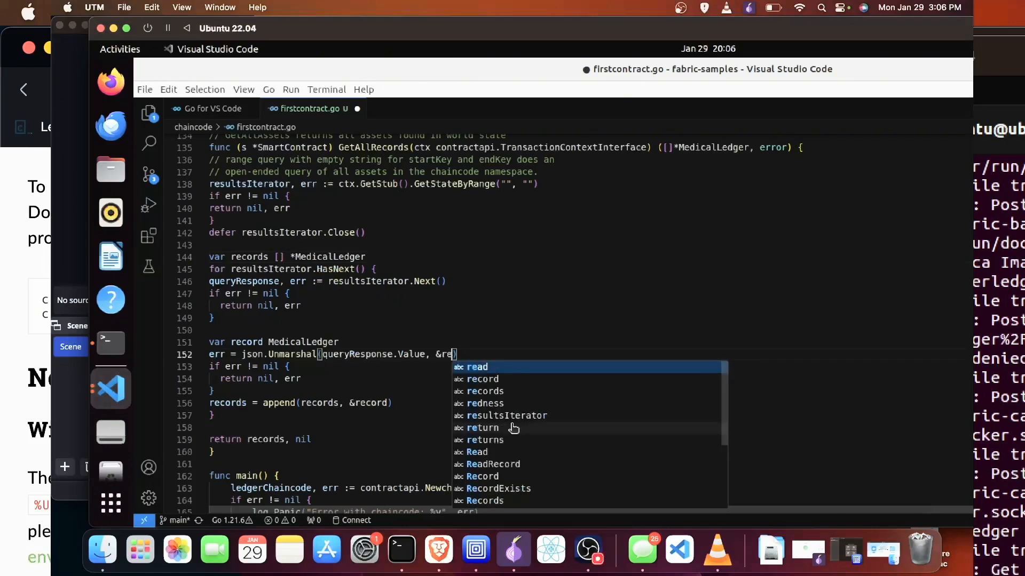
type("cord")
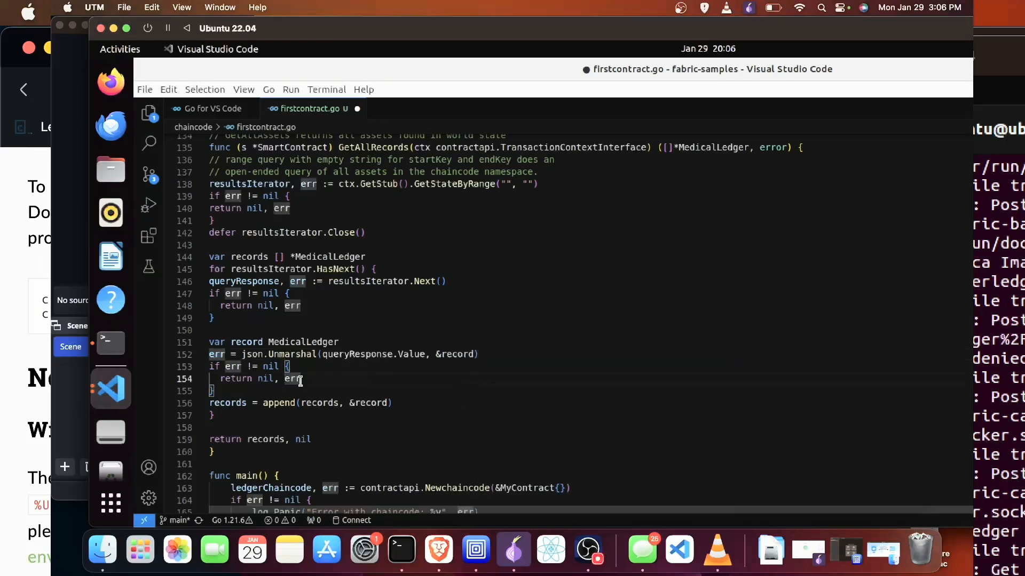
scroll("down", 3)
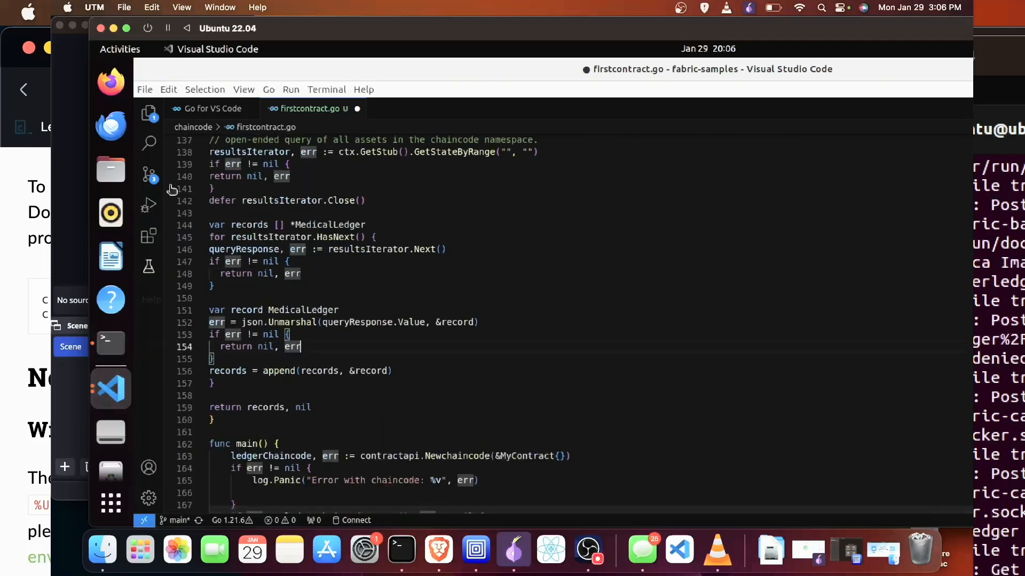
left_click(144, 90)
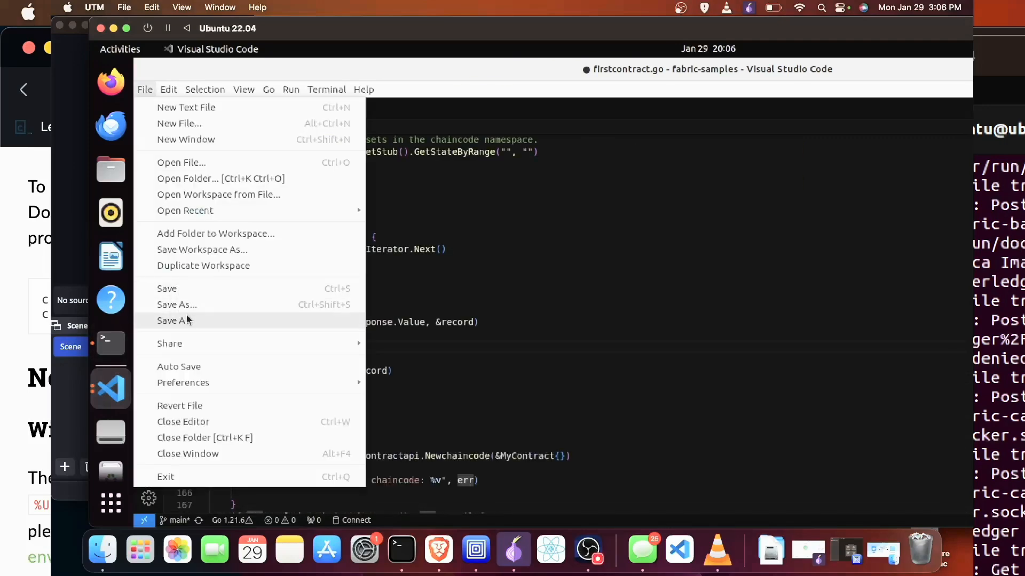
- Save the edited firstcontract.go via File > Save
left_click(110, 344)
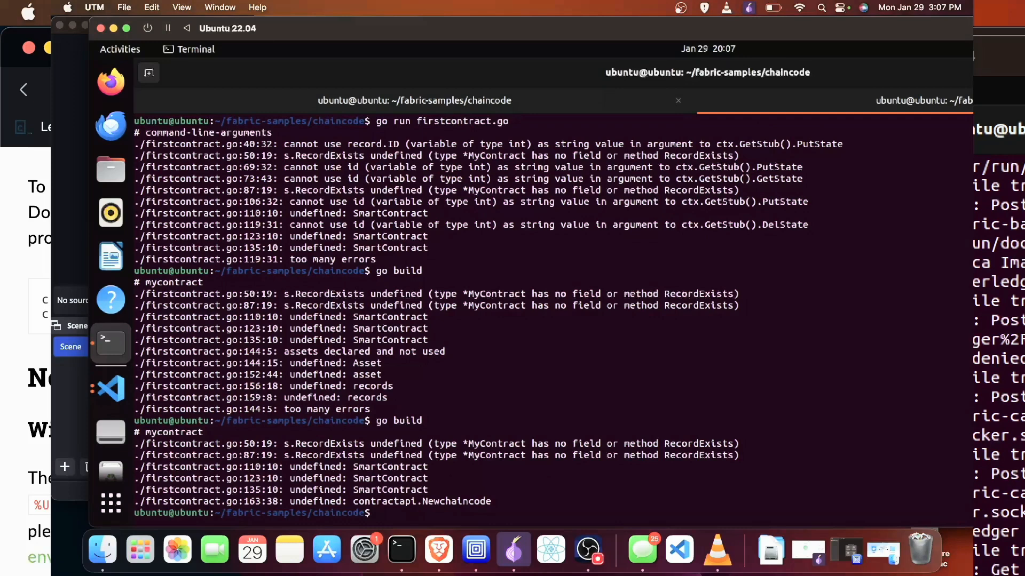
left_click(110, 388)
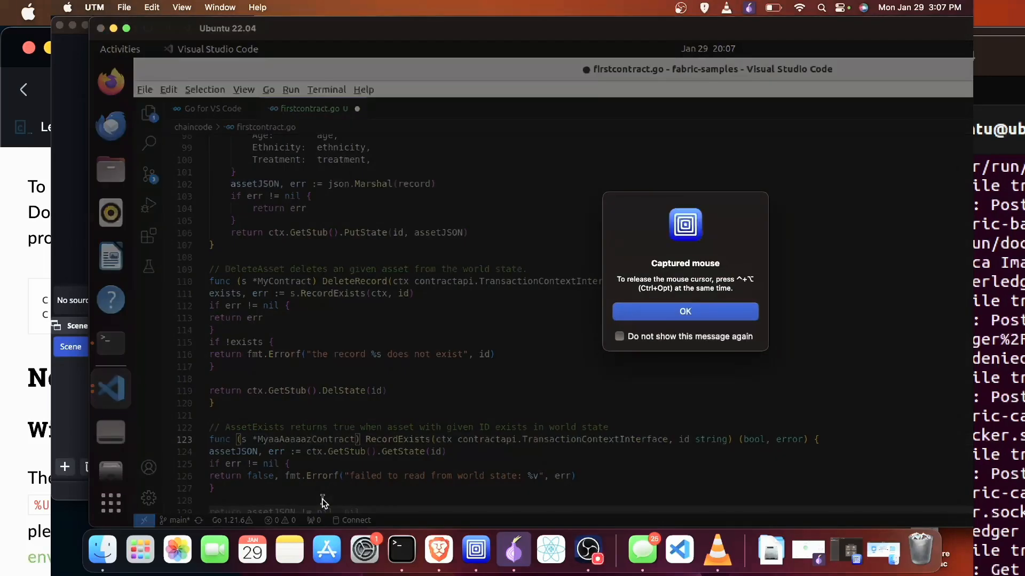
- Make main call contractapi.NewChaincode(&SmartContract{}) so go build passes cleanly
left_click(685, 310)
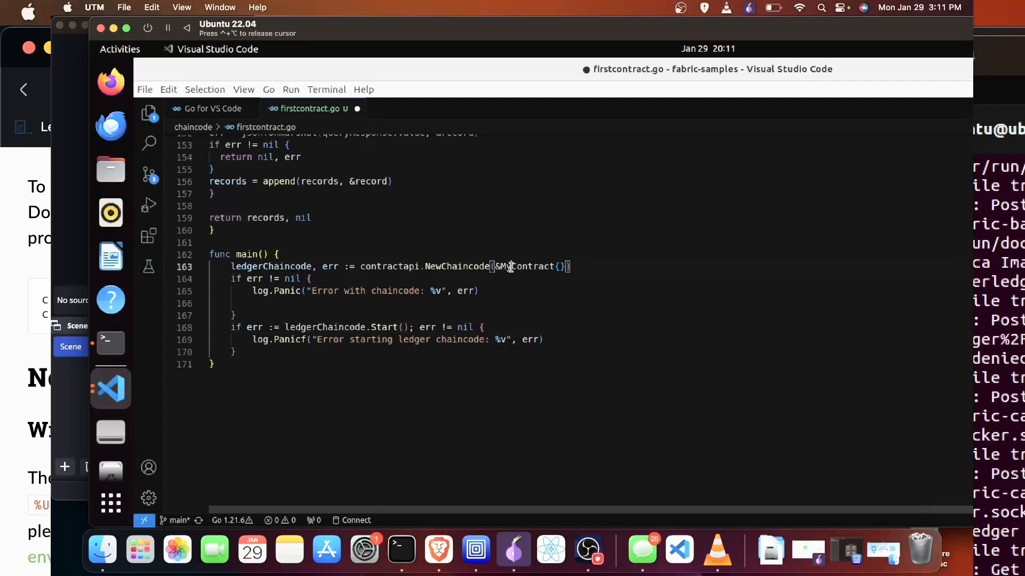
key("Backspace")
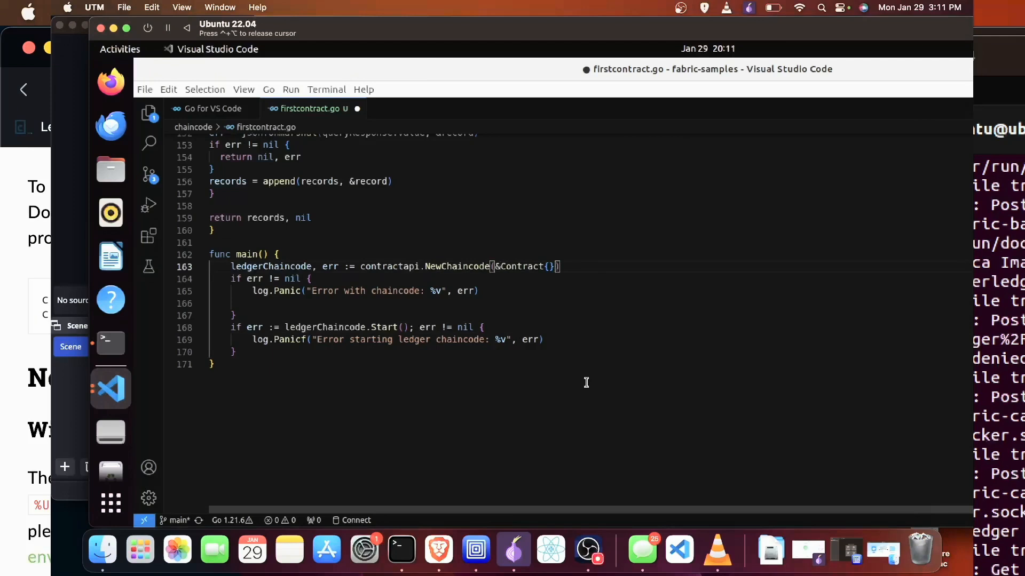
type("Sa")
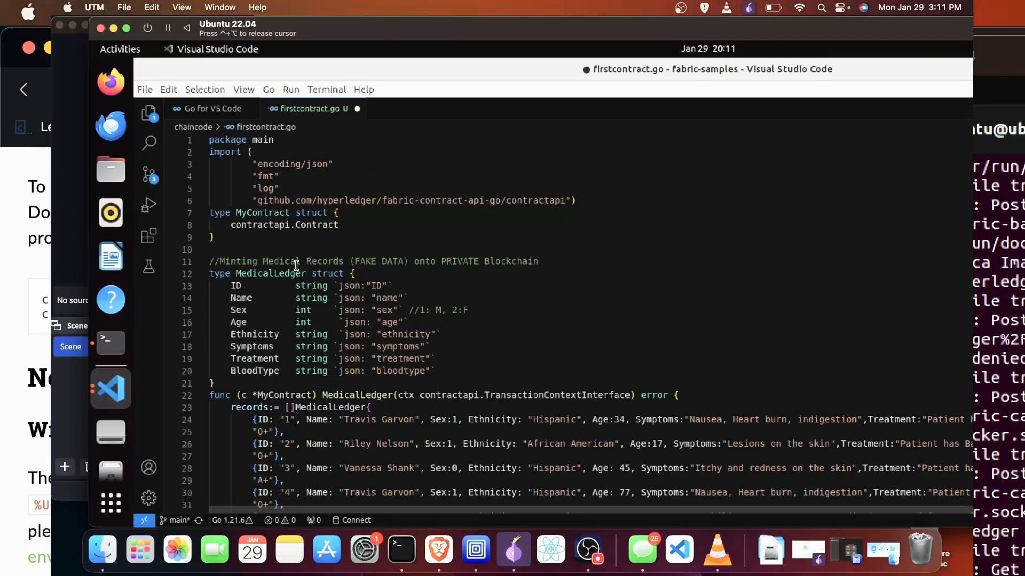
scroll("down", 3)
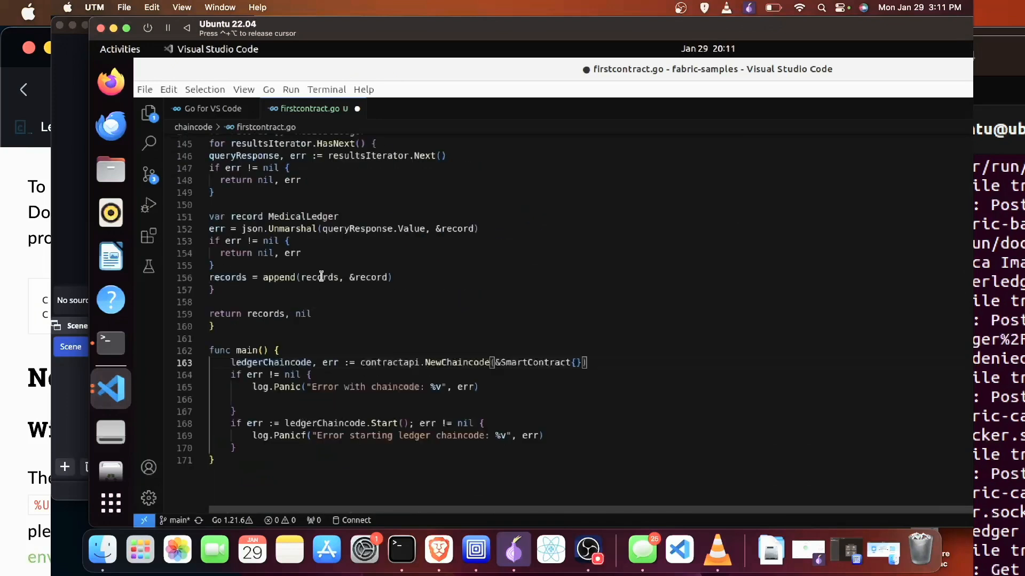
scroll("down", 3)
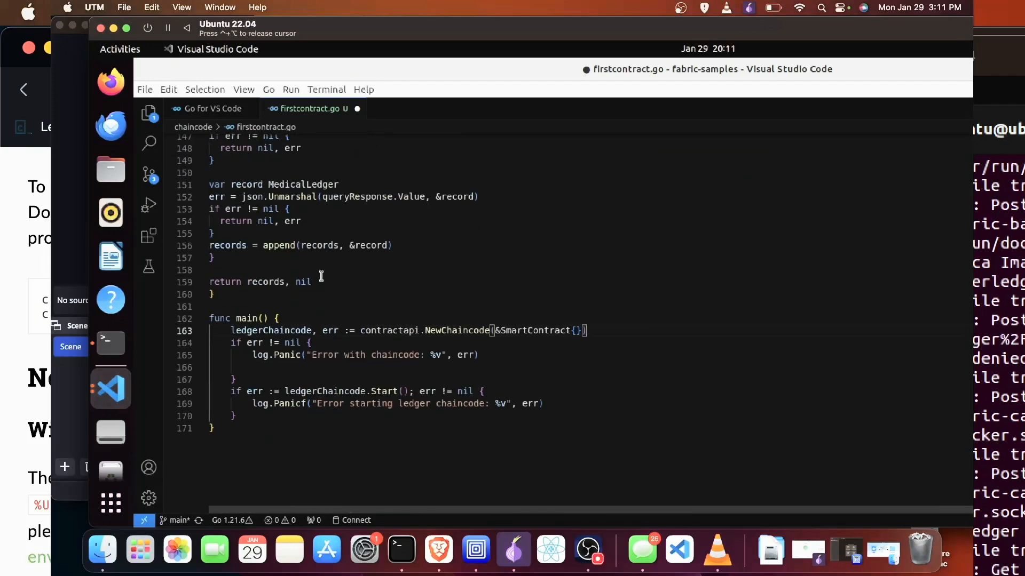
type("zzz")
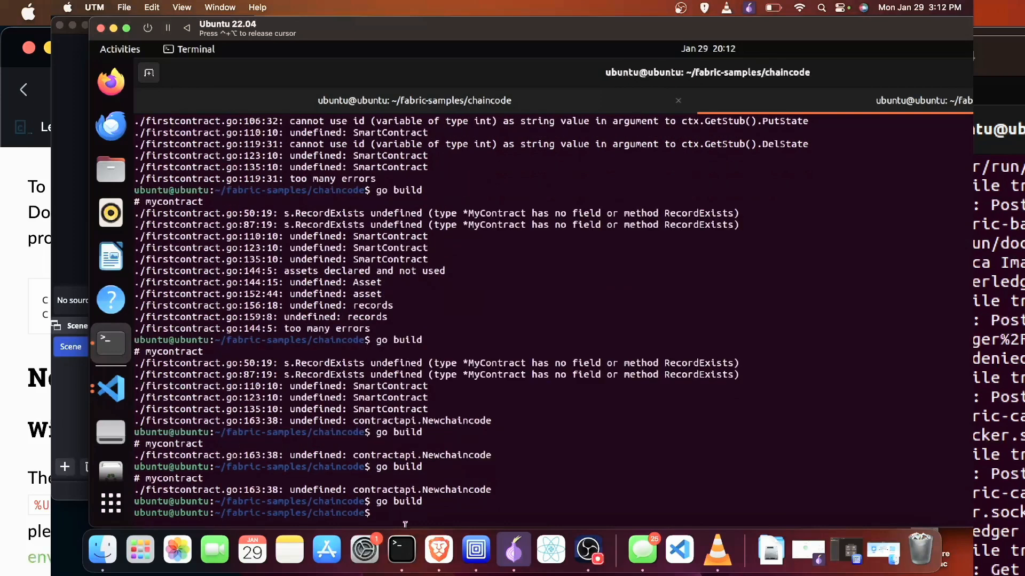
- Move into fabric-samples/test-network and launch sudo ./network.sh up
type("cd ..")
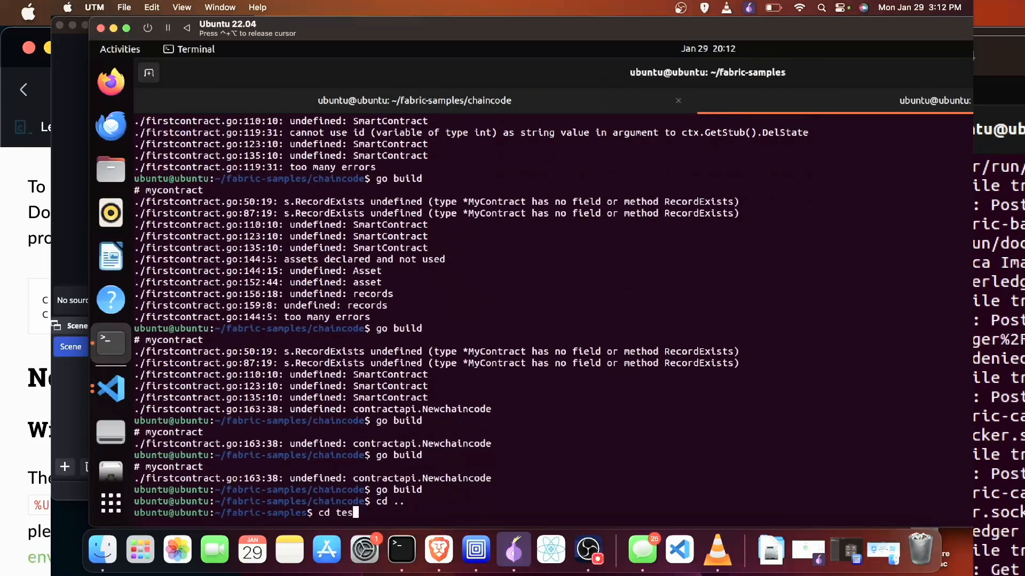
type("t-network")
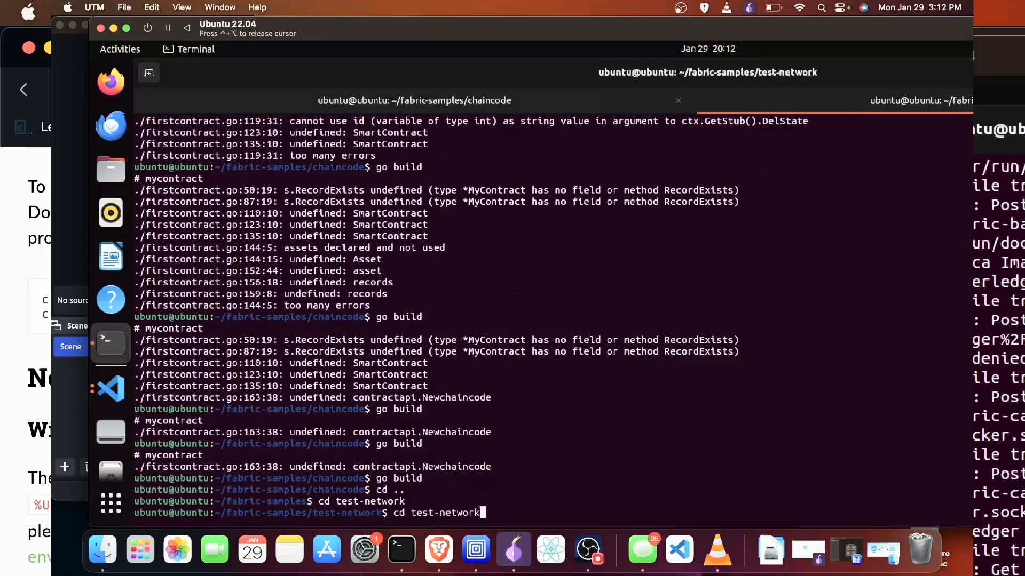
key("Return")
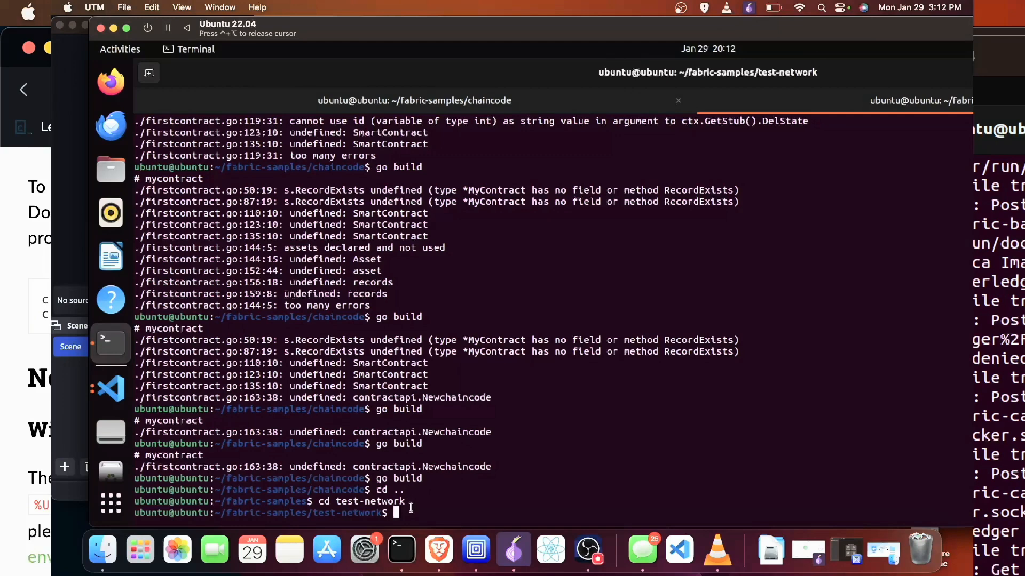
type("sudo ./network.sh up")
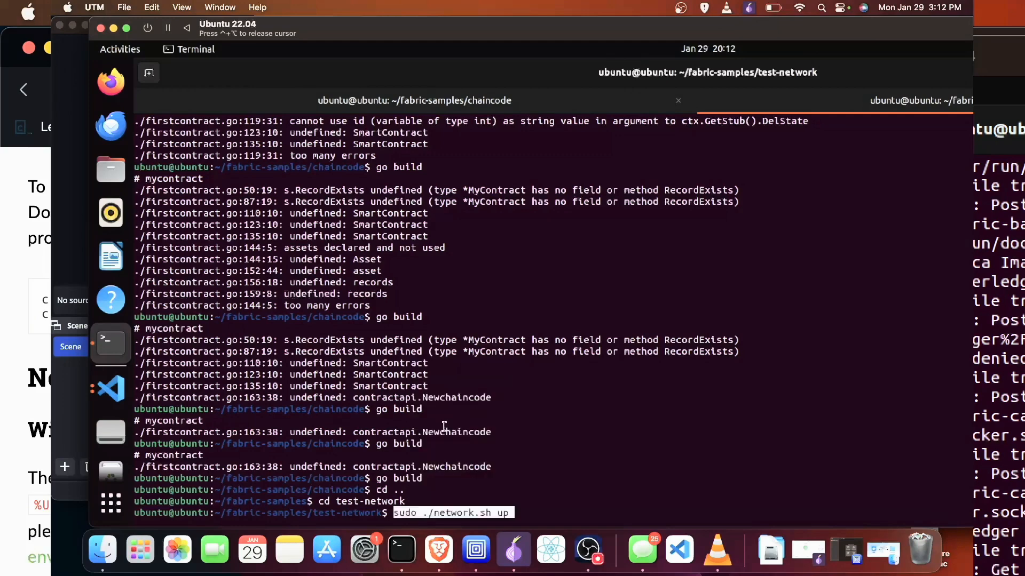
key("Return")
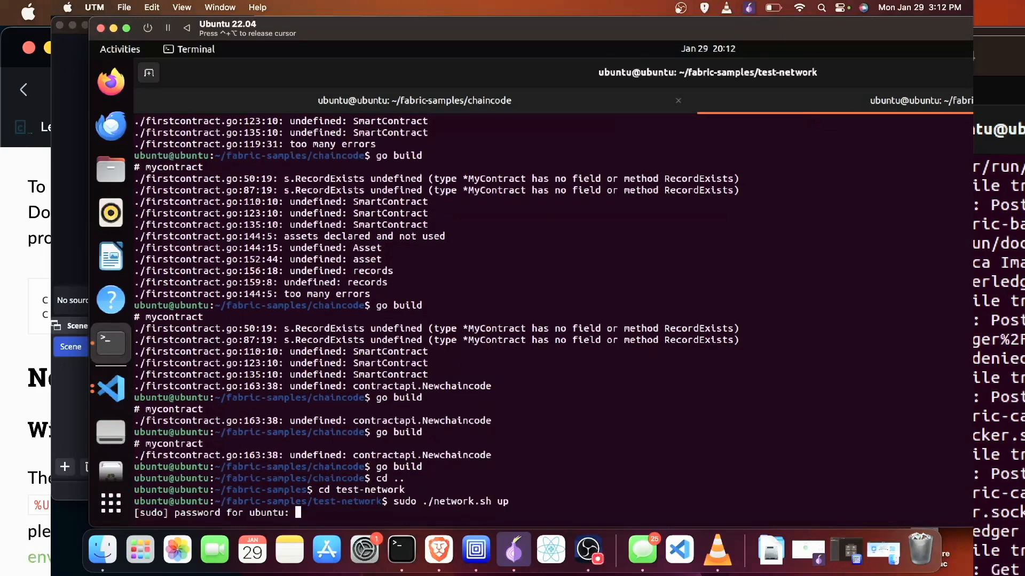